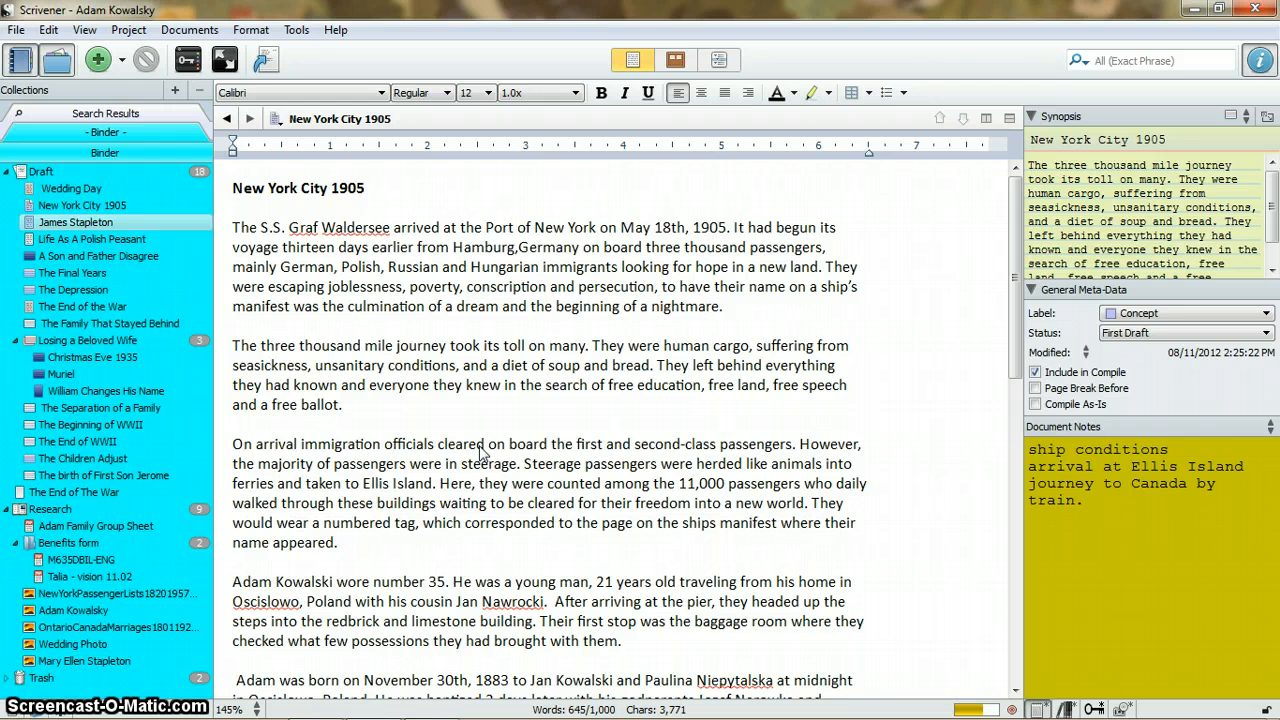
Review the format bar buttons above the New York City 1905 chapter
{"action": "left_click", "coordinate": [848, 344]}
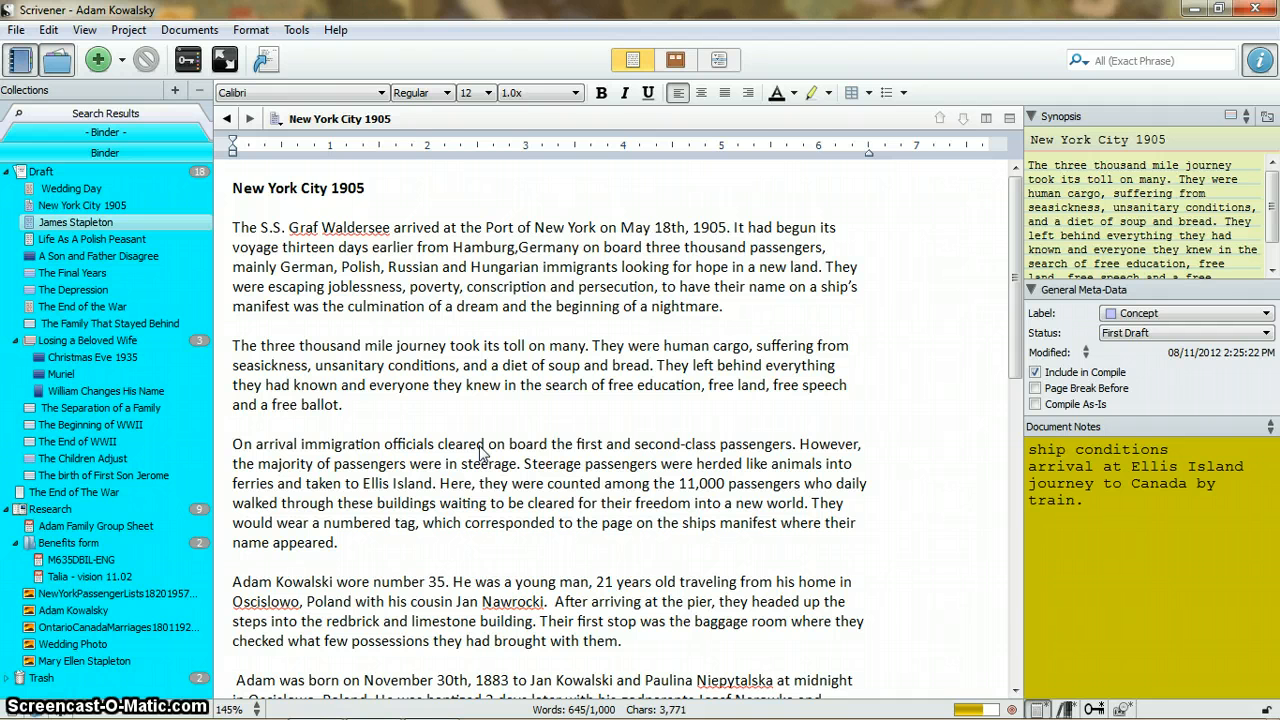
{"action": "left_click", "coordinate": [80, 560]}
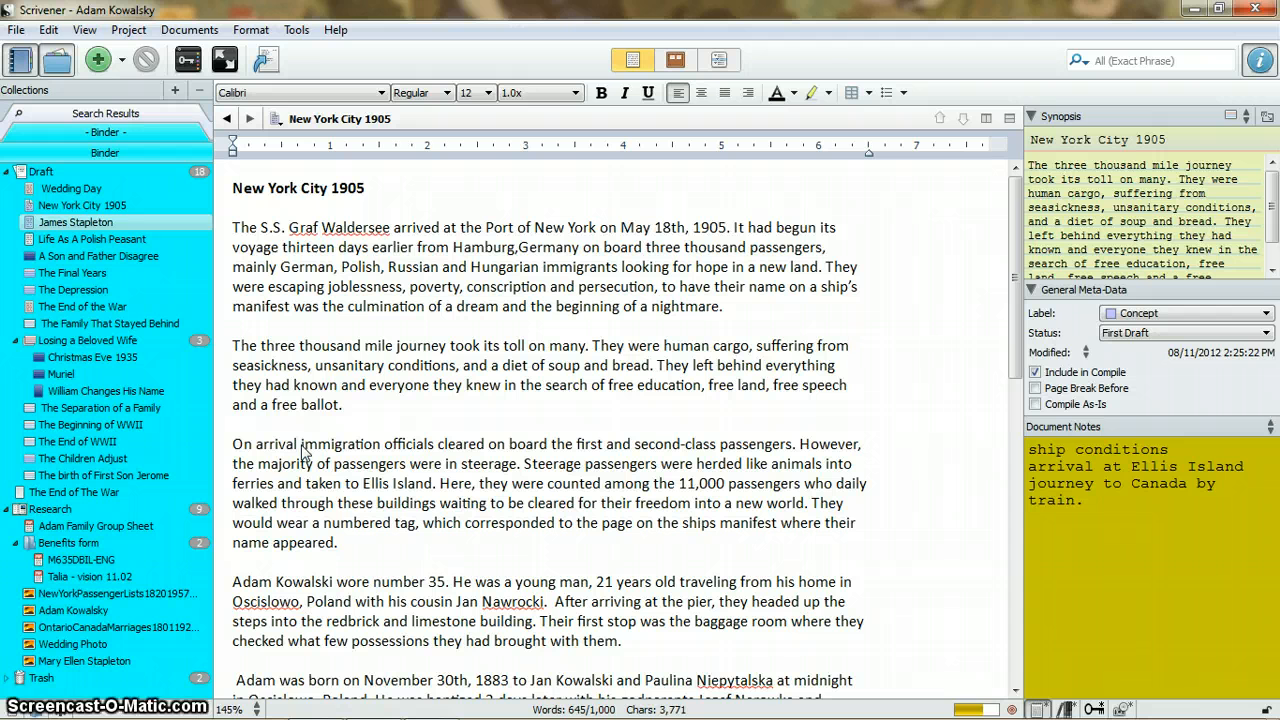
{"action": "left_click", "coordinate": [848, 344]}
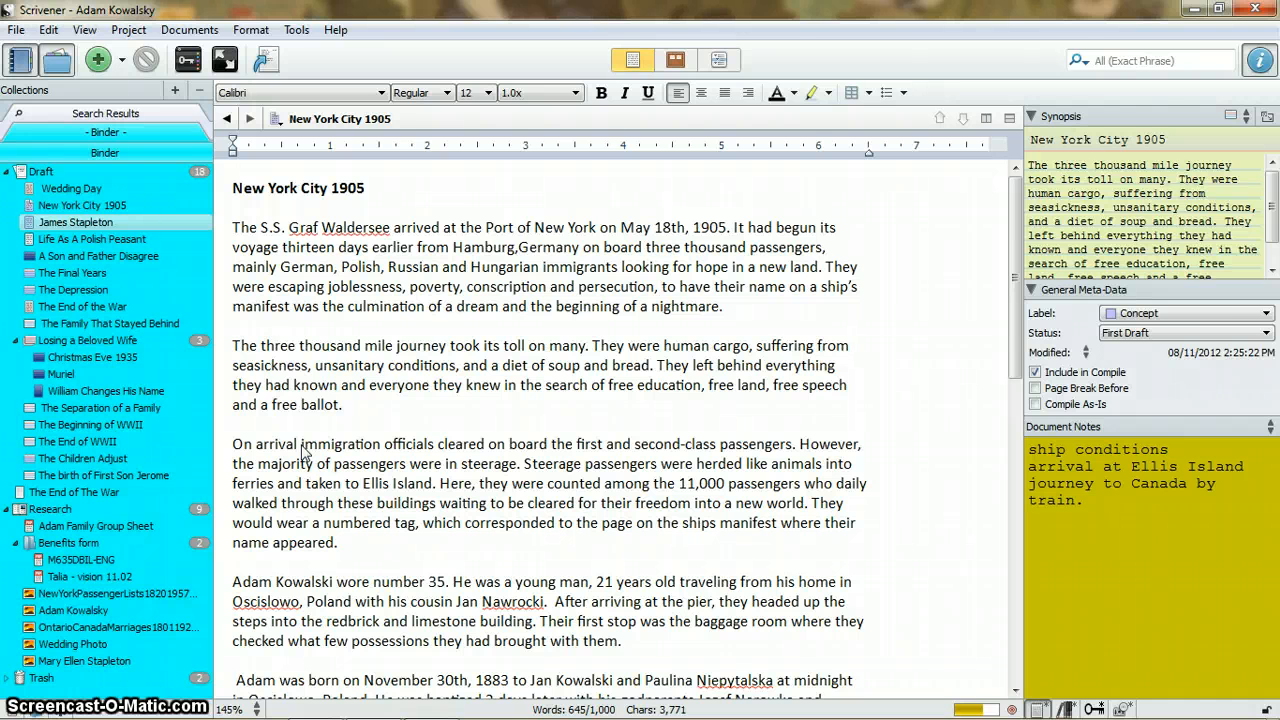
{"action": "left_click", "coordinate": [848, 344]}
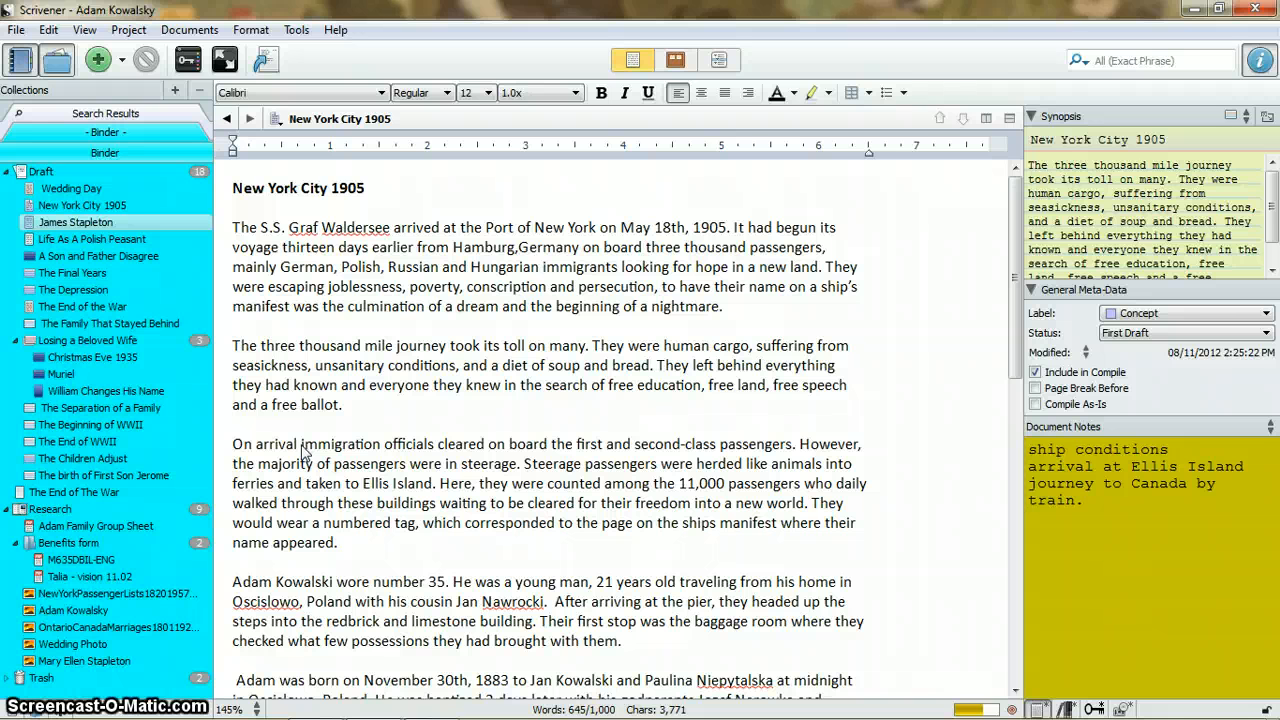
{"action": "left_click", "coordinate": [848, 344]}
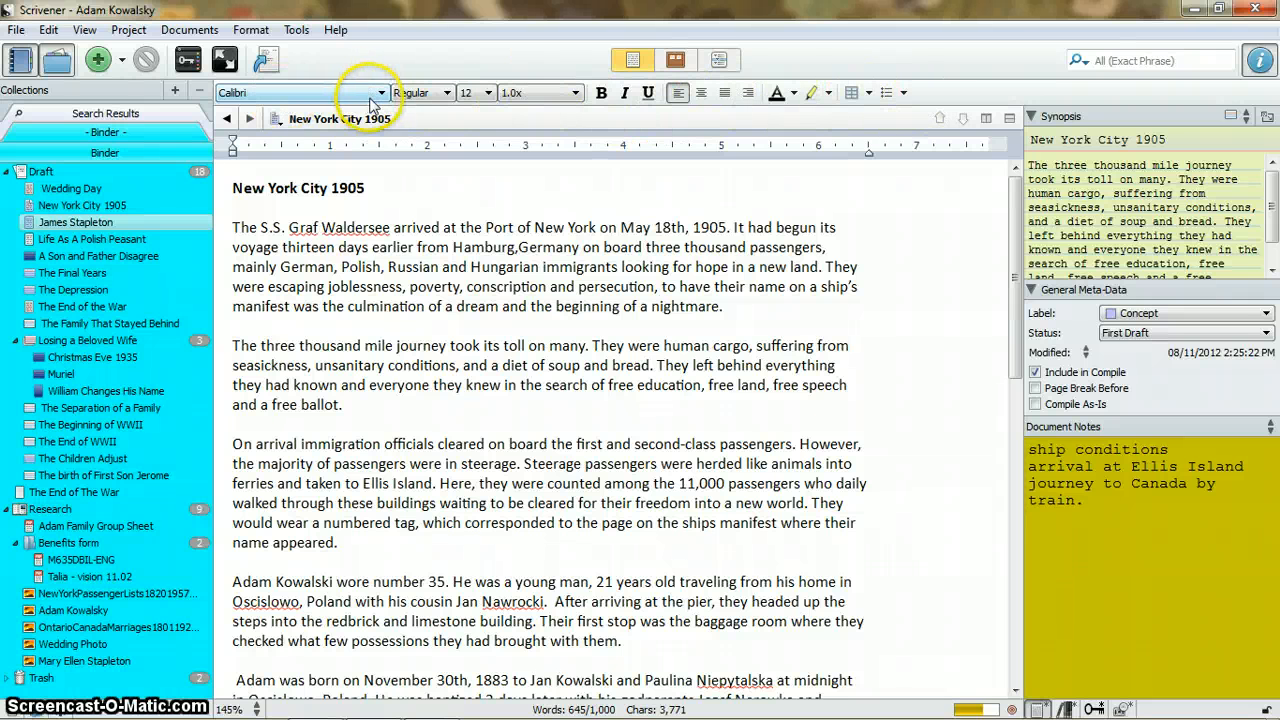
{"action": "mouse_move", "coordinate": [476, 94]}
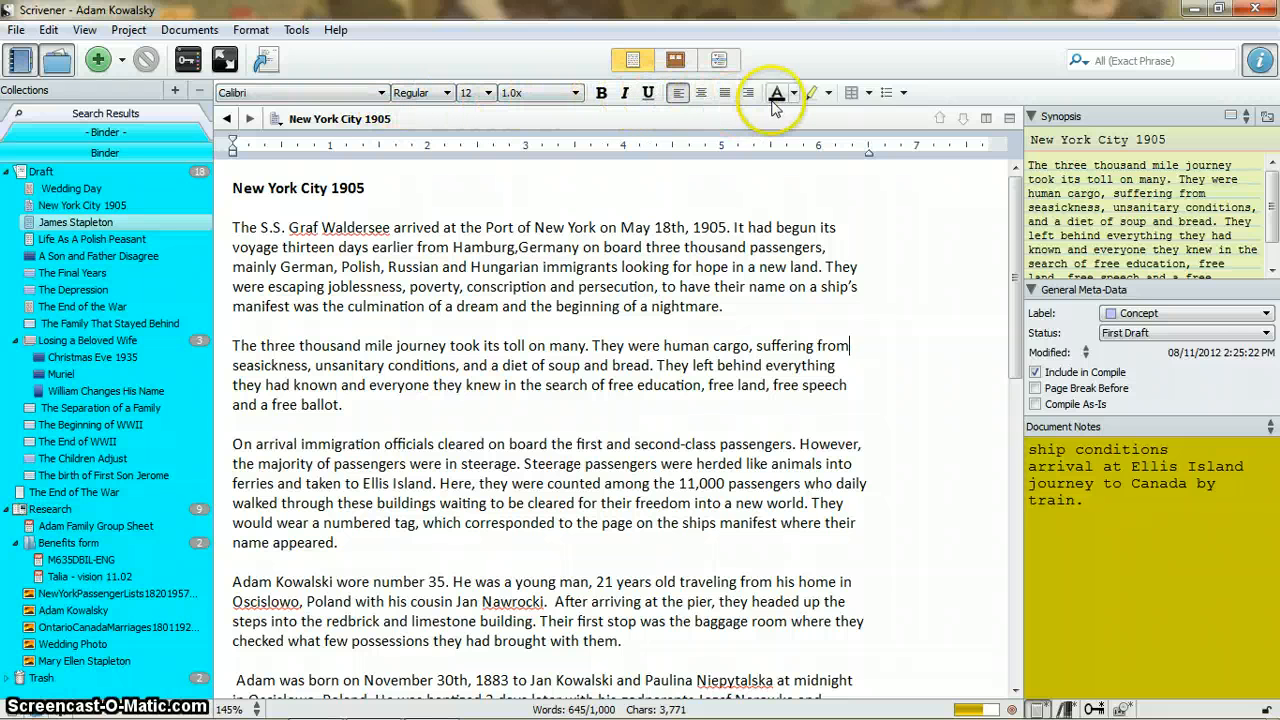
{"action": "mouse_move", "coordinate": [812, 92]}
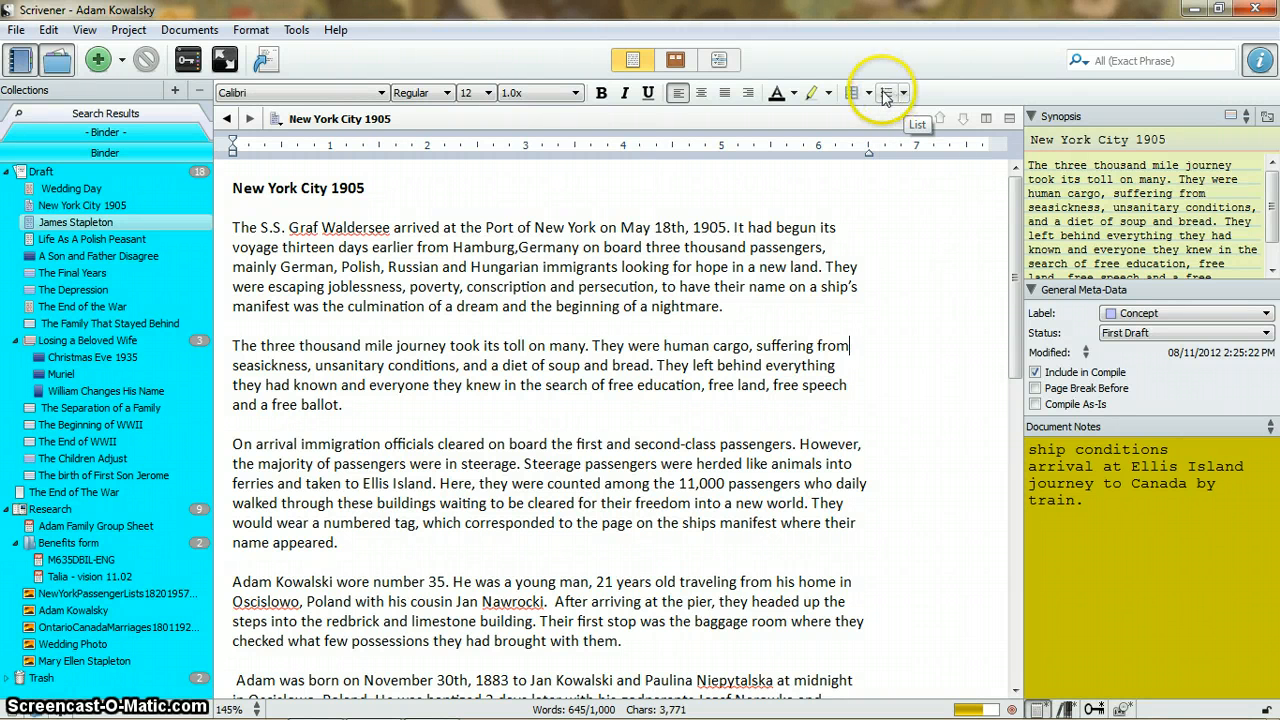
{"action": "mouse_move", "coordinate": [852, 92]}
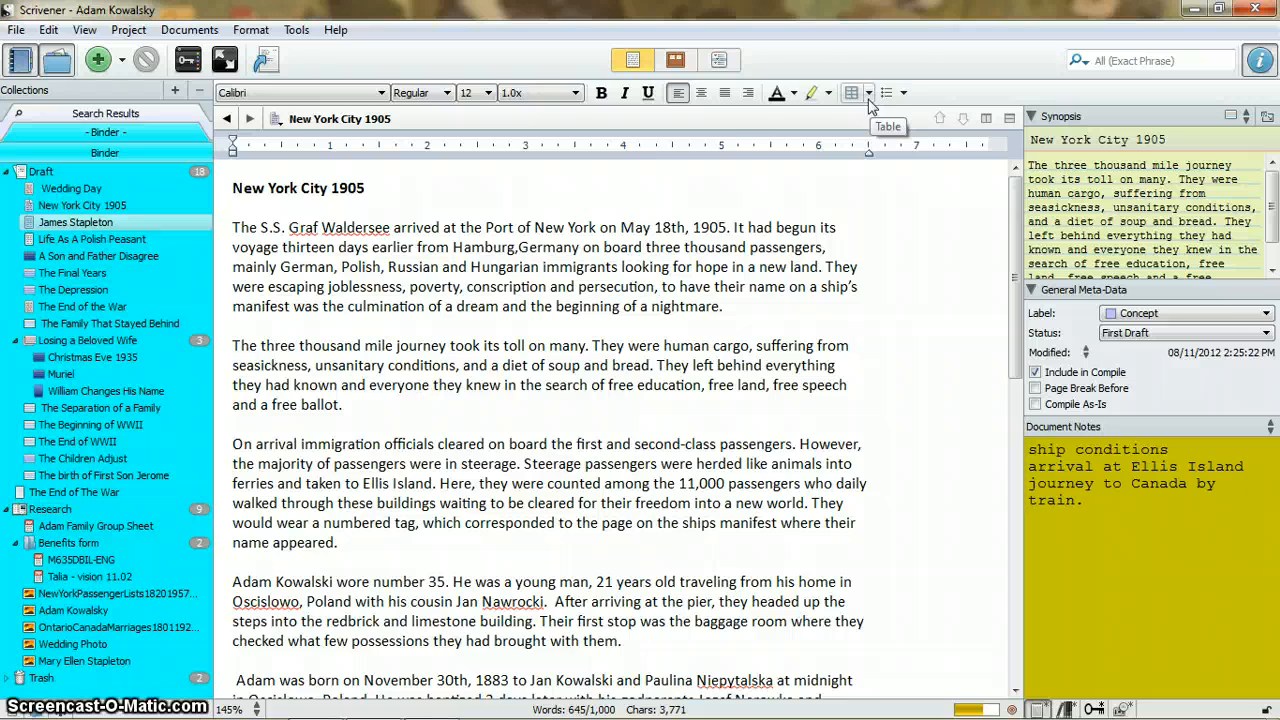
Move to the chapter's closing passage and place the insertion point after the last paragraph
{"action": "scroll", "scroll_direction": "down", "scroll_amount": 3}
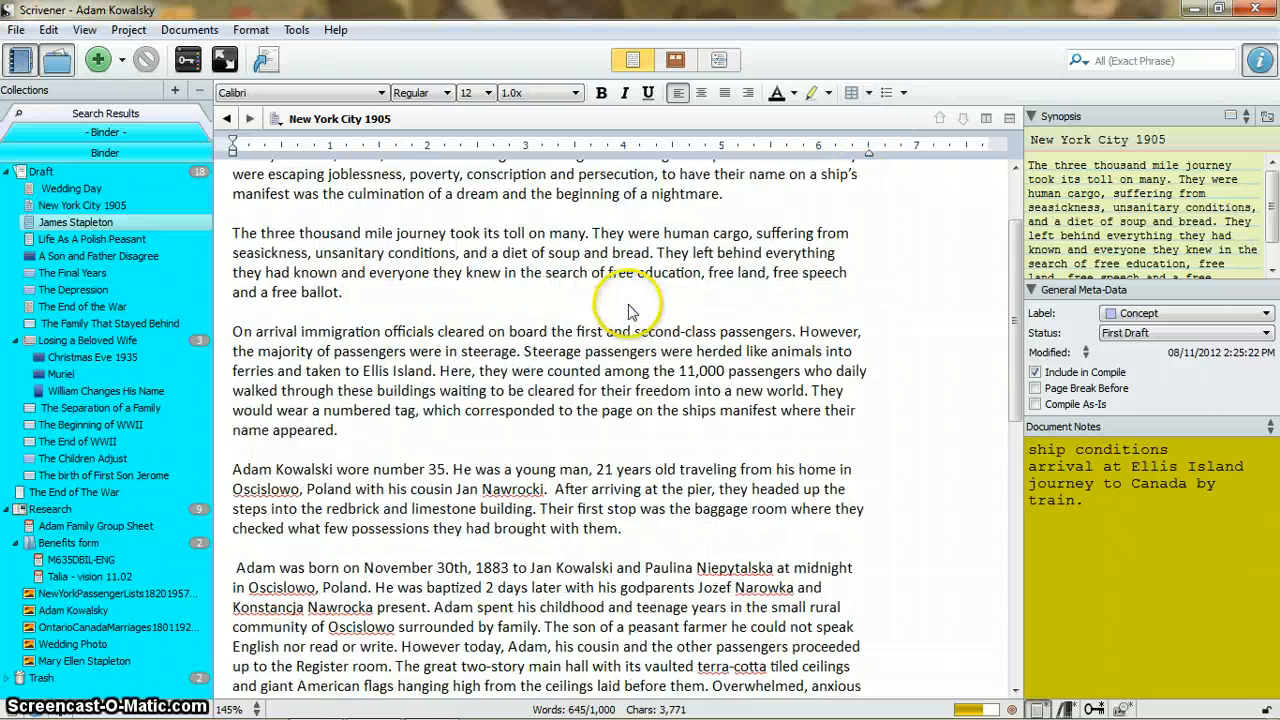
{"action": "scroll", "scroll_direction": "down", "scroll_amount": 3}
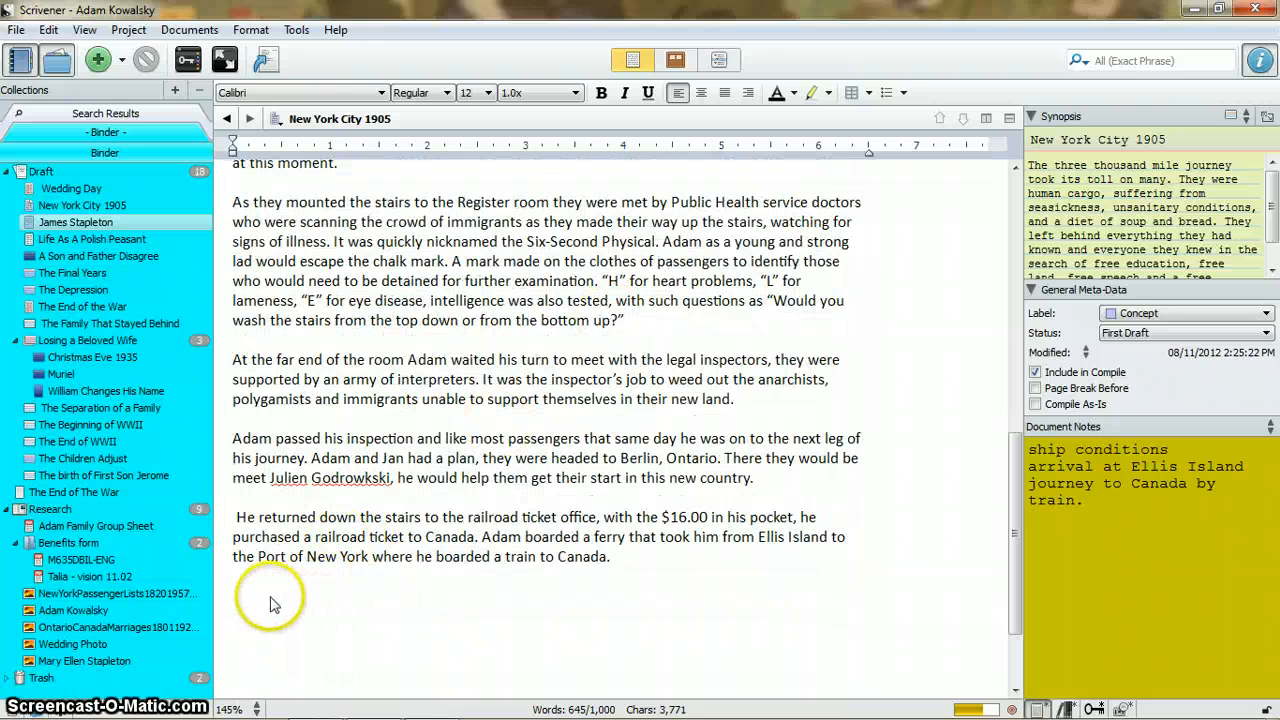
{"action": "left_click", "coordinate": [234, 598]}
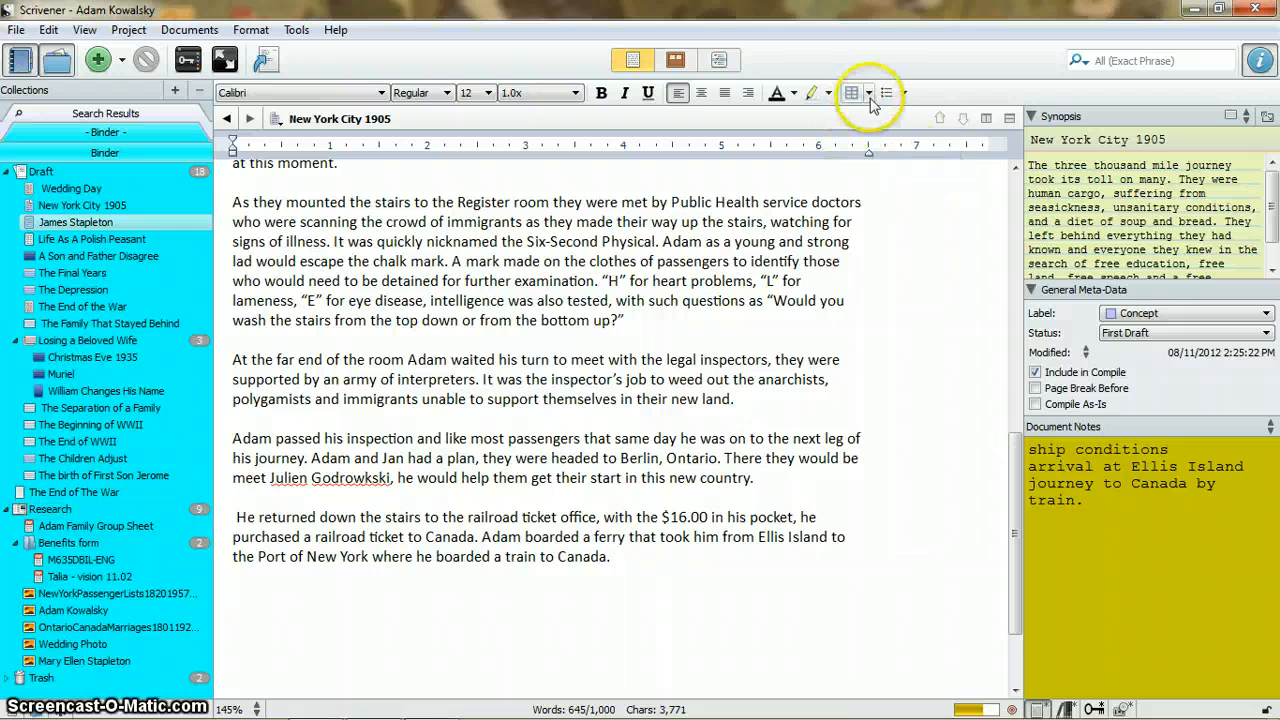
Insert a new table at the end of the chapter and add a third column
{"action": "left_click", "coordinate": [868, 92]}
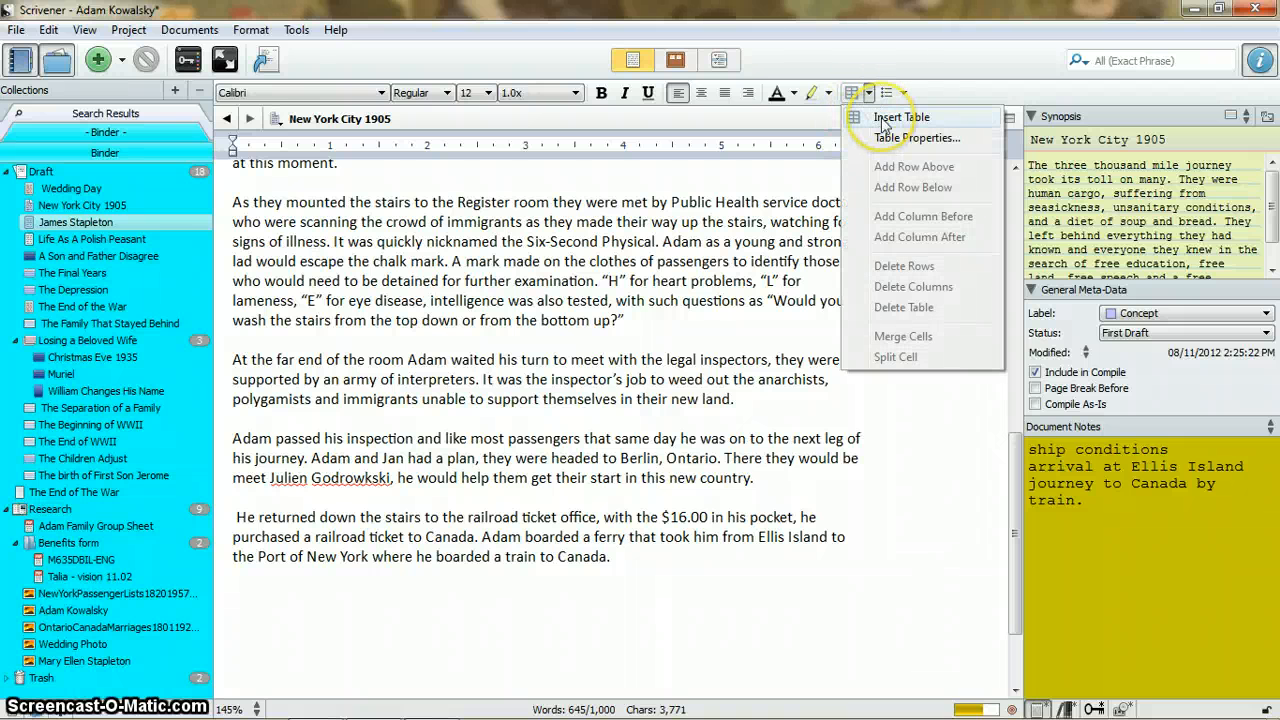
{"action": "left_click", "coordinate": [900, 116]}
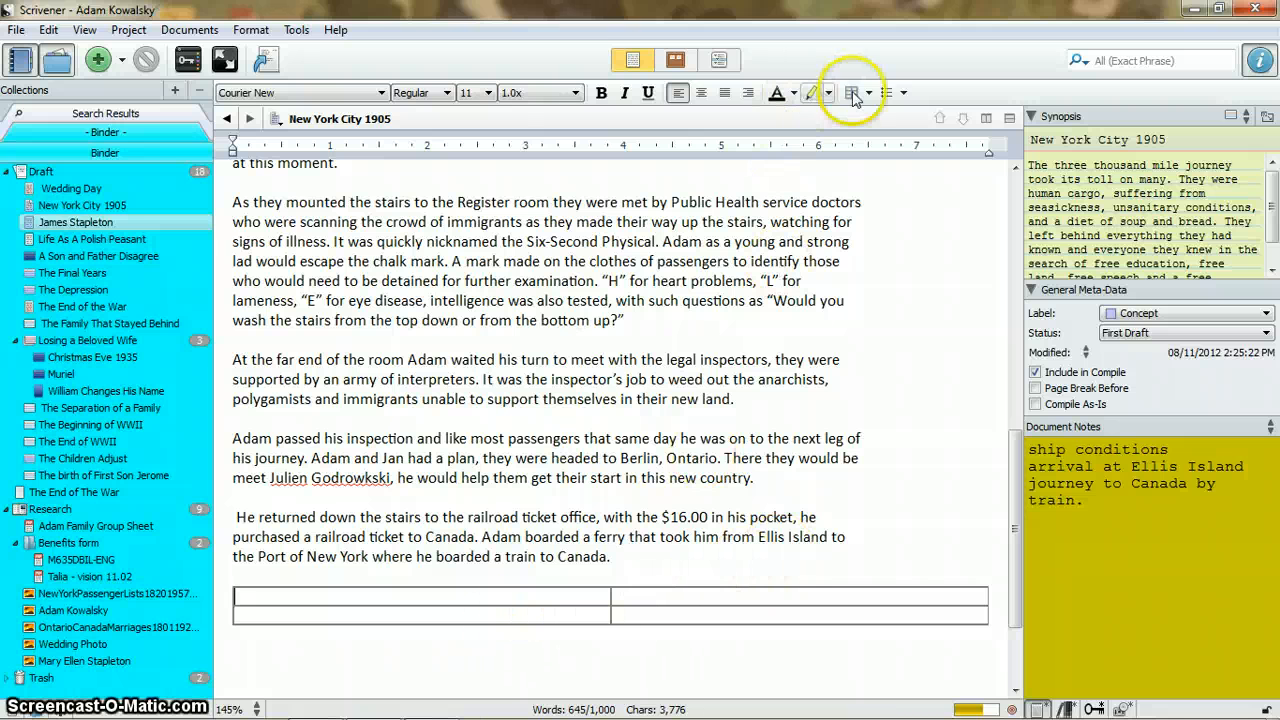
{"action": "left_click", "coordinate": [870, 92]}
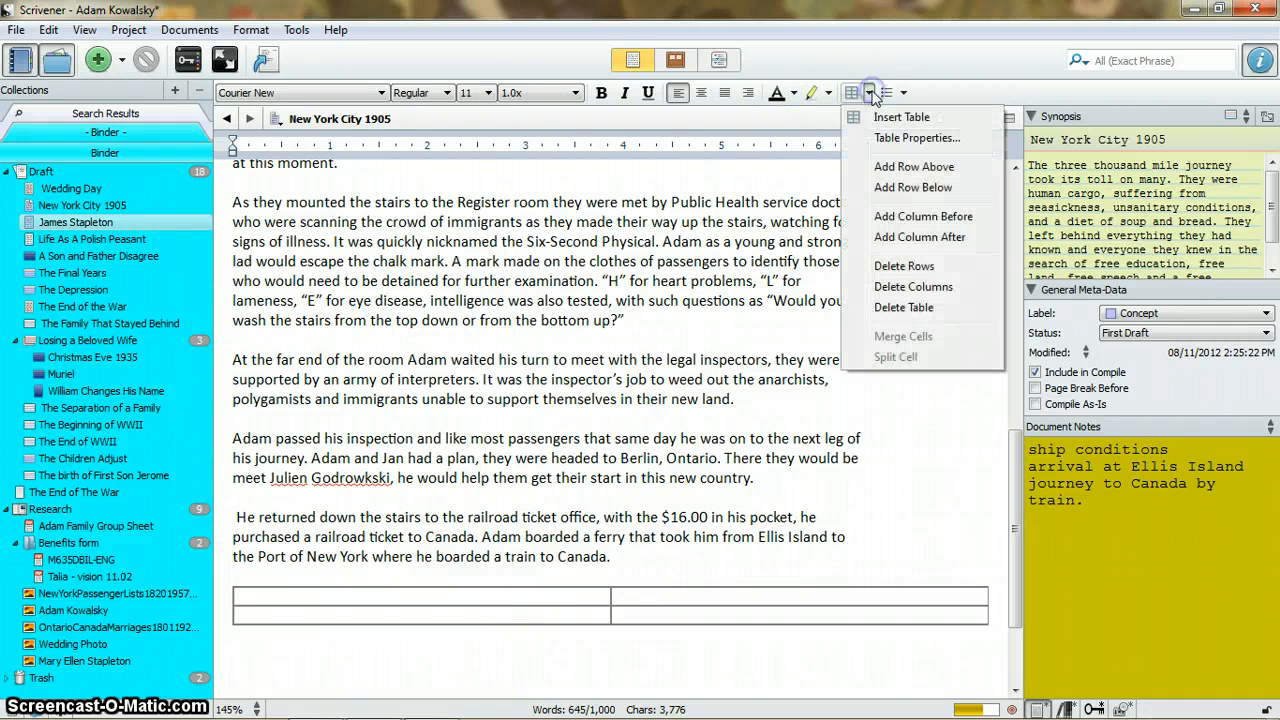
{"action": "left_click", "coordinate": [920, 236]}
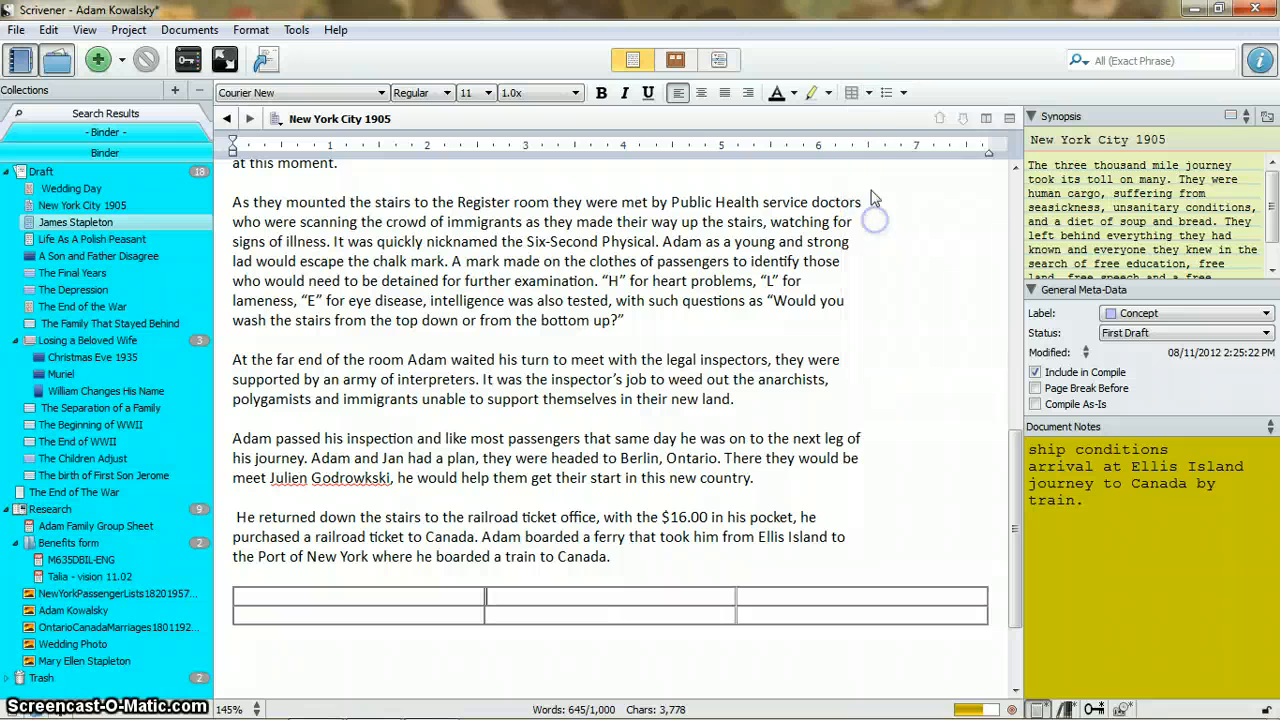
{"action": "left_click", "coordinate": [852, 92]}
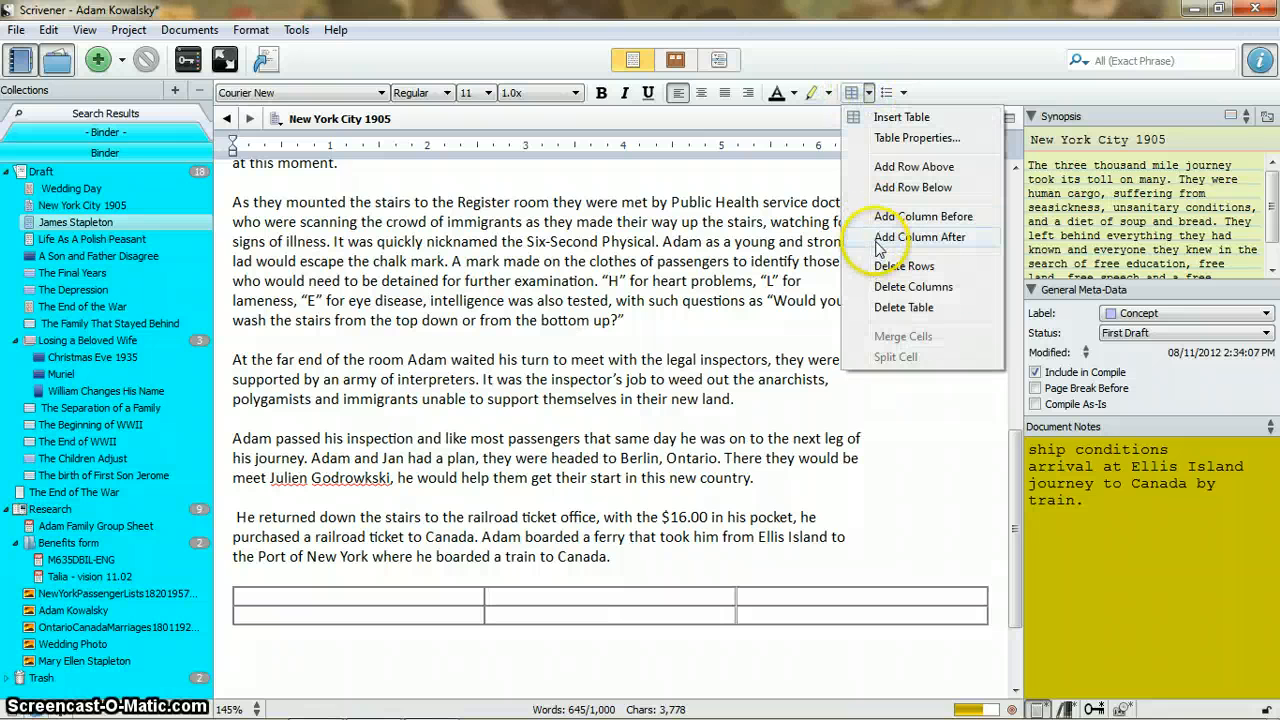
{"action": "mouse_move", "coordinate": [880, 216]}
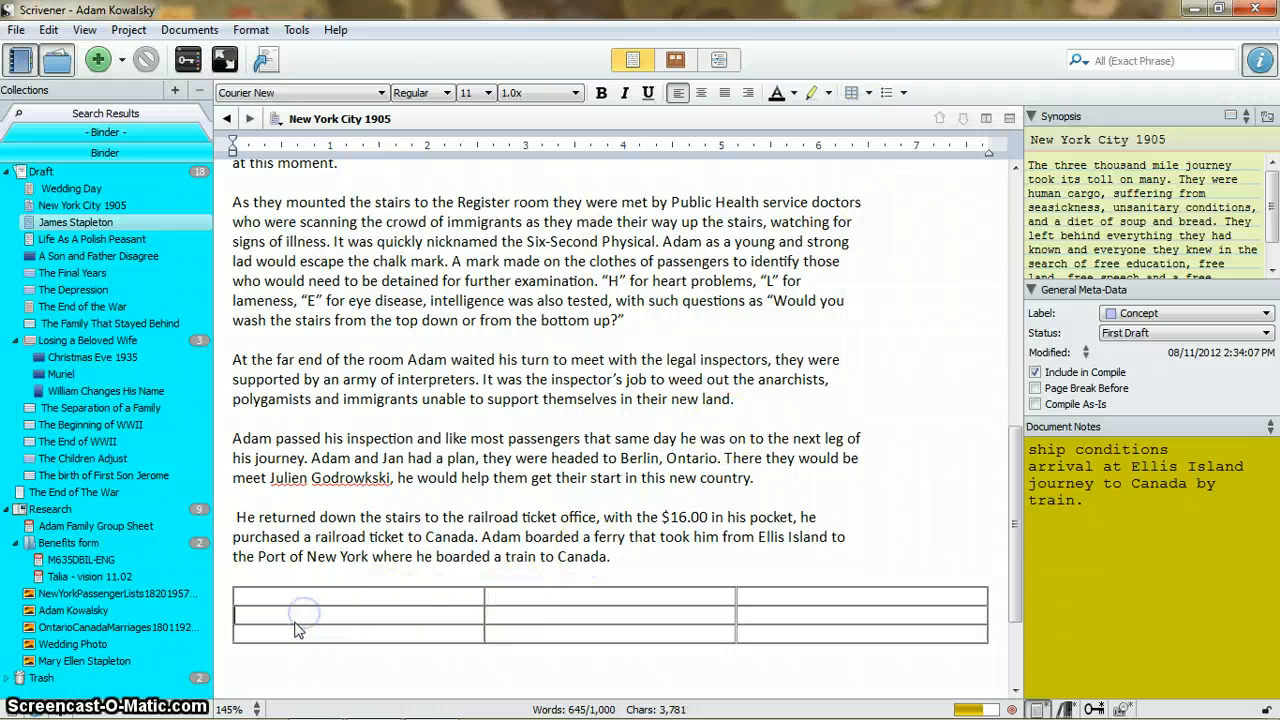
Fill the first cells with placeholder text 'fflkjdlkgsd', 'sdlksljks' and 'l'
{"action": "type", "text": "fflkjdlkgsd"}
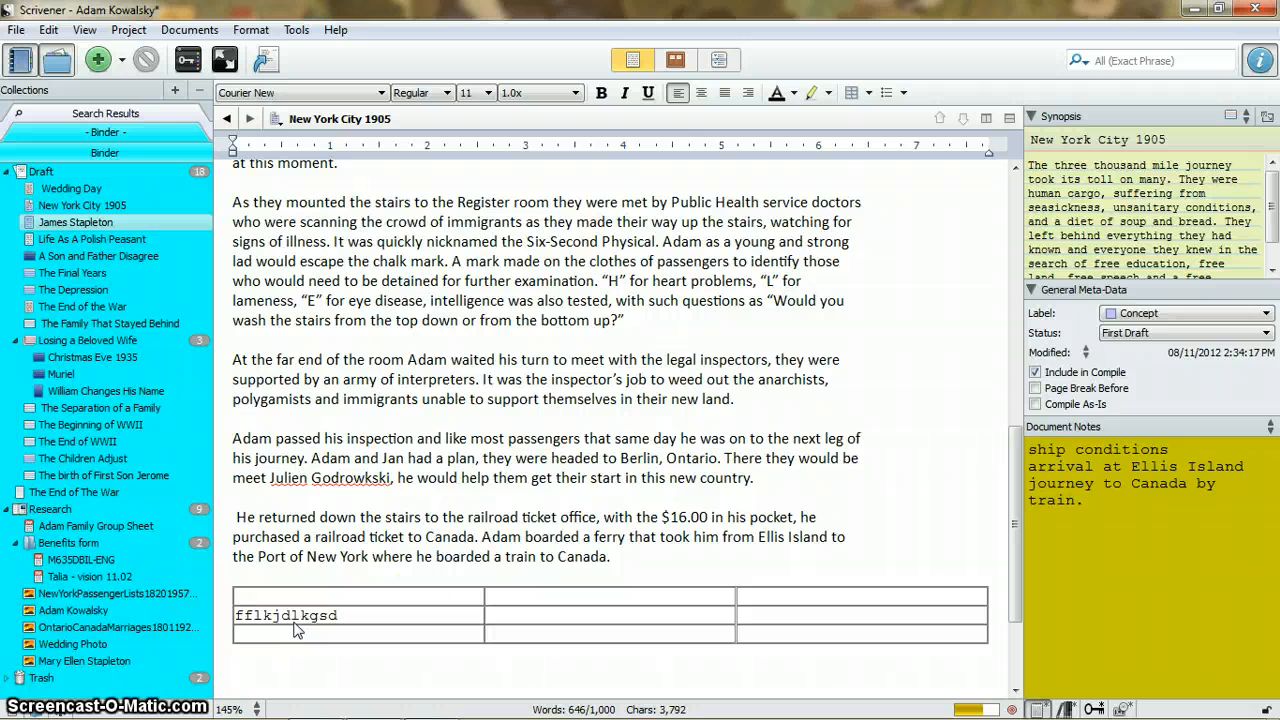
{"action": "type", "text": "sdlksljks"}
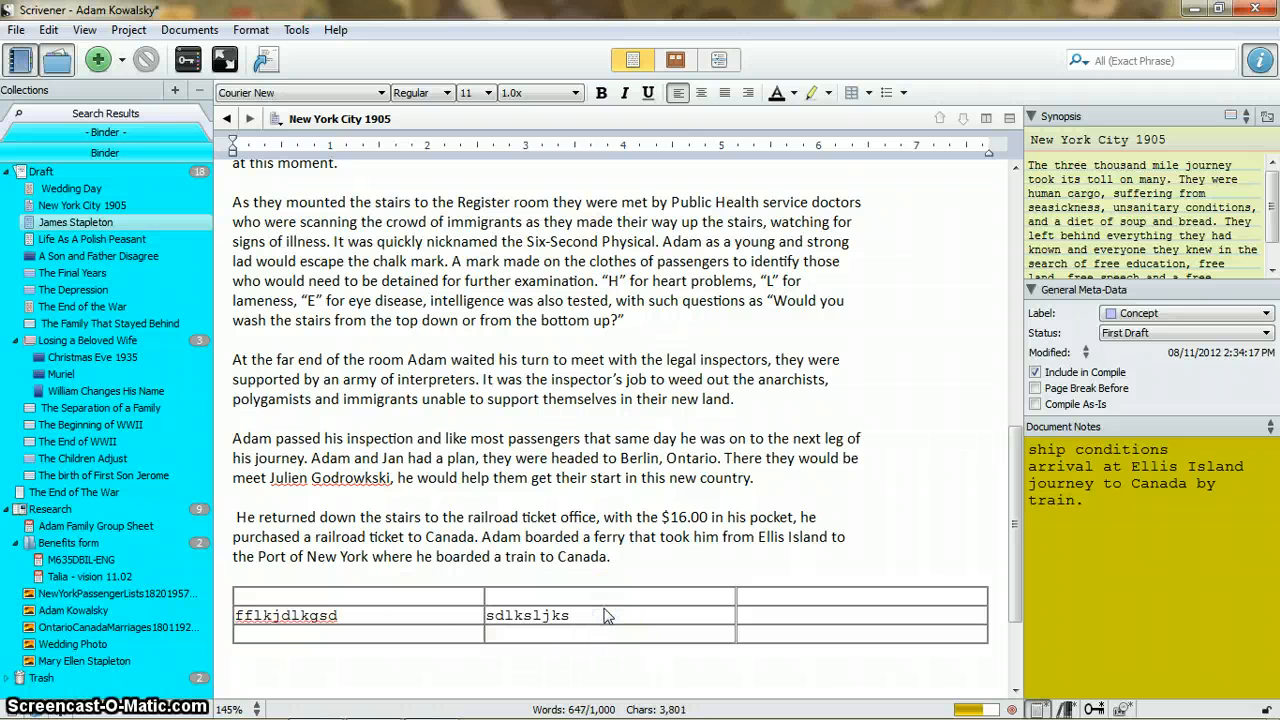
{"action": "type", "text": "l"}
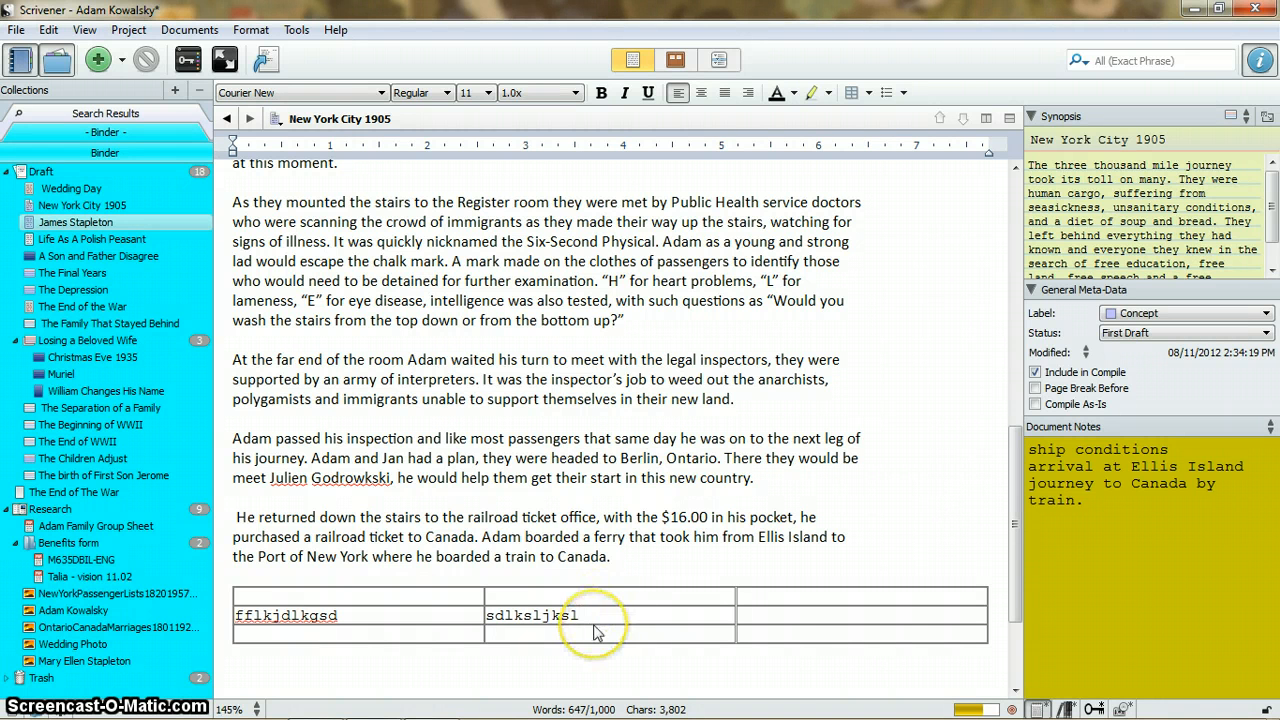
{"action": "scroll", "scroll_direction": "down", "scroll_amount": 3}
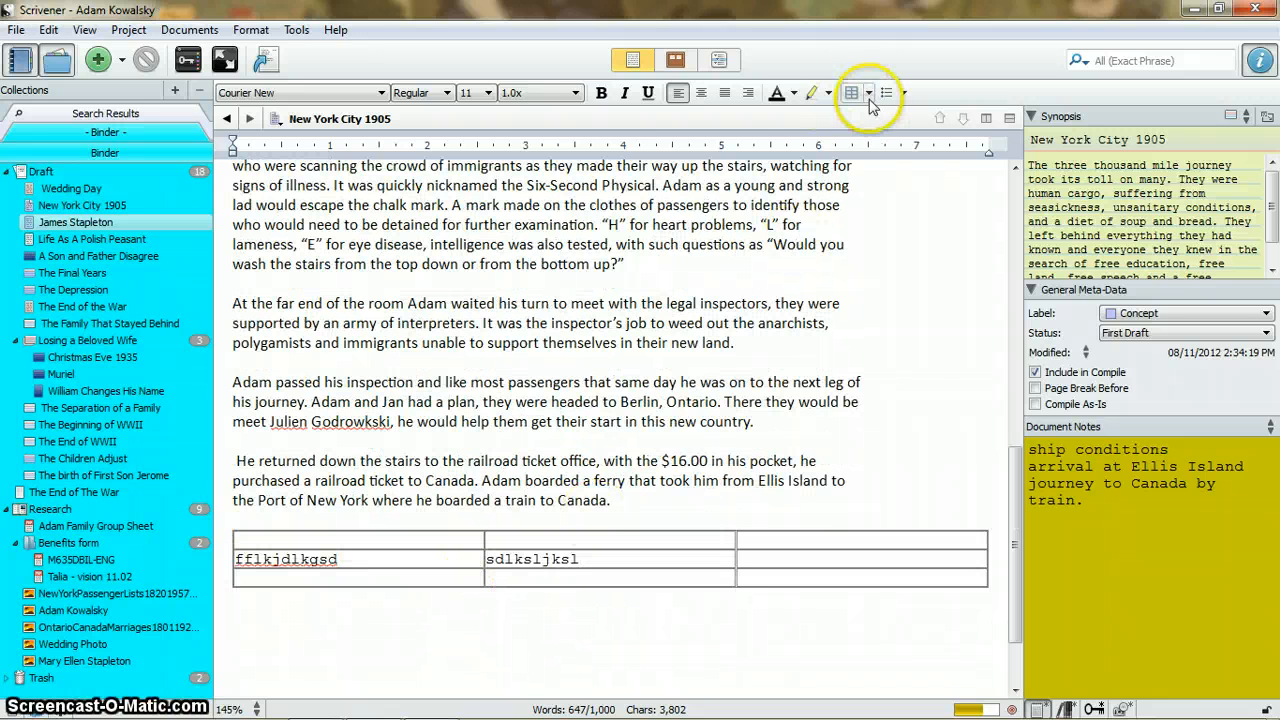
Delete the whole placeholder table from the end of the chapter
{"action": "left_click", "coordinate": [868, 94]}
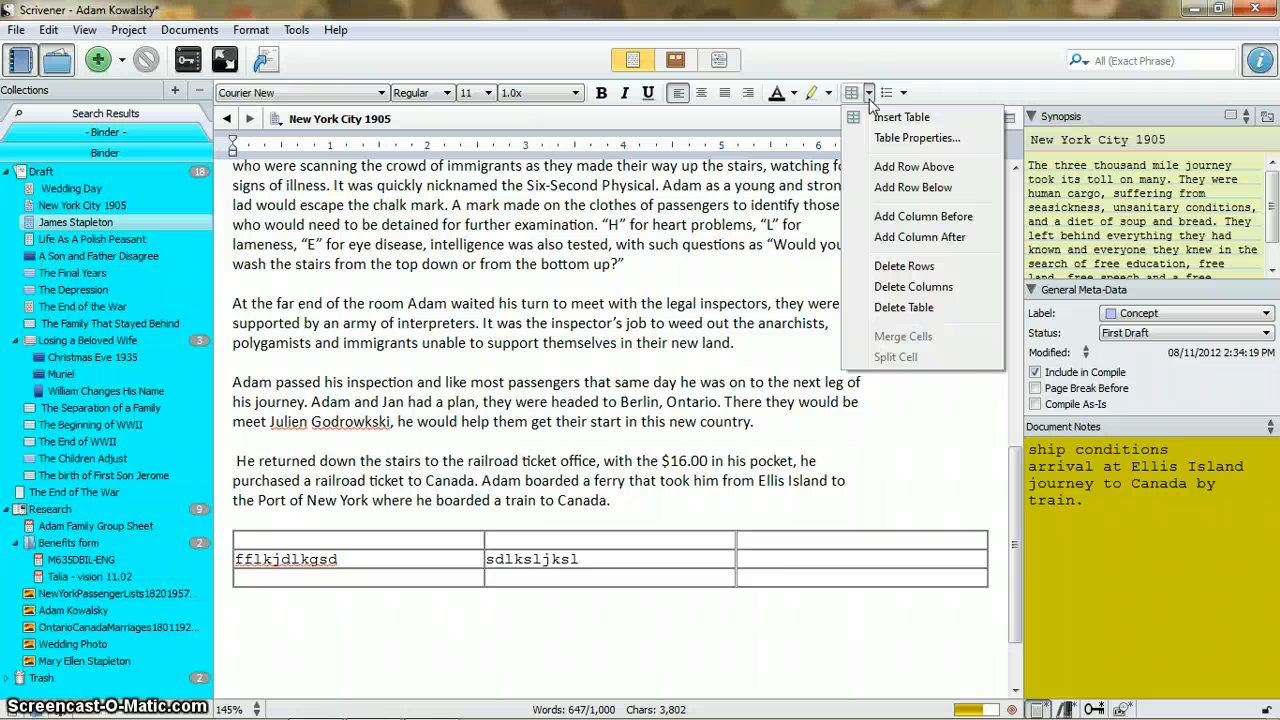
{"action": "mouse_move", "coordinate": [896, 308]}
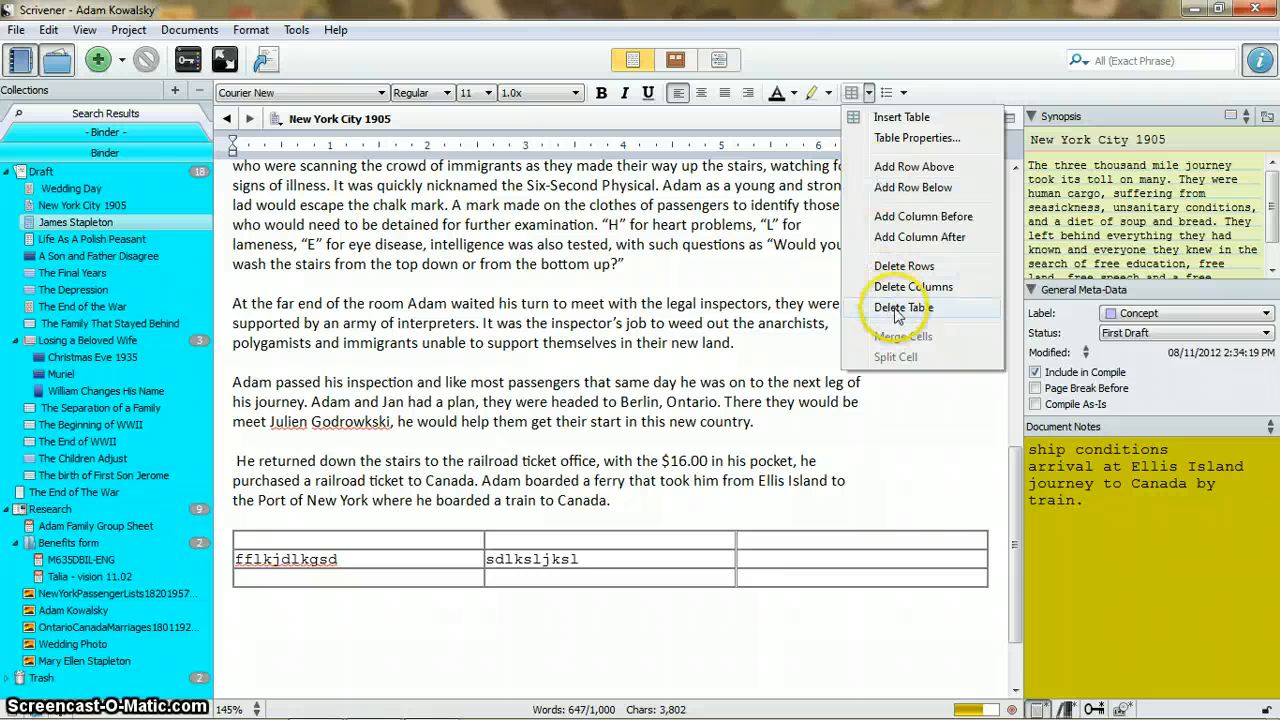
{"action": "left_click", "coordinate": [902, 308]}
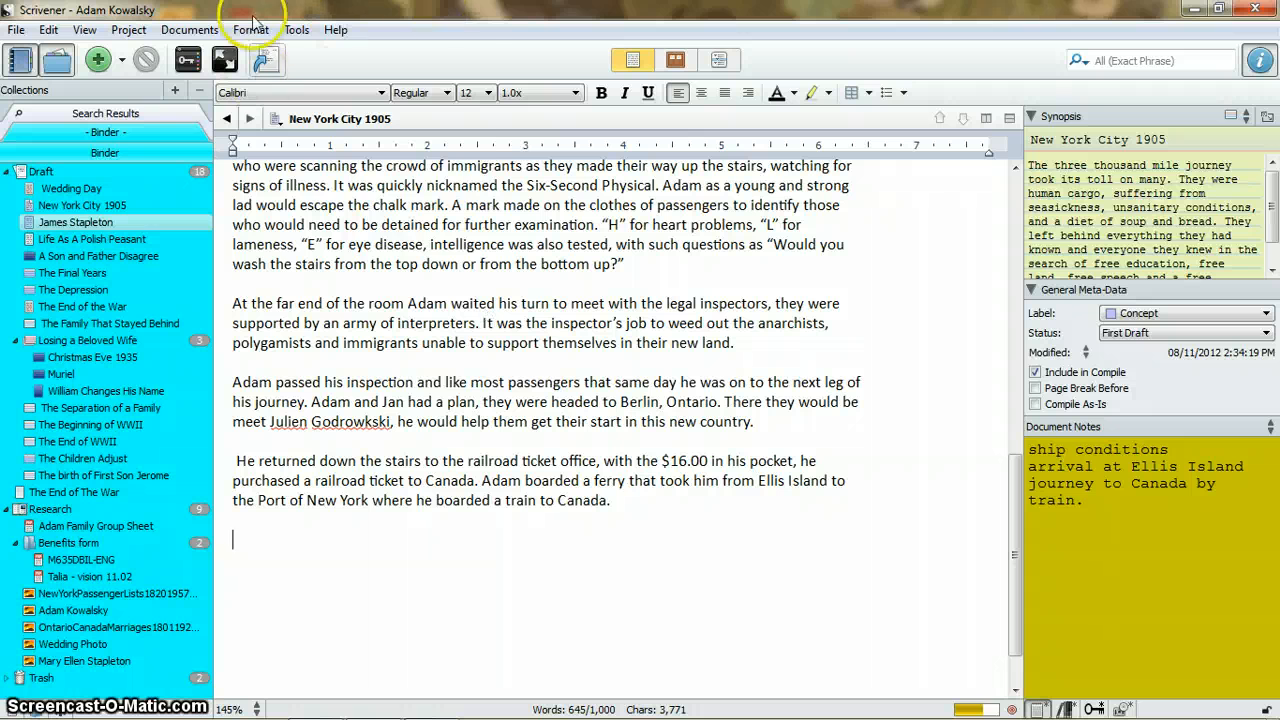
Turn off the text formatting bar above the document
{"action": "left_click", "coordinate": [252, 30]}
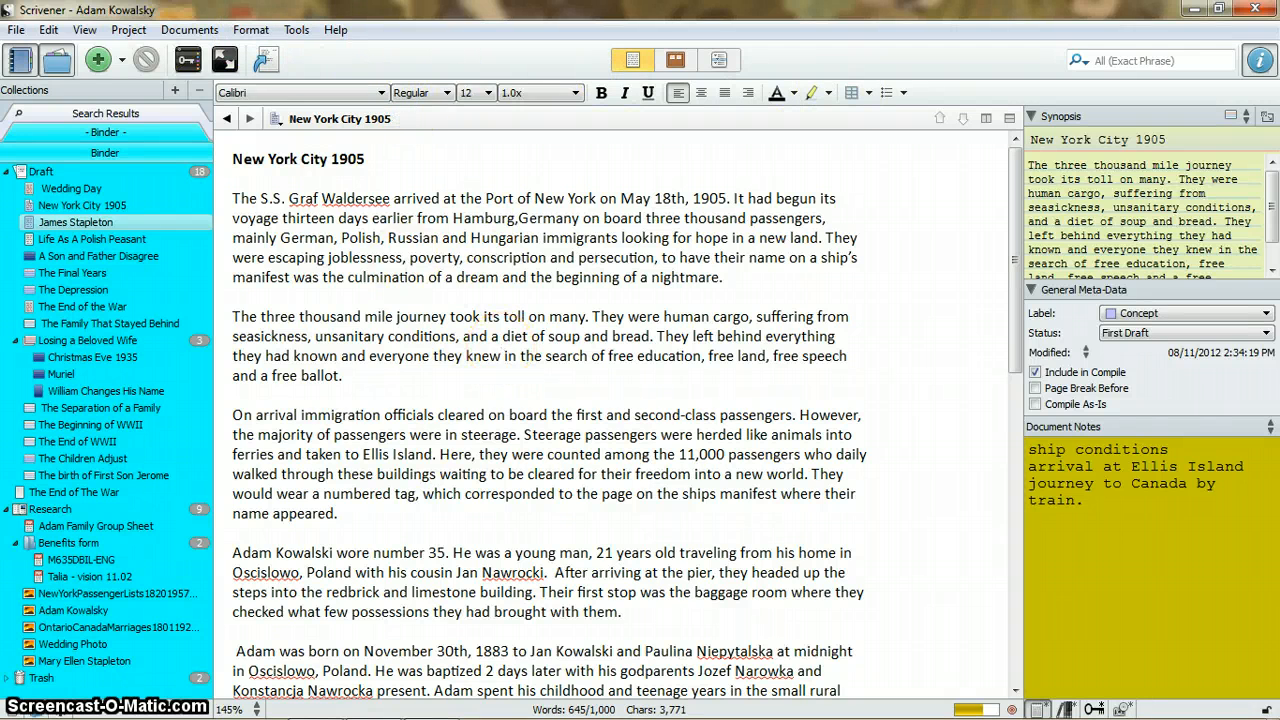
{"action": "left_click", "coordinate": [252, 30]}
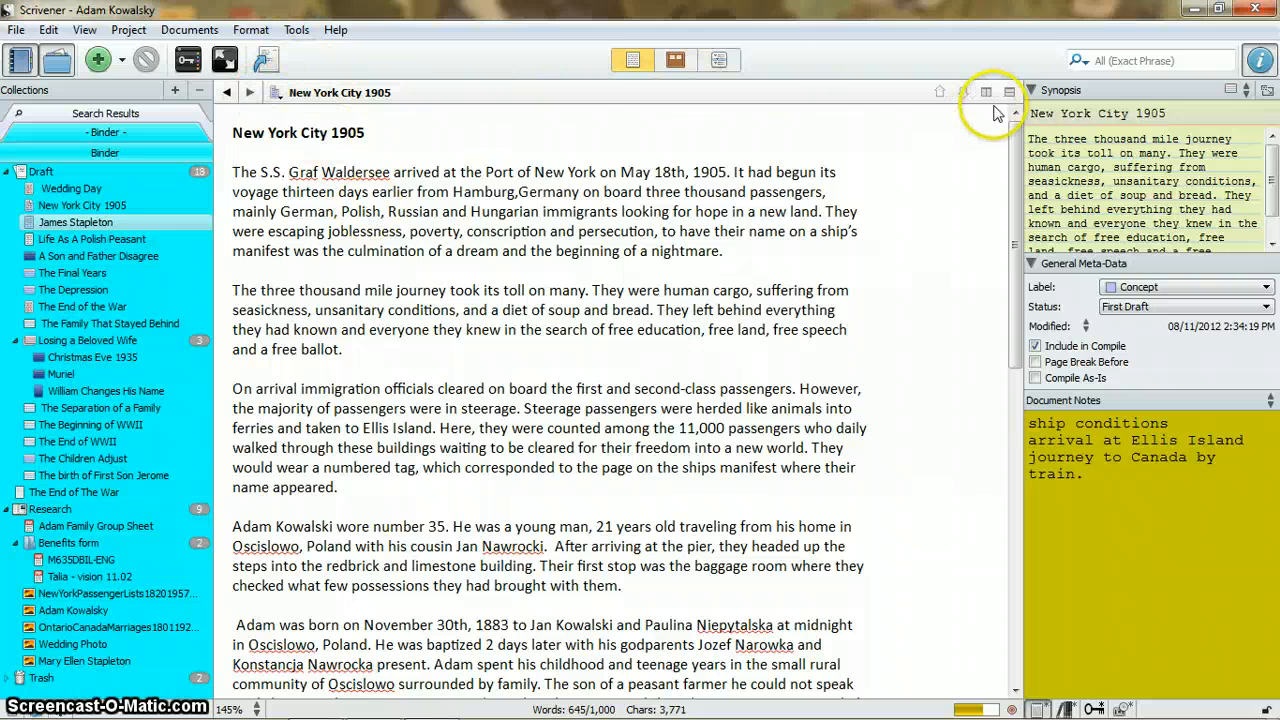
{"action": "mouse_move", "coordinate": [540, 184]}
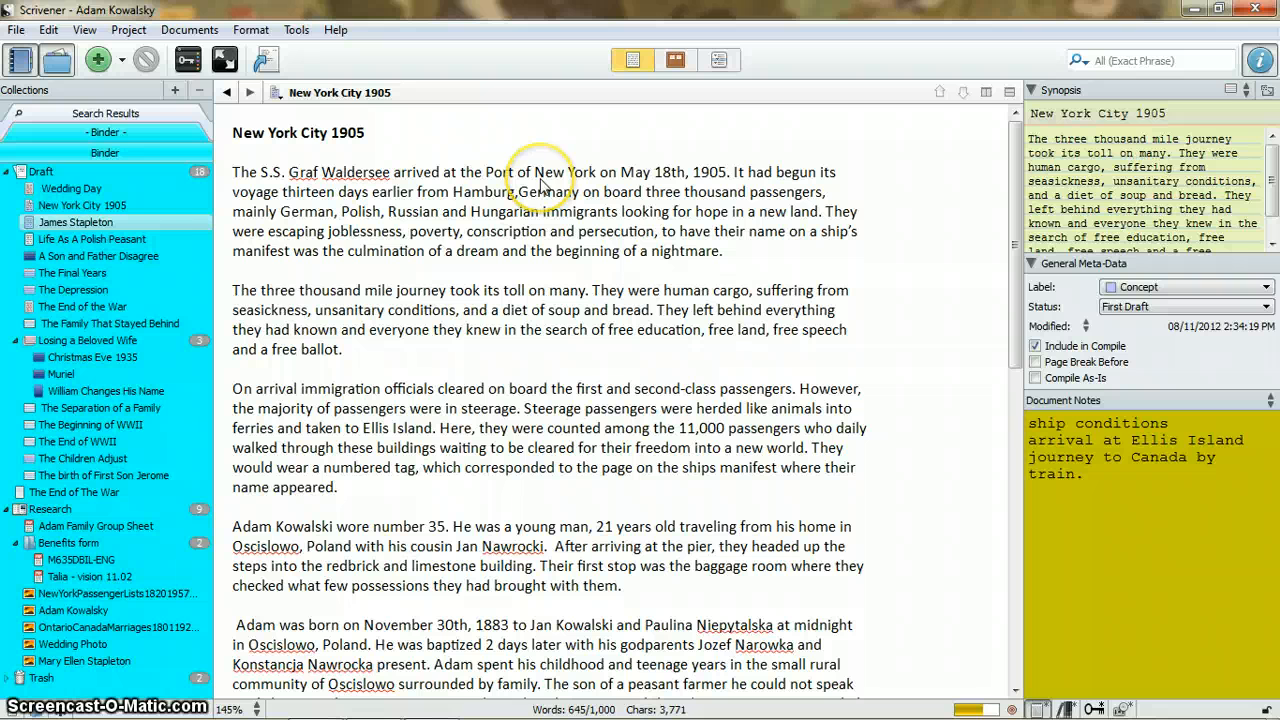
{"action": "mouse_move", "coordinate": [260, 212]}
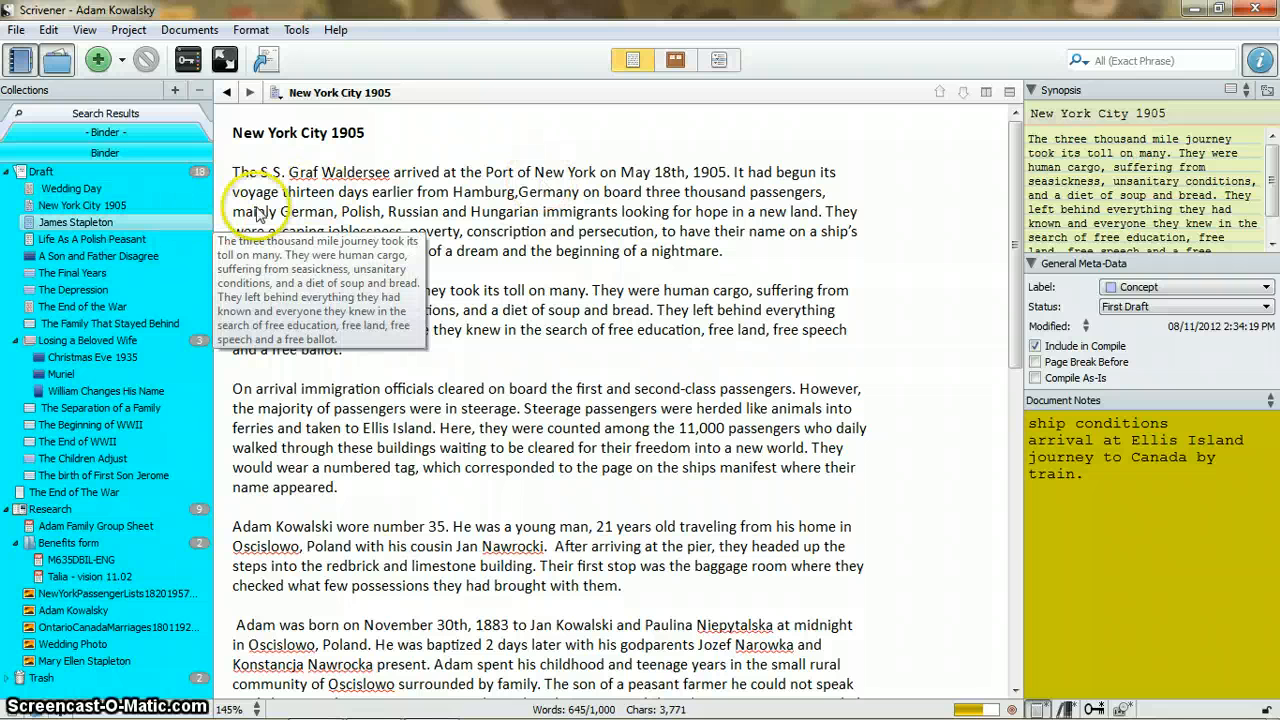
{"action": "mouse_move", "coordinate": [146, 60]}
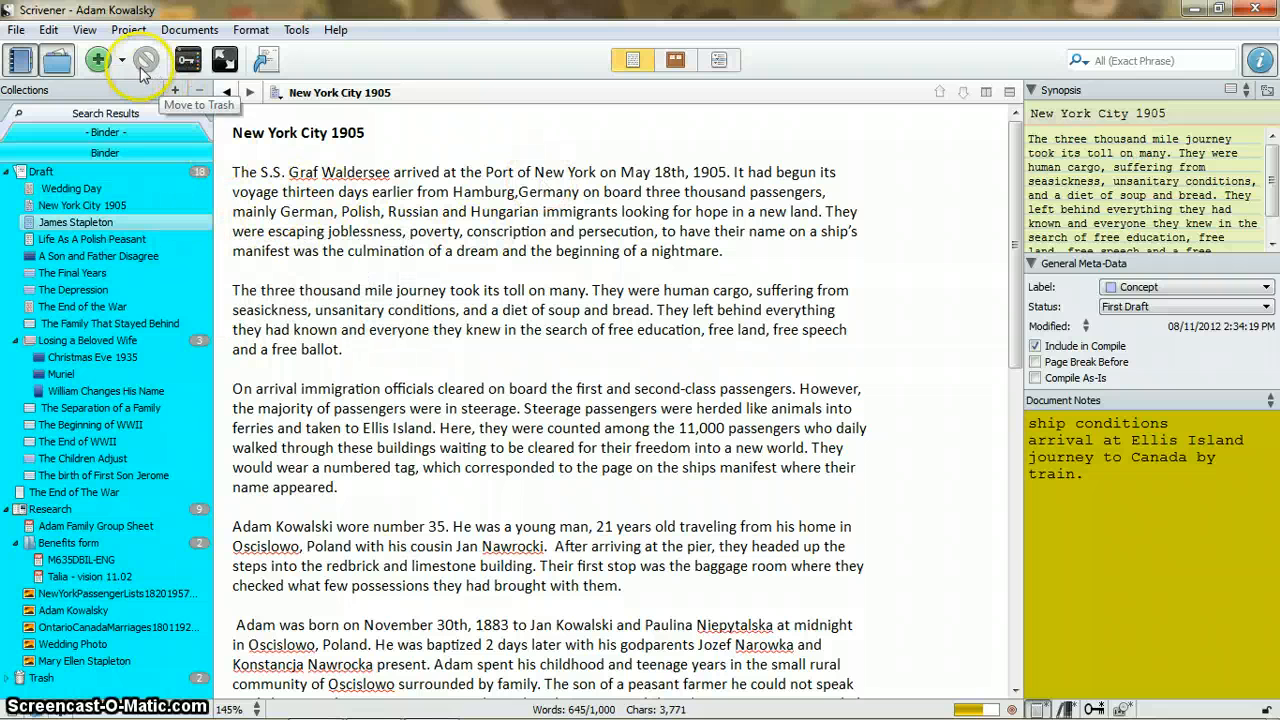
Hide the binder and the inspector via View > Layout so the editor fills the window
{"action": "left_click", "coordinate": [84, 30]}
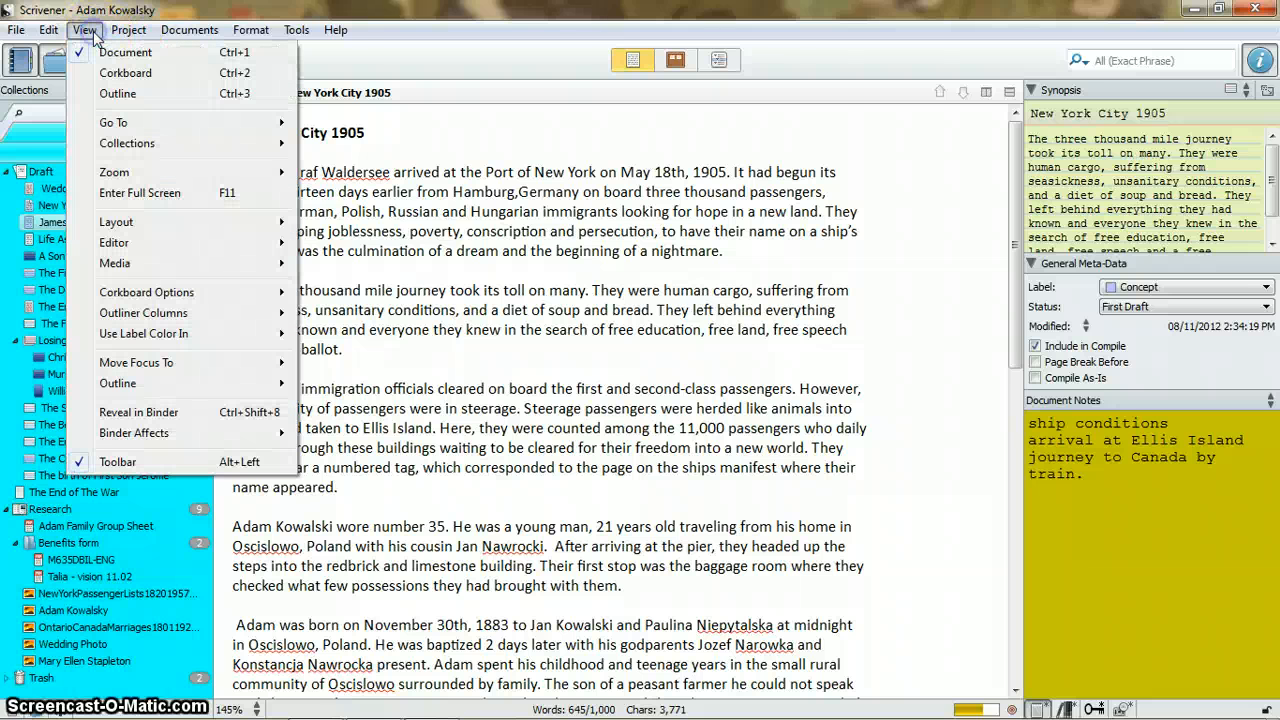
{"action": "mouse_move", "coordinate": [116, 220]}
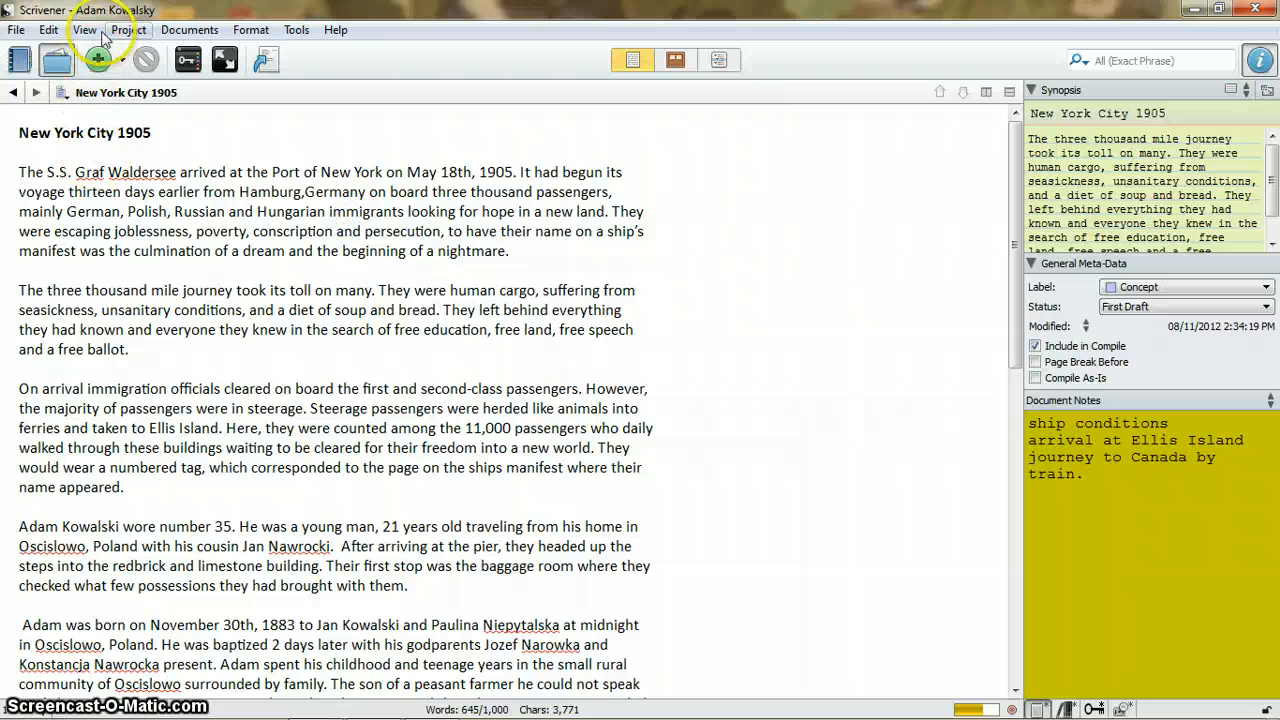
{"action": "left_click", "coordinate": [84, 30]}
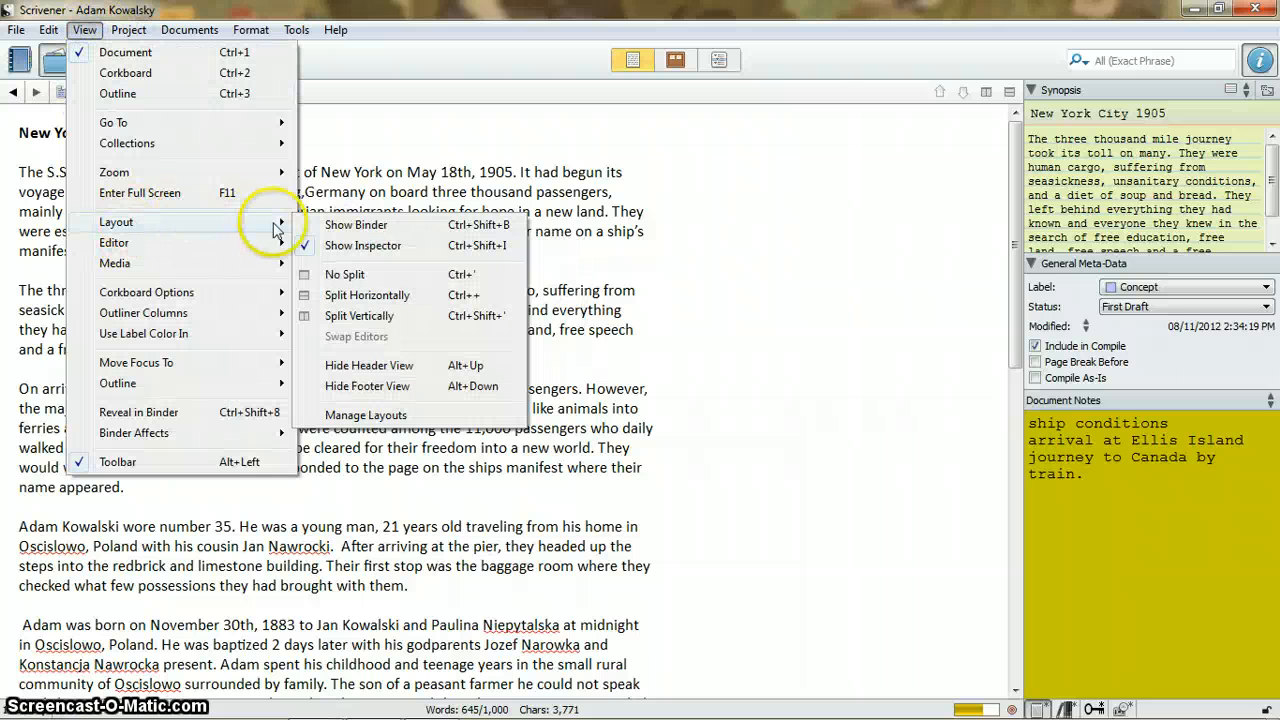
{"action": "mouse_move", "coordinate": [344, 248]}
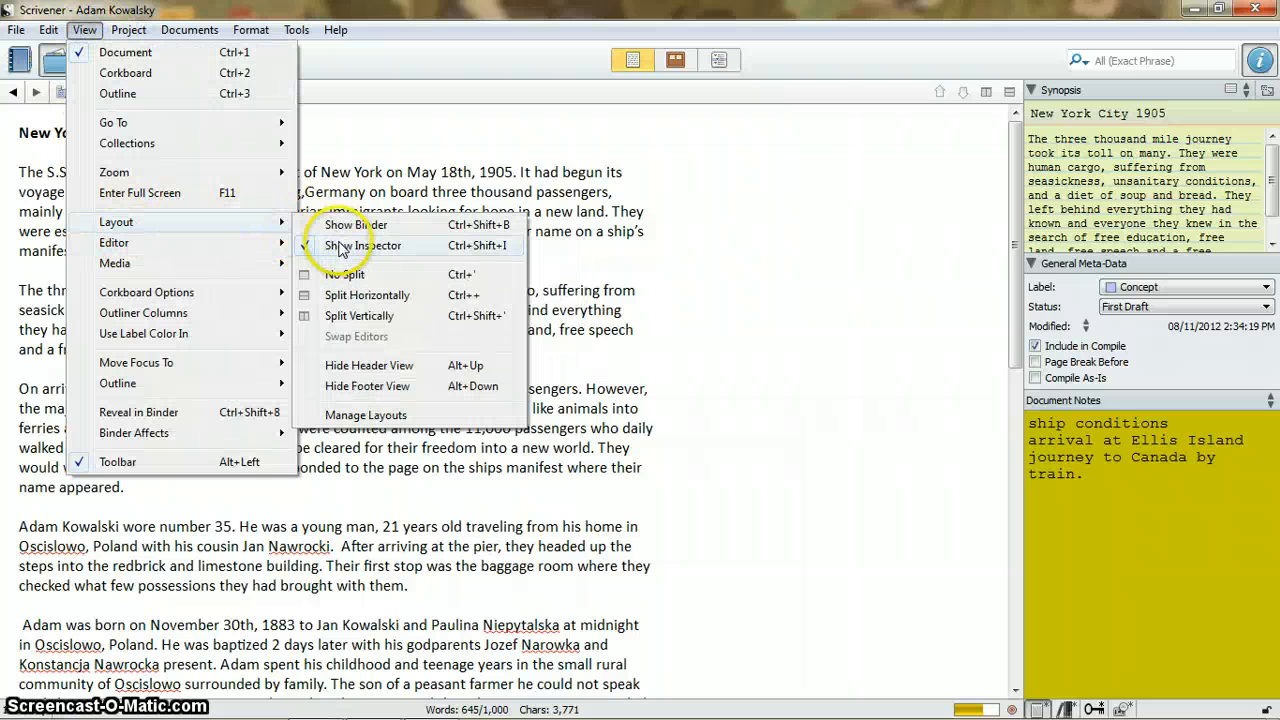
{"action": "left_click", "coordinate": [360, 244]}
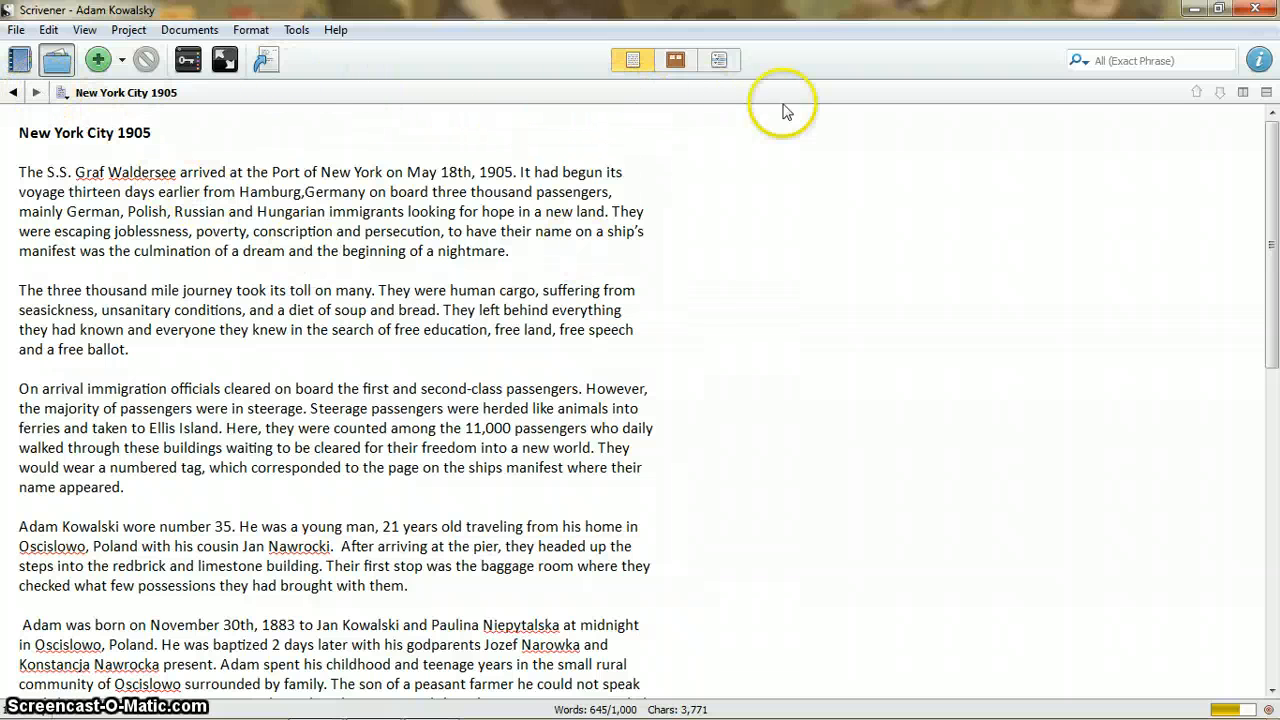
{"action": "mouse_move", "coordinate": [44, 112]}
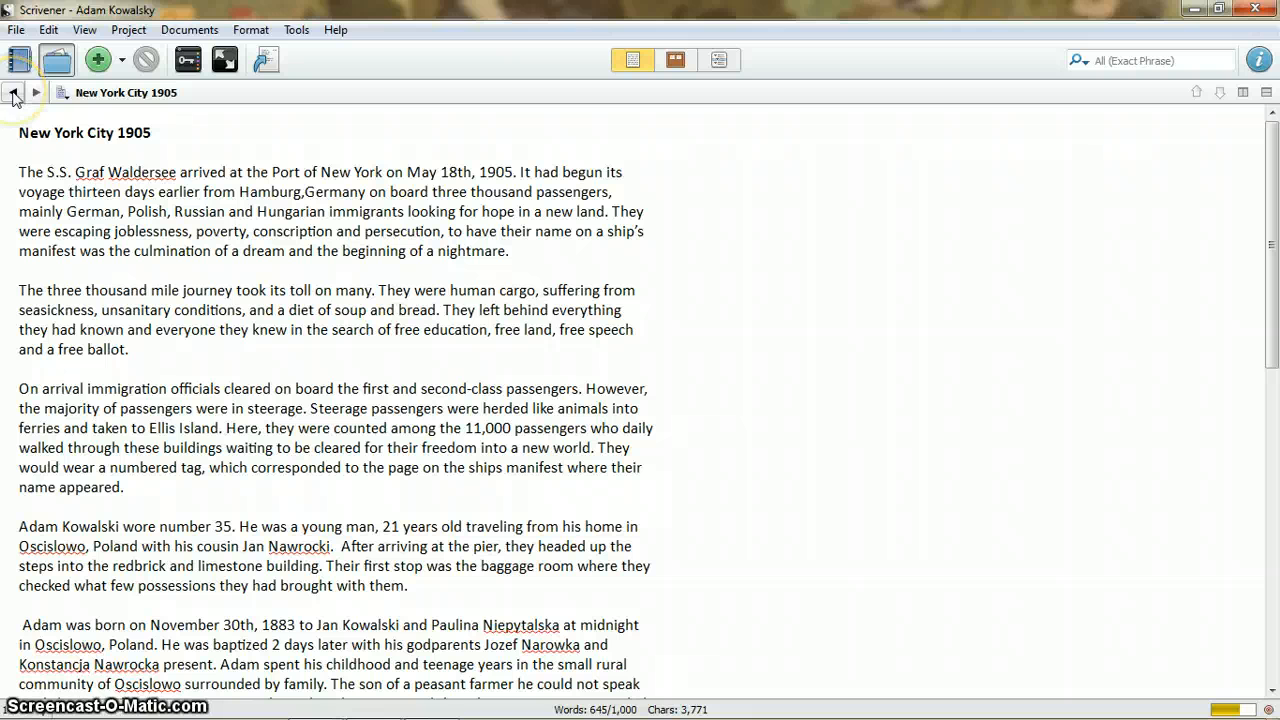
{"action": "mouse_move", "coordinate": [14, 92]}
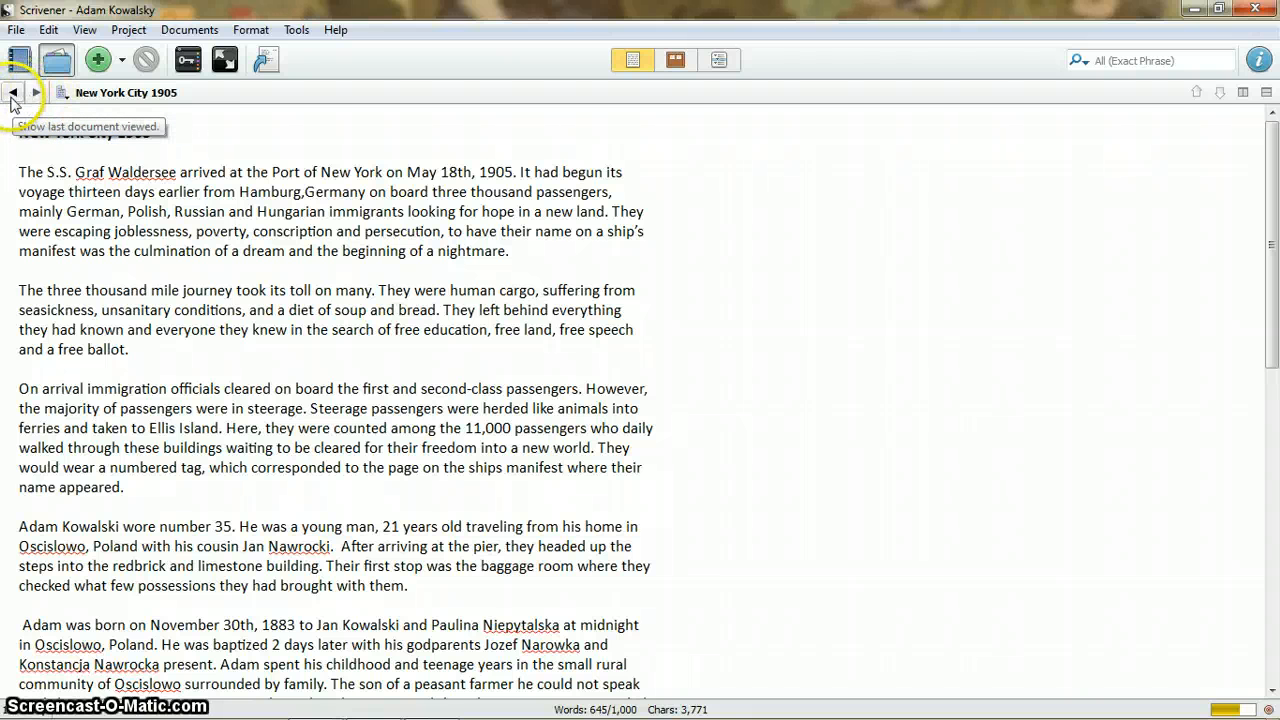
{"action": "left_click", "coordinate": [12, 92]}
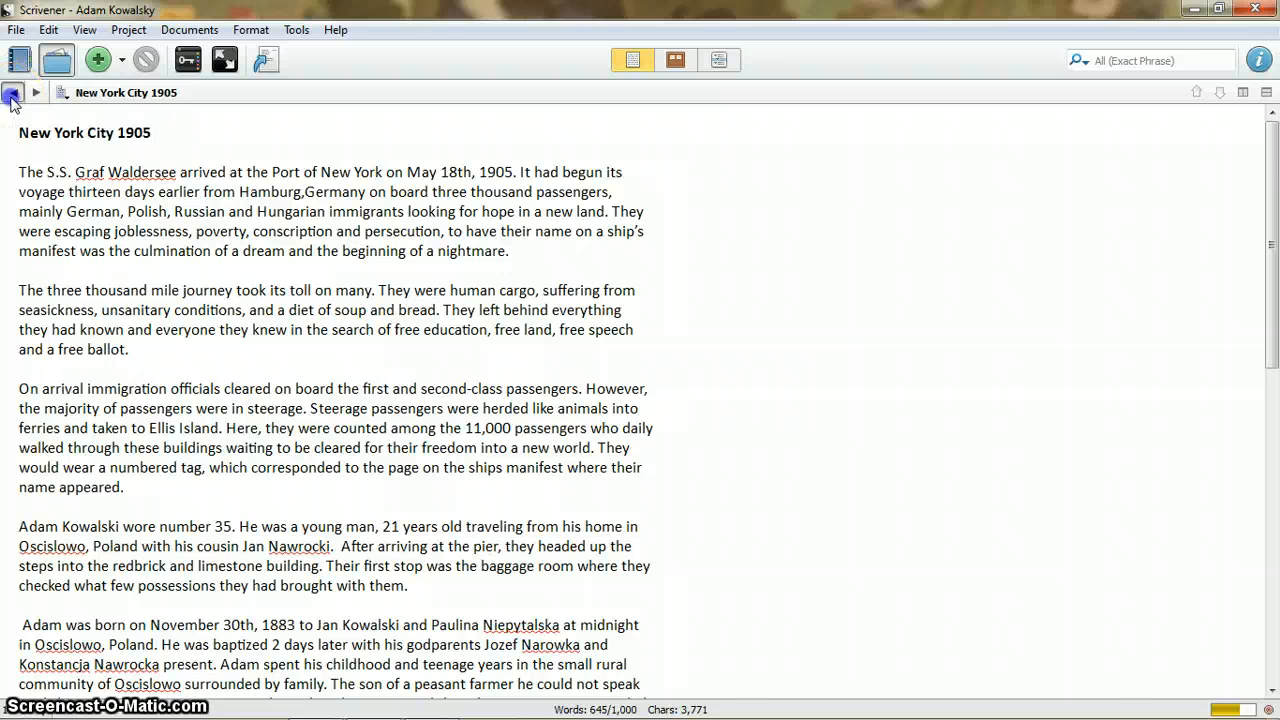
{"action": "left_click", "coordinate": [12, 92]}
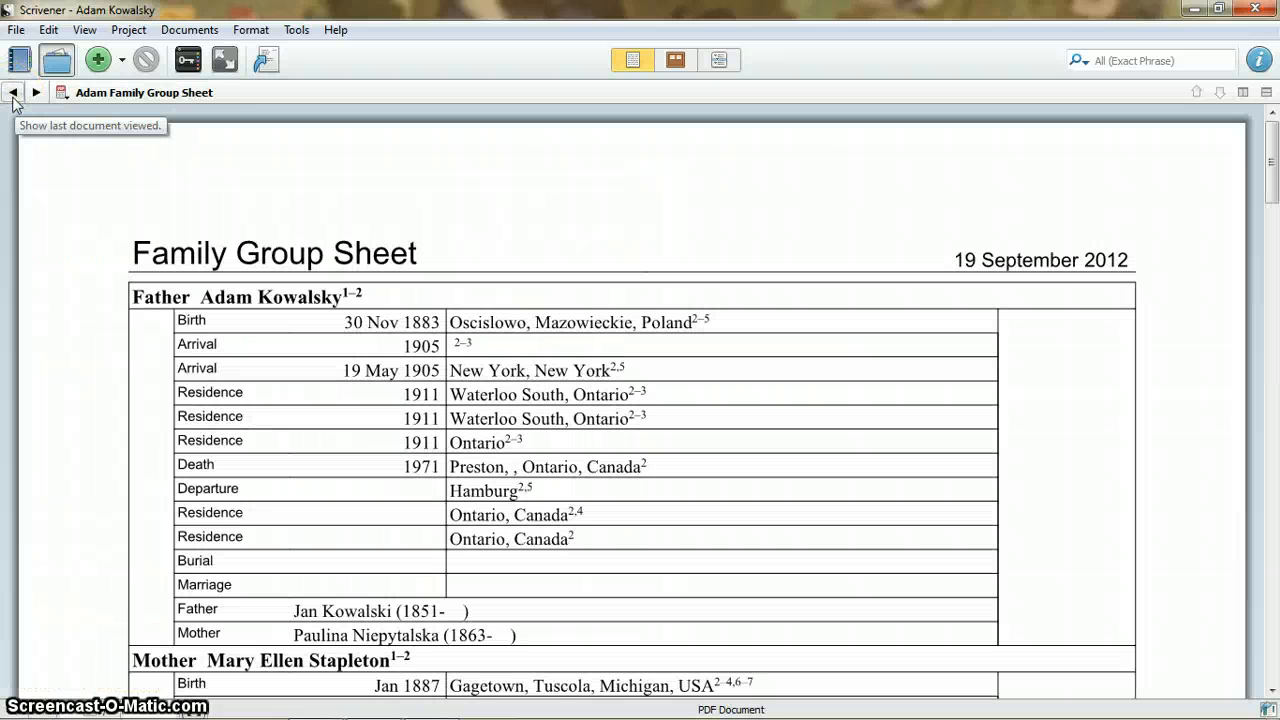
{"action": "left_click", "coordinate": [12, 92]}
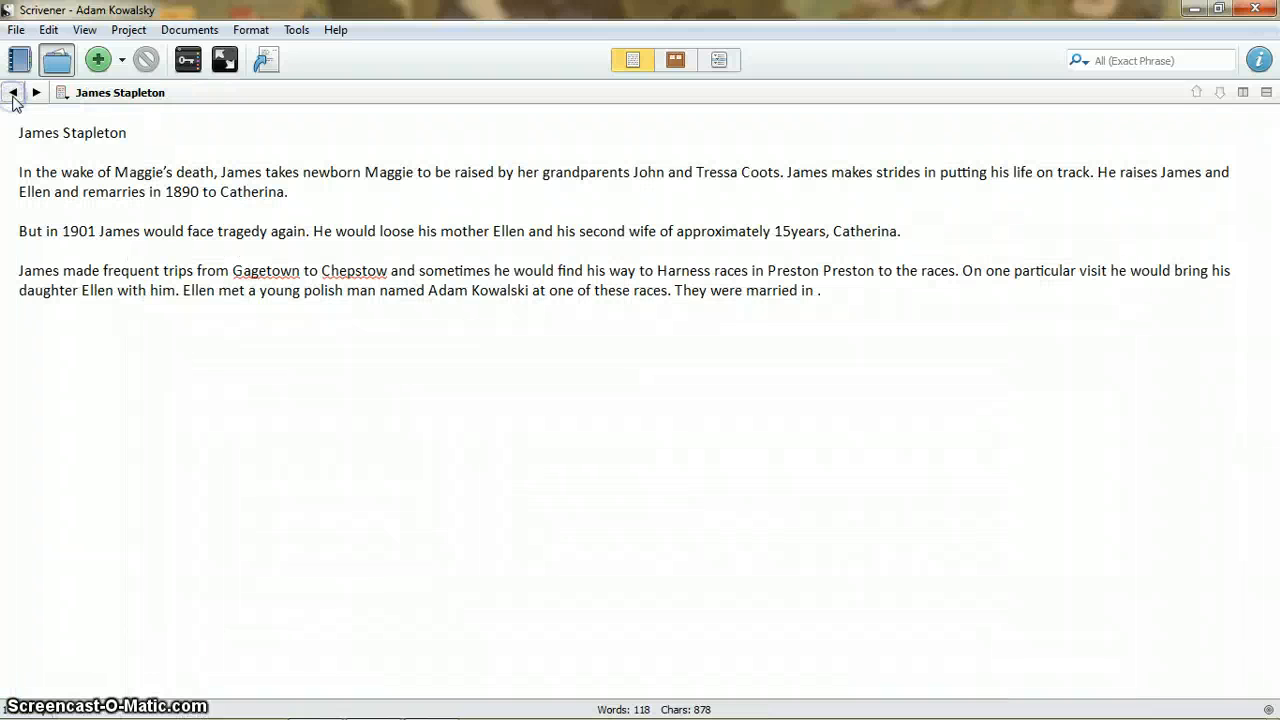
{"action": "mouse_move", "coordinate": [36, 92]}
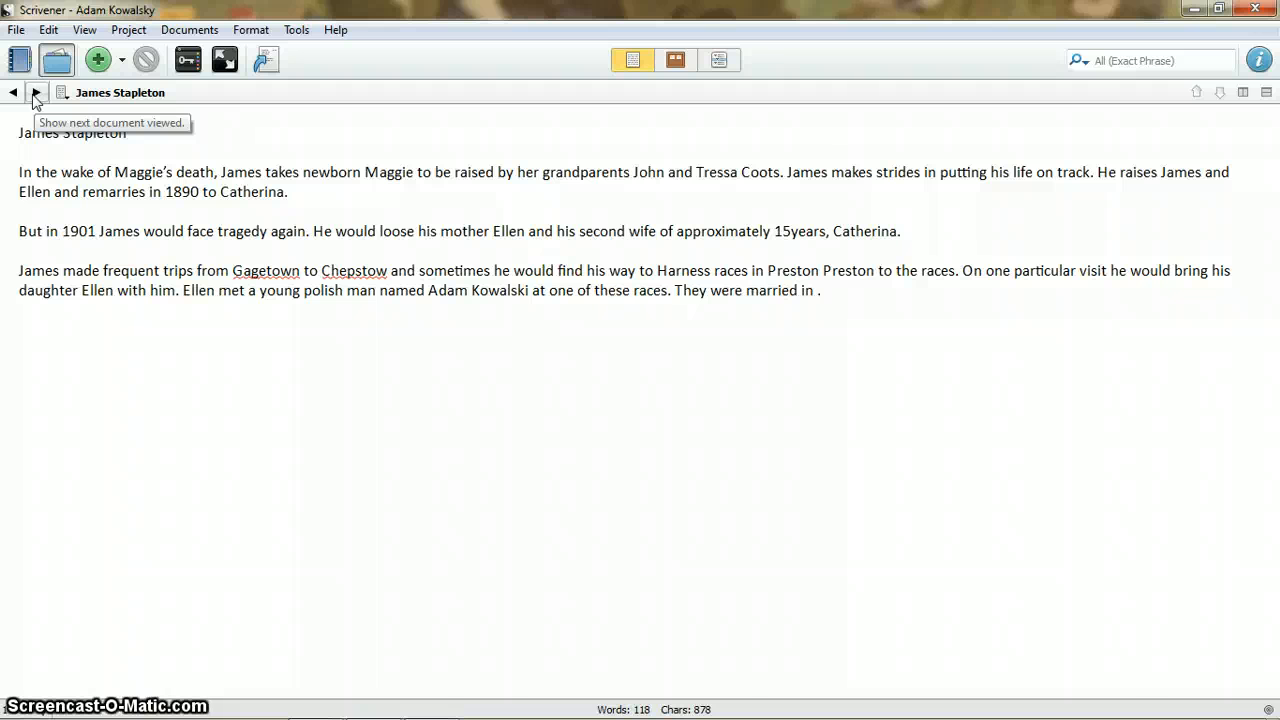
{"action": "left_click", "coordinate": [36, 92]}
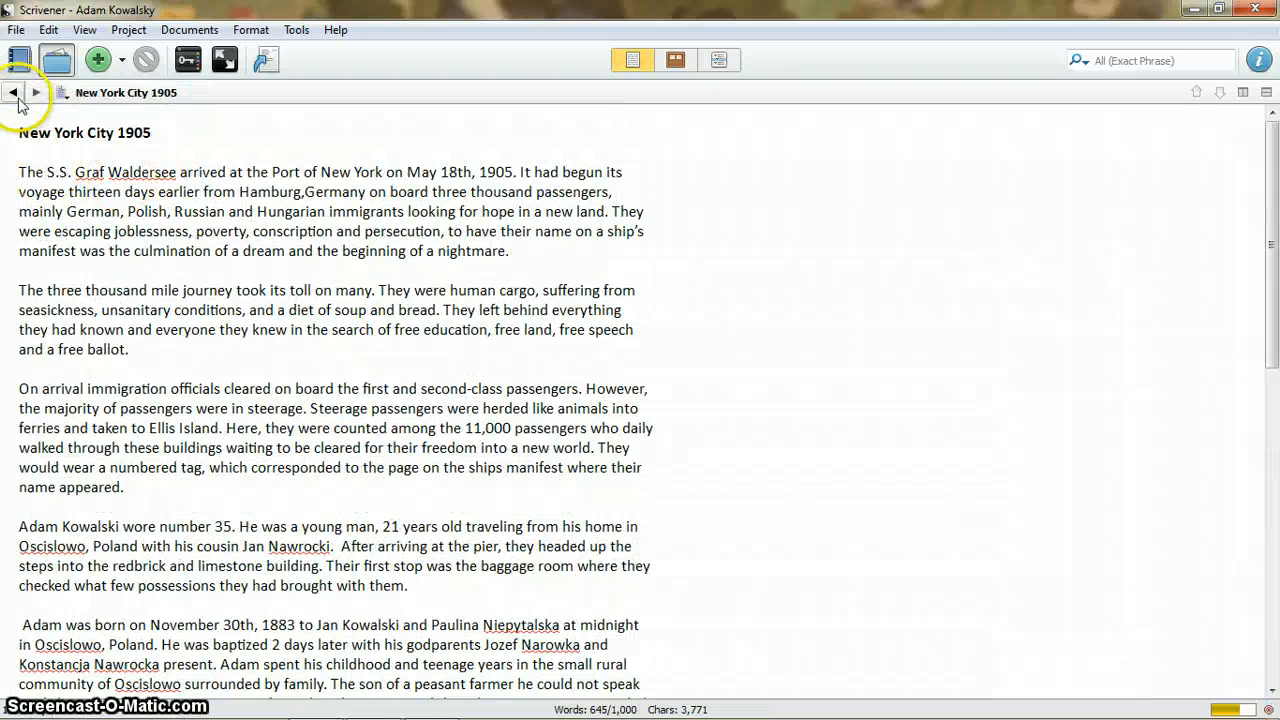
{"action": "mouse_move", "coordinate": [36, 92]}
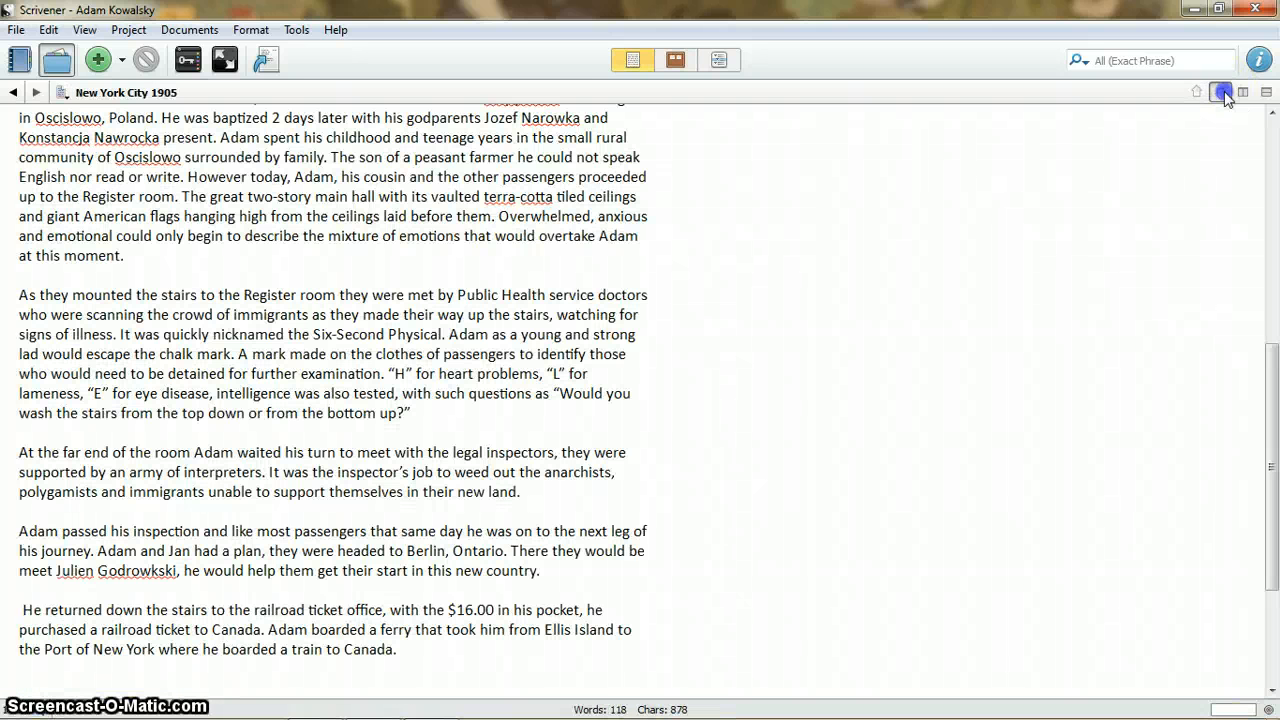
Navigate via Go To > Draft to load Life As A Polish Peasant in the editor
{"action": "left_click", "coordinate": [1218, 92]}
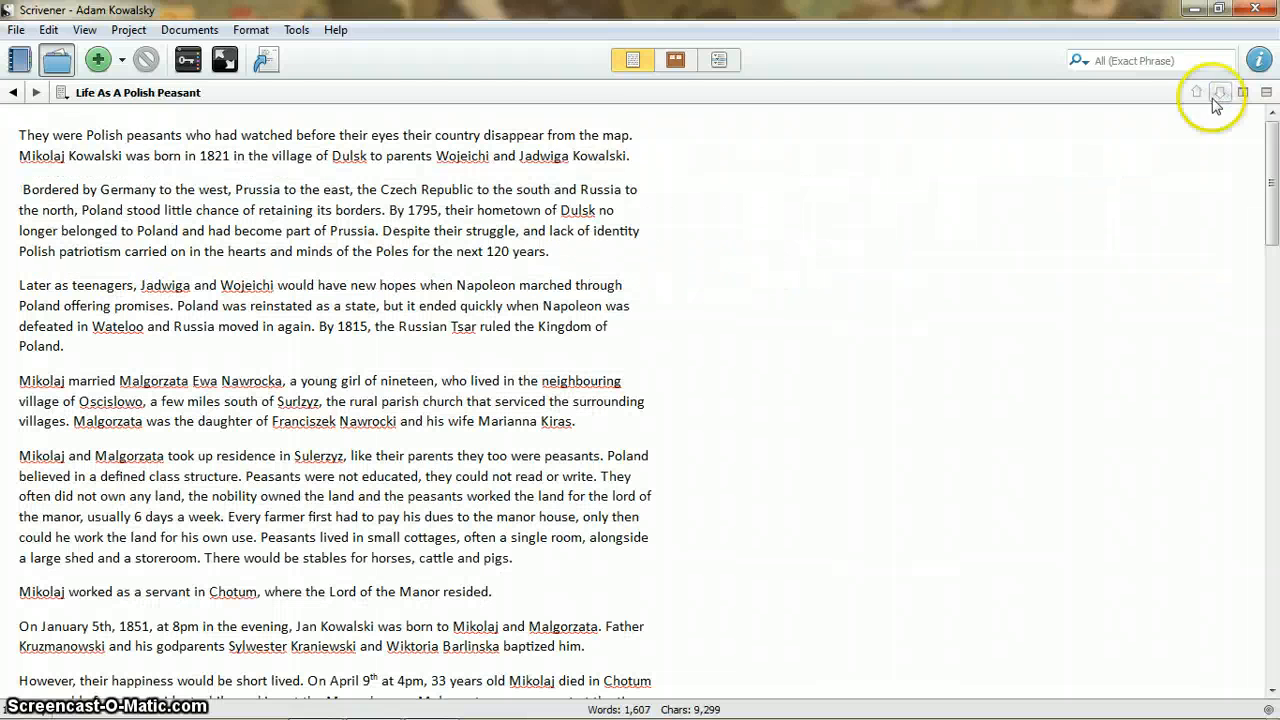
{"action": "left_click", "coordinate": [64, 92]}
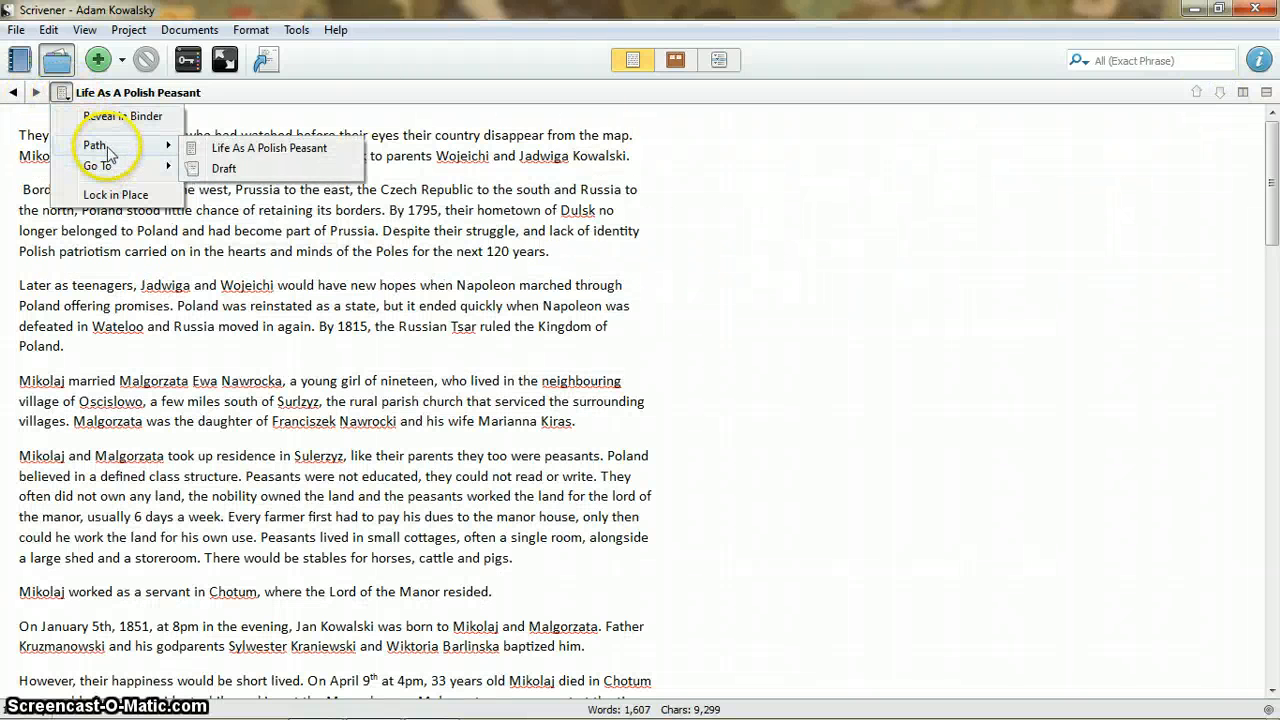
{"action": "mouse_move", "coordinate": [98, 164]}
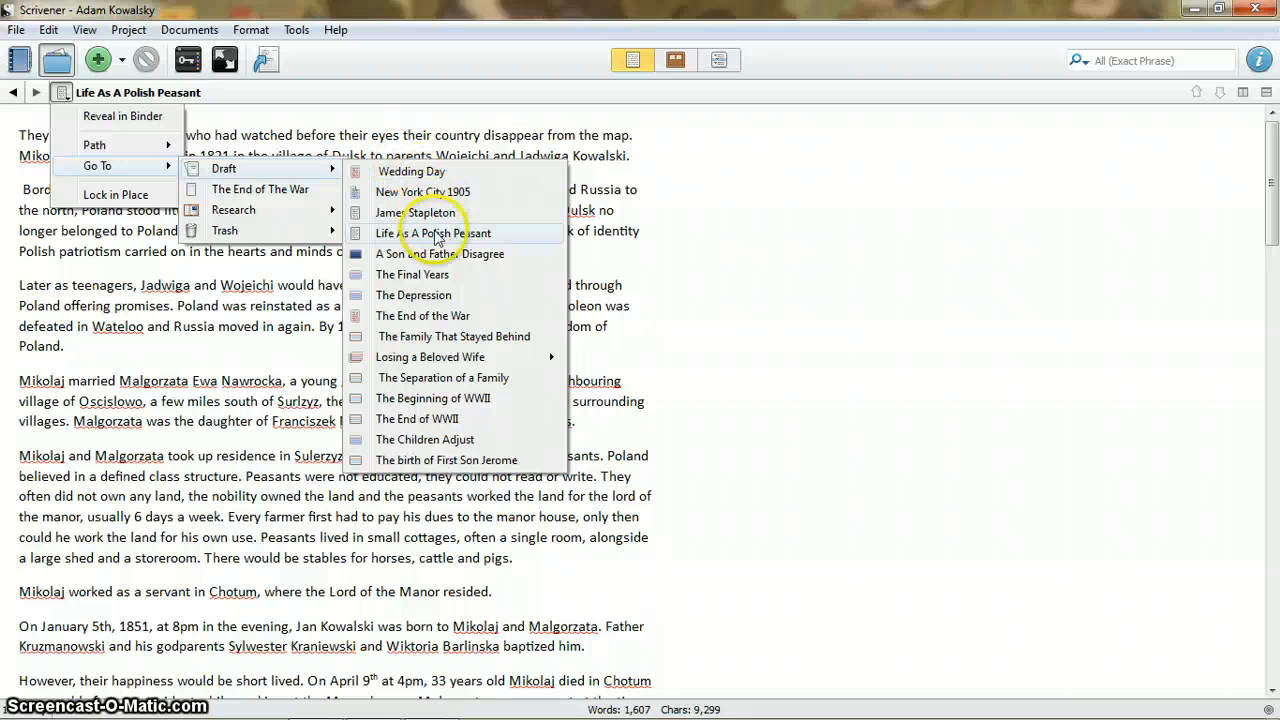
{"action": "left_click", "coordinate": [436, 232]}
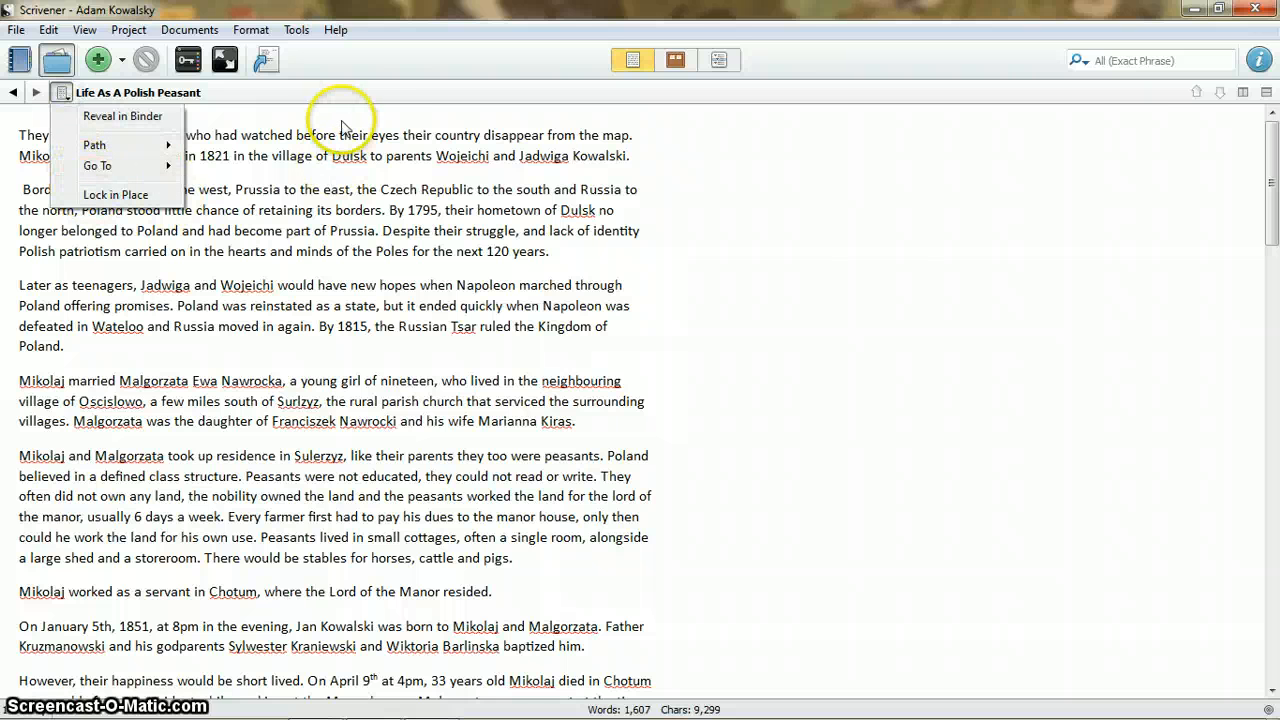
{"action": "mouse_move", "coordinate": [828, 184]}
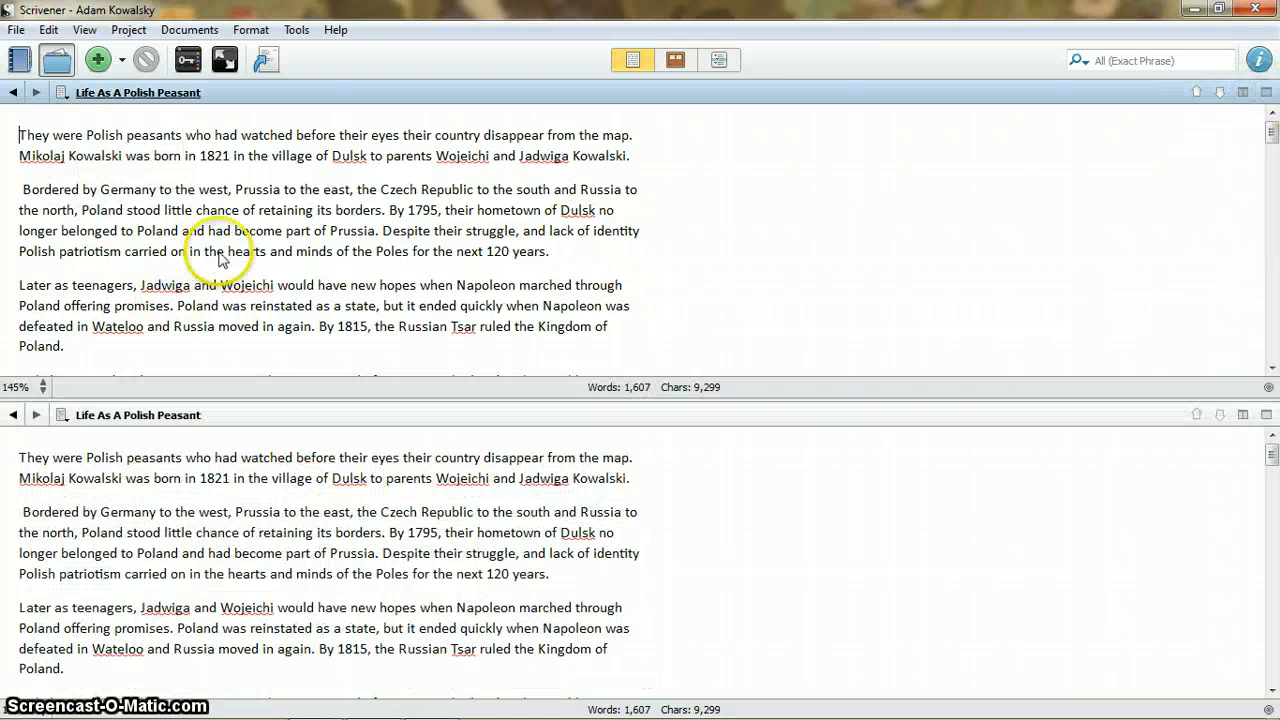
{"action": "mouse_move", "coordinate": [1228, 320]}
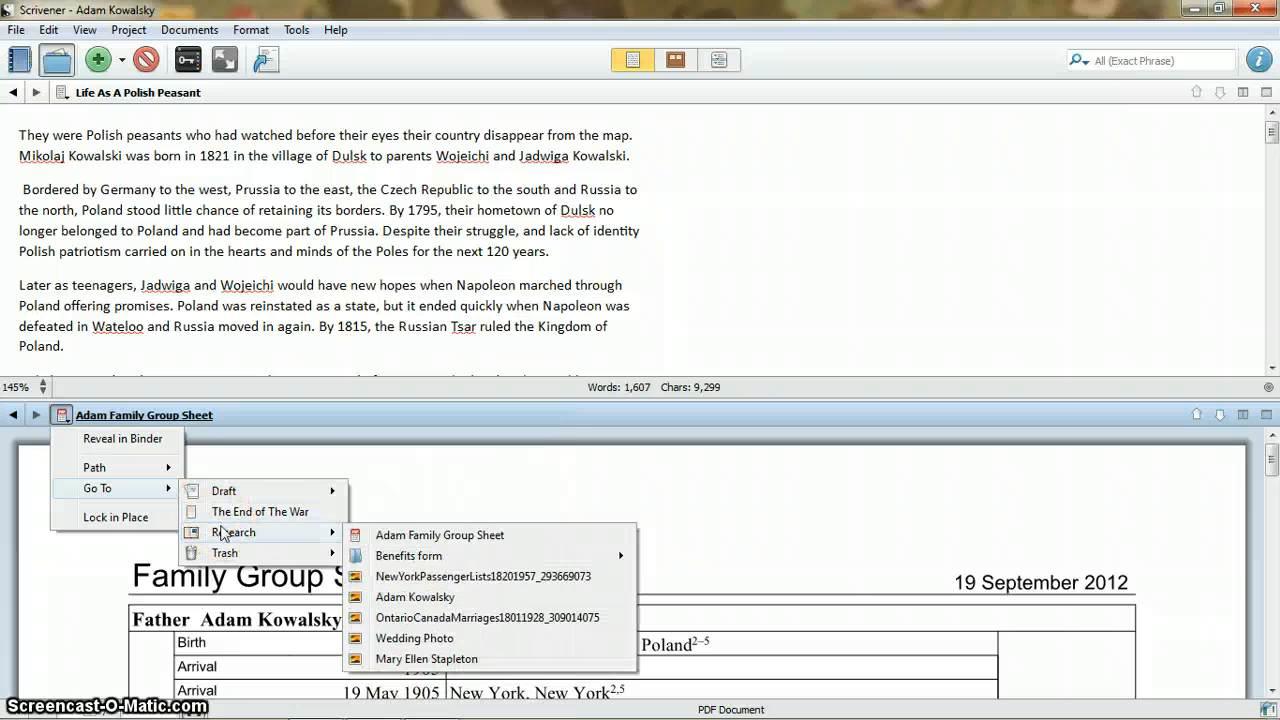
{"action": "mouse_move", "coordinate": [310, 524]}
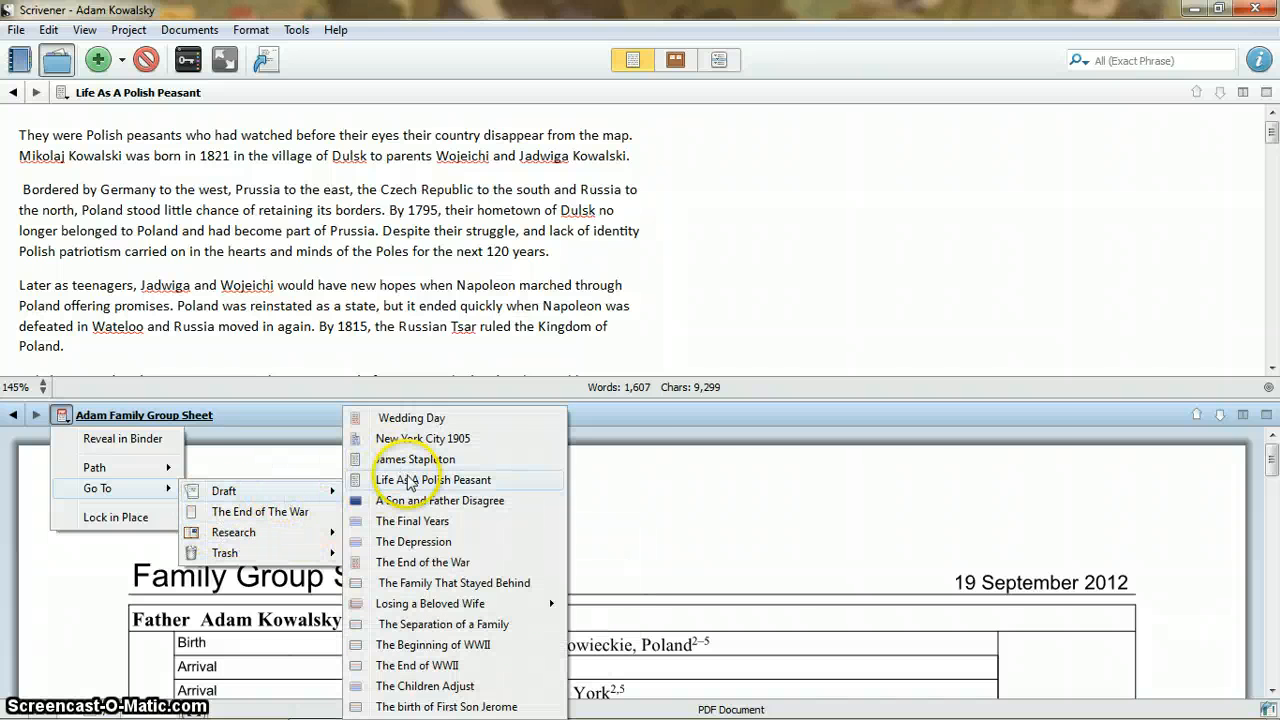
Load Life As A Polish Peasant into the lower pane of the split editor
{"action": "left_click", "coordinate": [432, 480]}
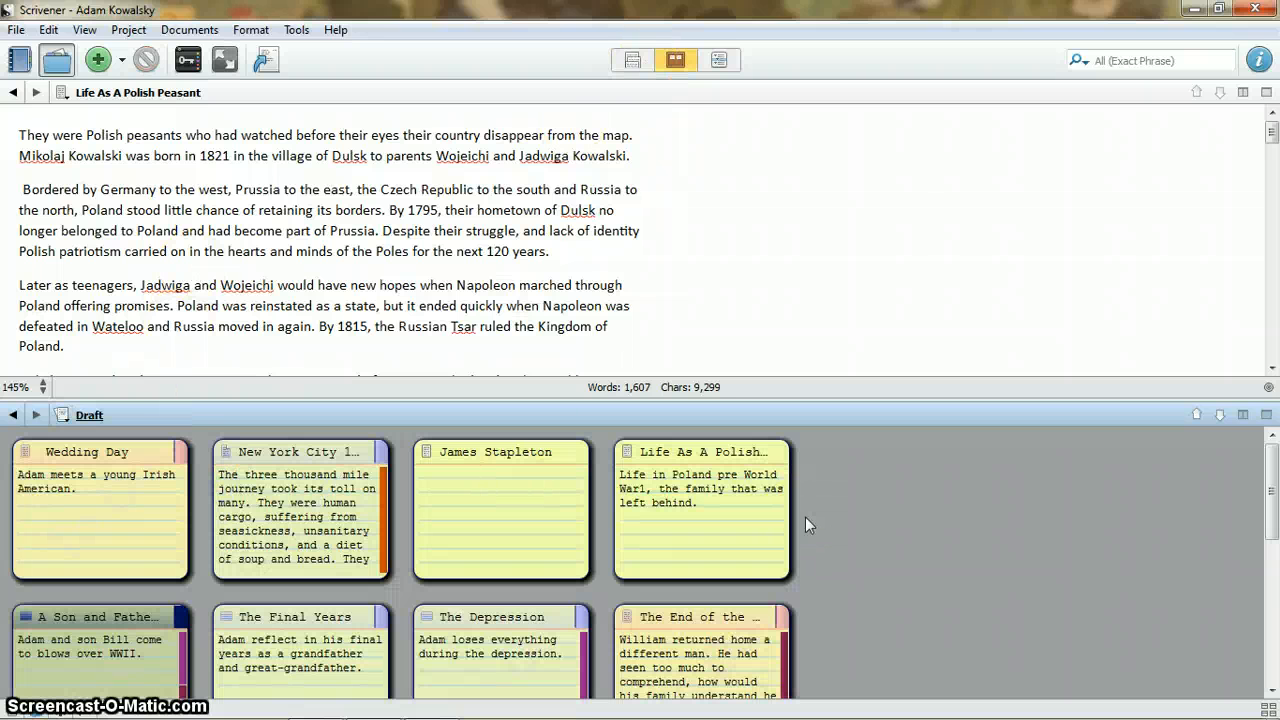
{"action": "left_click", "coordinate": [718, 60]}
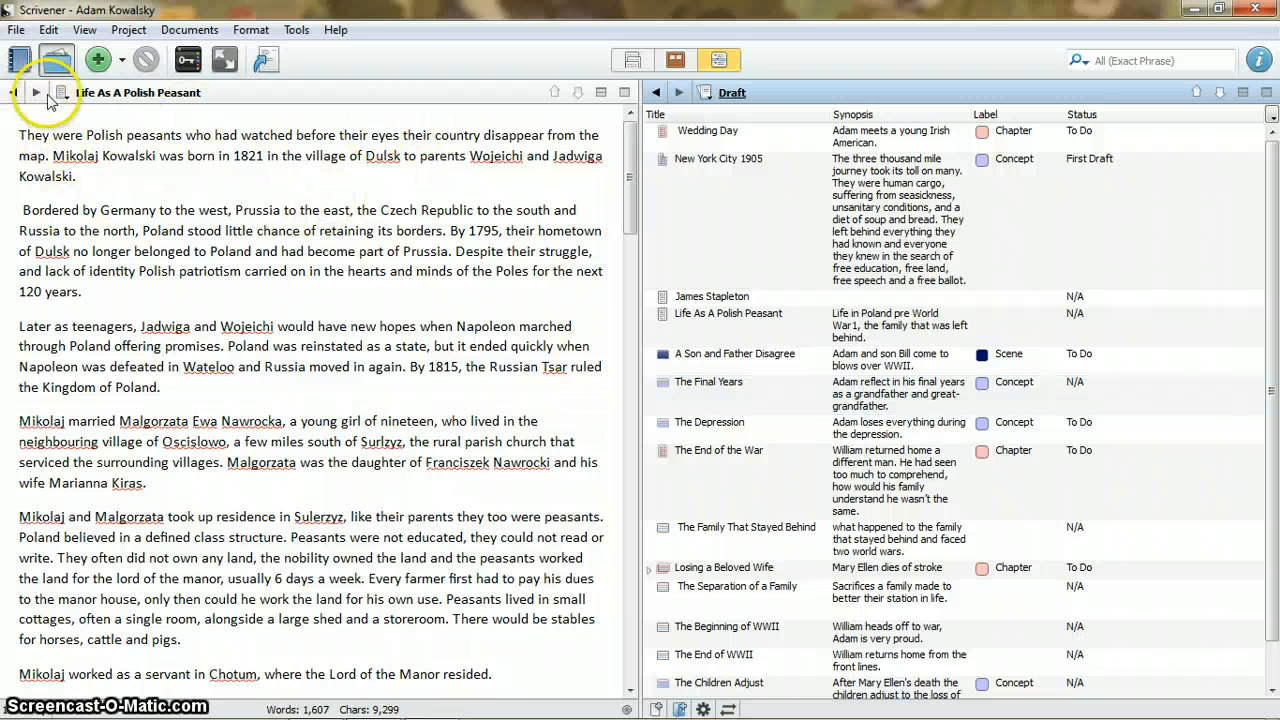
Step back to the James Stapleton document, then return to the Life As A Polish Peasant text
{"action": "left_click", "coordinate": [62, 92]}
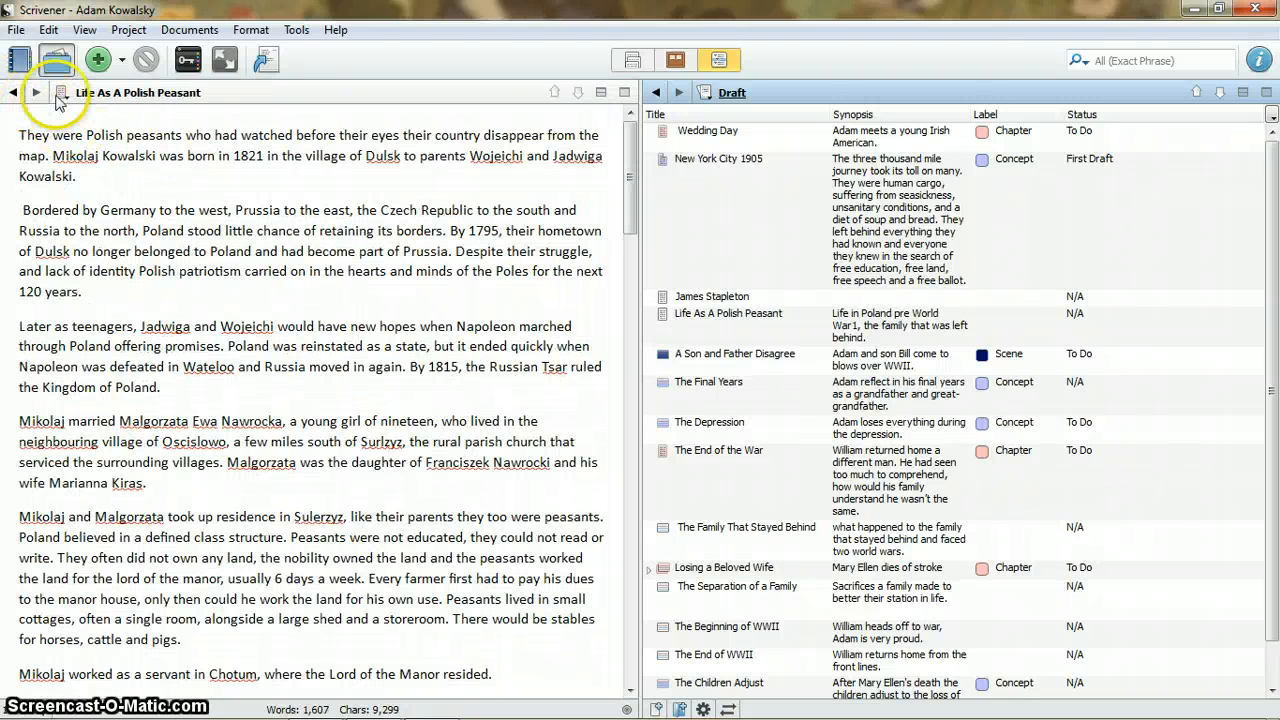
{"action": "left_click", "coordinate": [12, 92]}
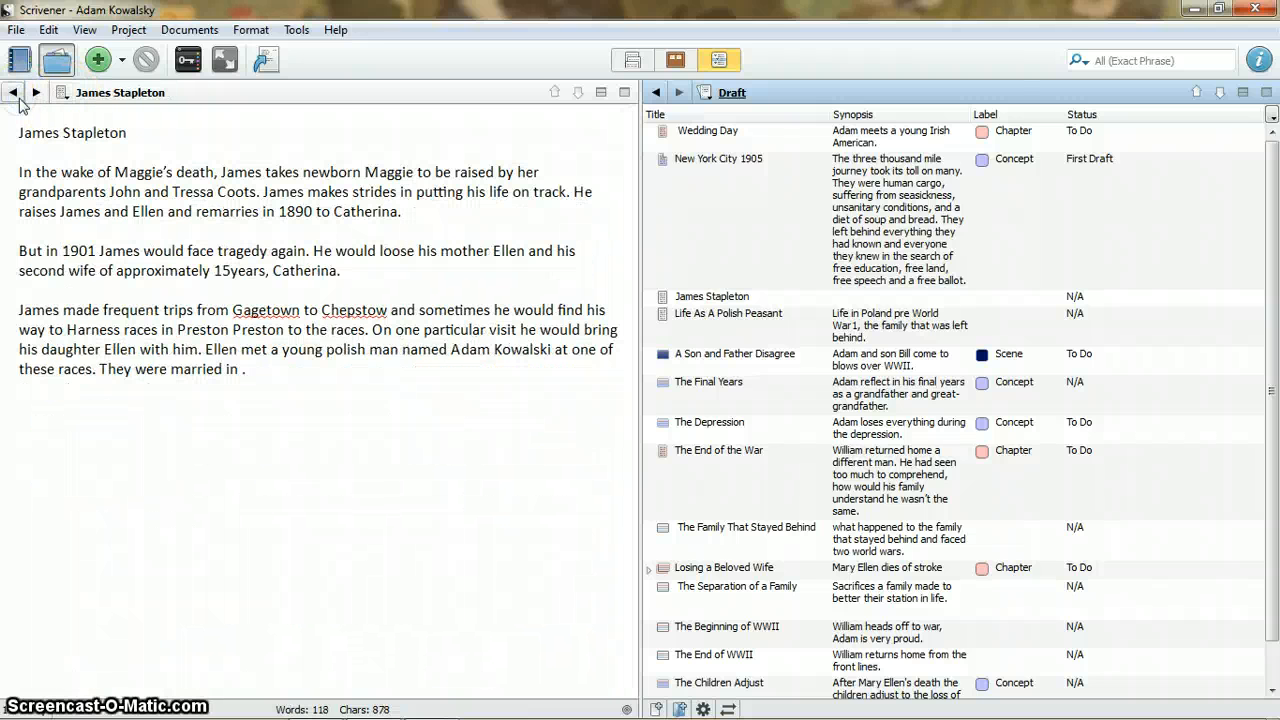
{"action": "left_click", "coordinate": [728, 312]}
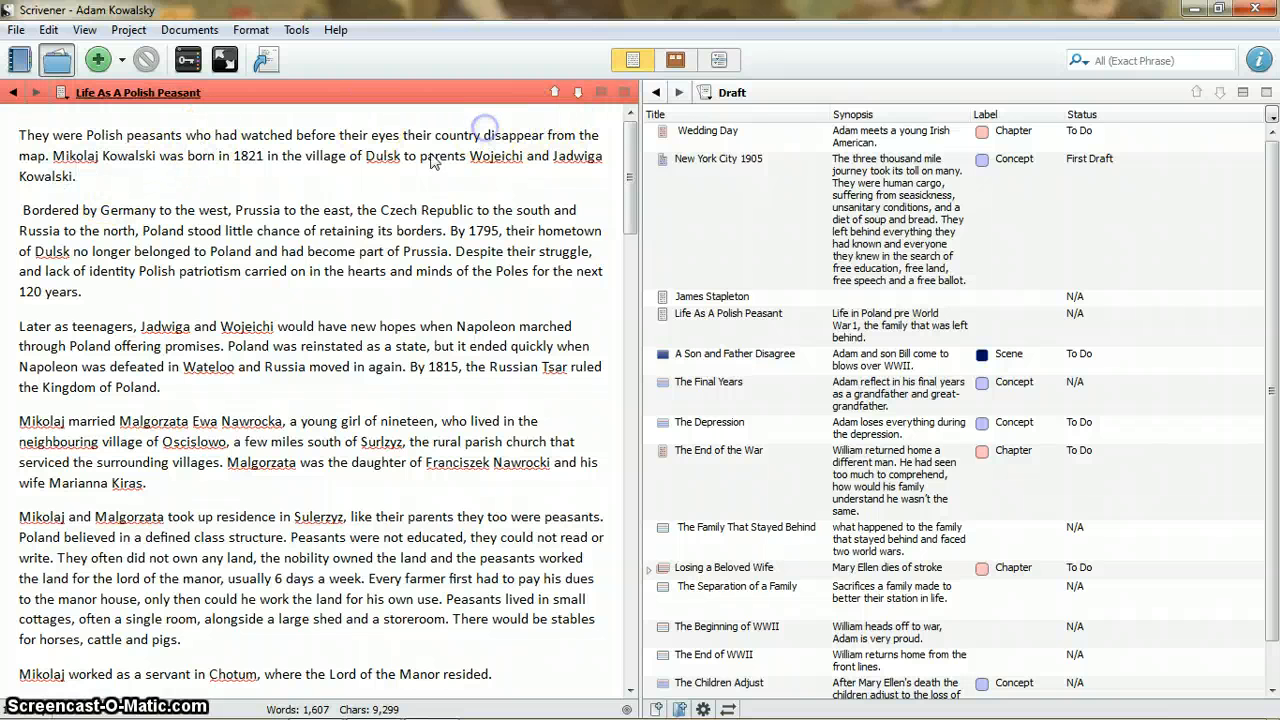
Show the Research folder's items in the right pane and try opening the New York passenger list
{"action": "left_click", "coordinate": [708, 92]}
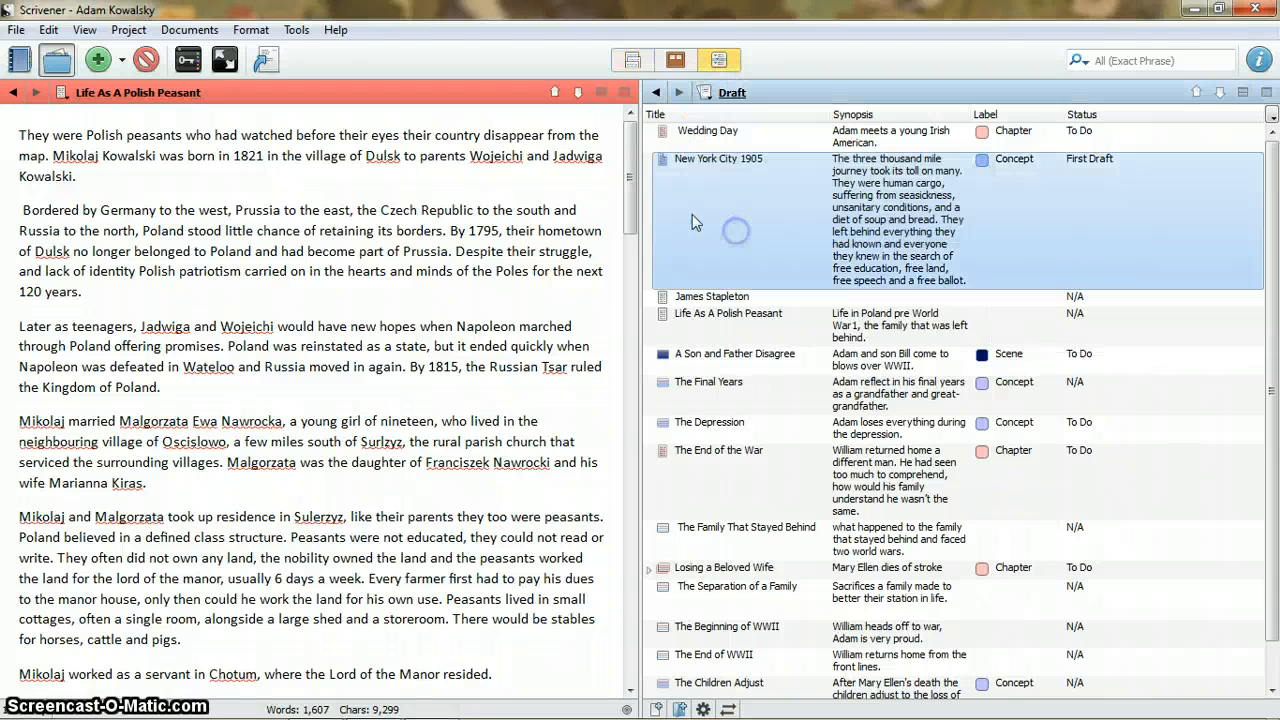
{"action": "left_click", "coordinate": [708, 130]}
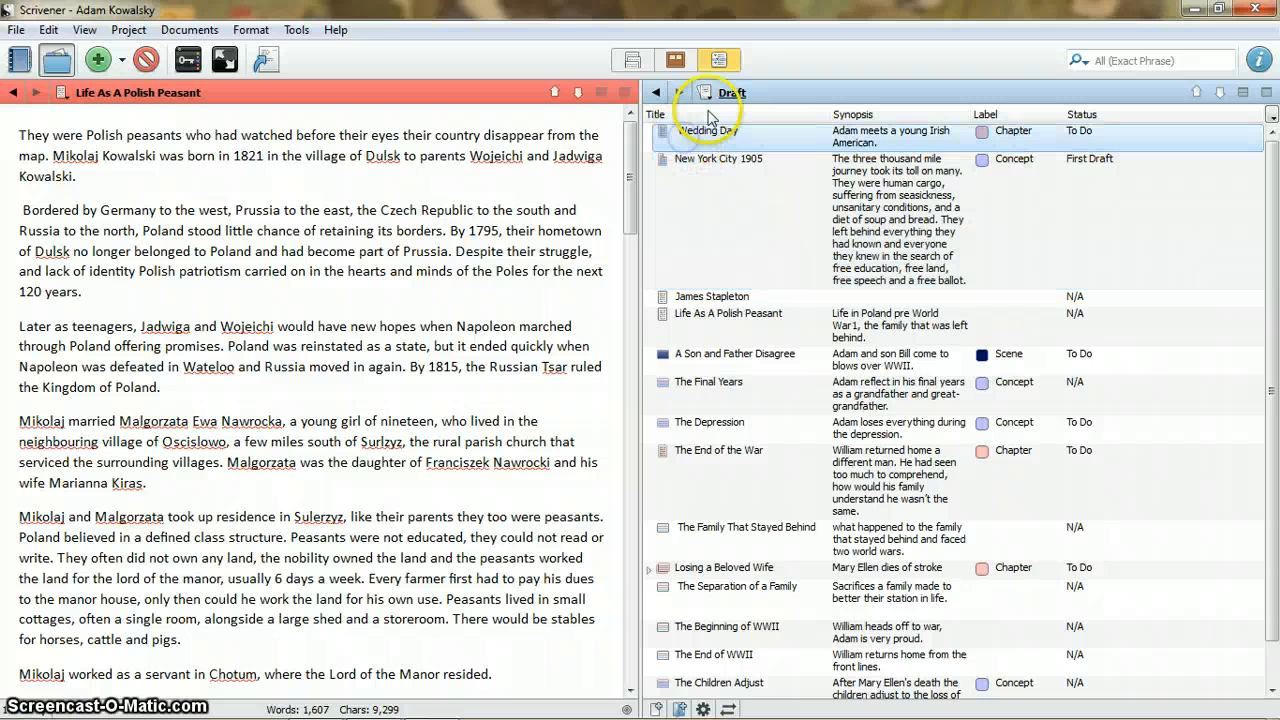
{"action": "left_click", "coordinate": [704, 92]}
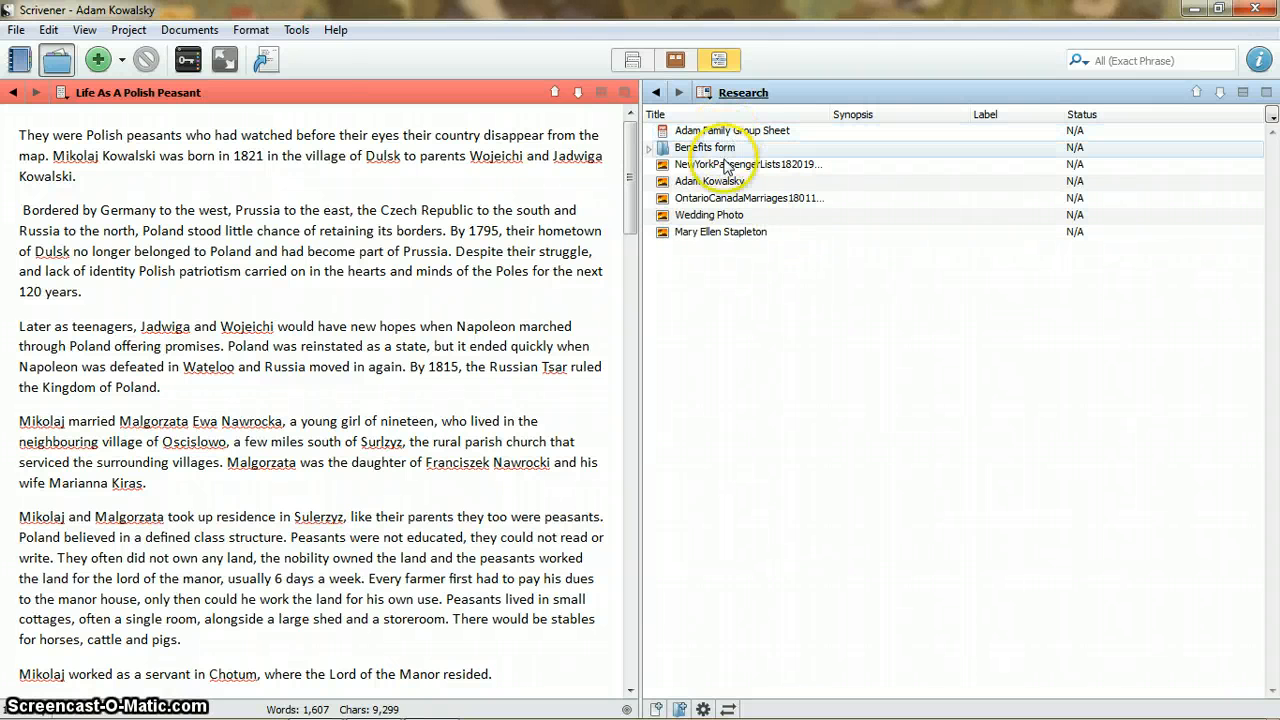
{"action": "left_click", "coordinate": [748, 164]}
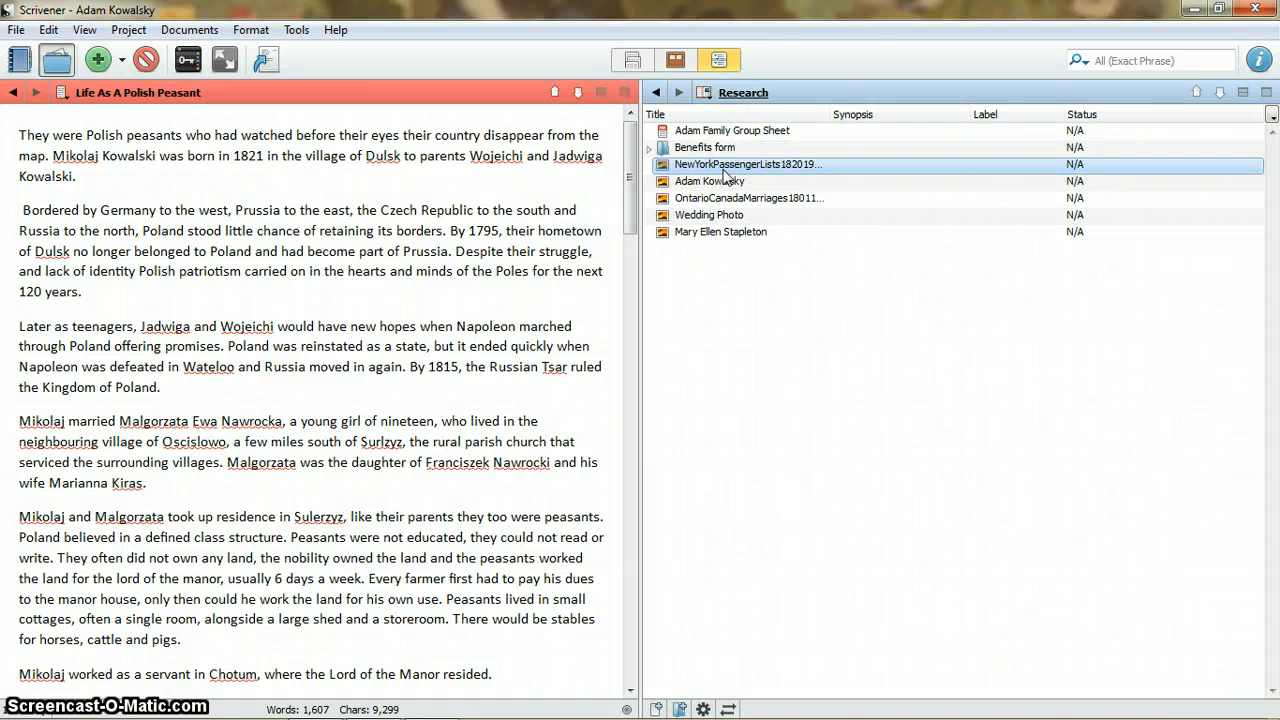
{"action": "double_click", "coordinate": [746, 164]}
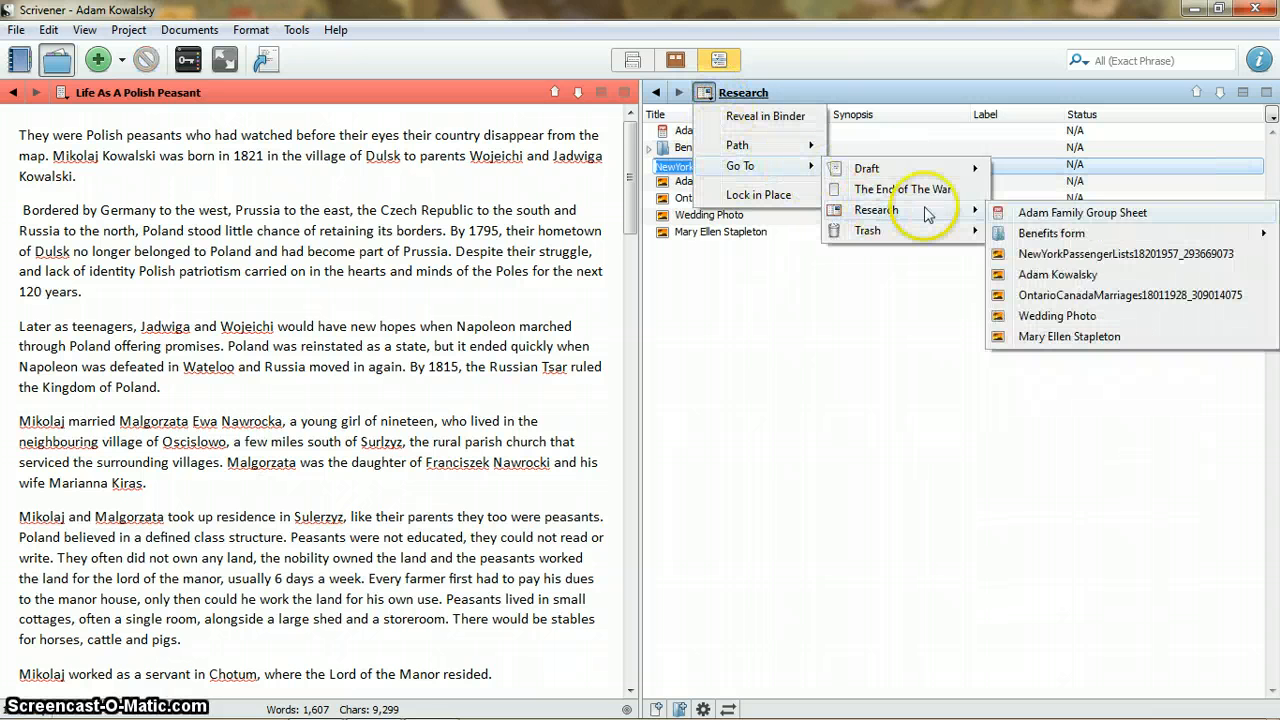
Display the Adam Family Group Sheet PDF in the right pane
{"action": "left_click", "coordinate": [1082, 212]}
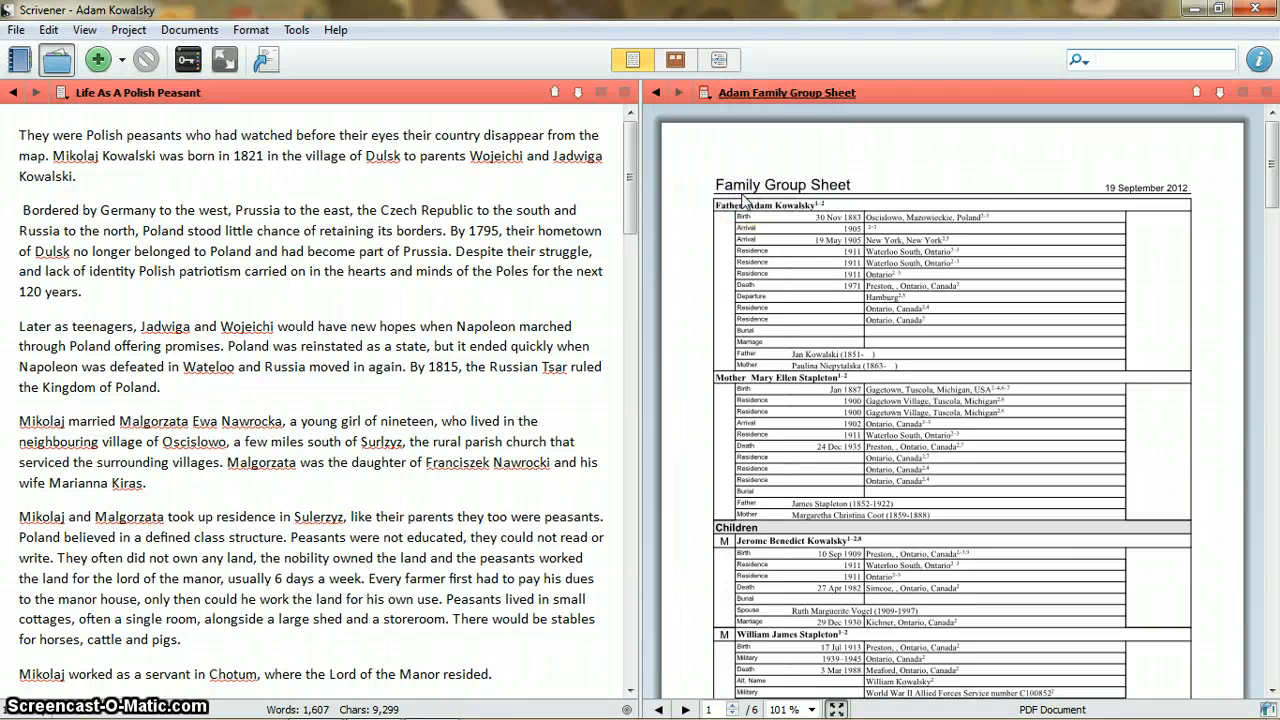
{"action": "mouse_move", "coordinate": [232, 112]}
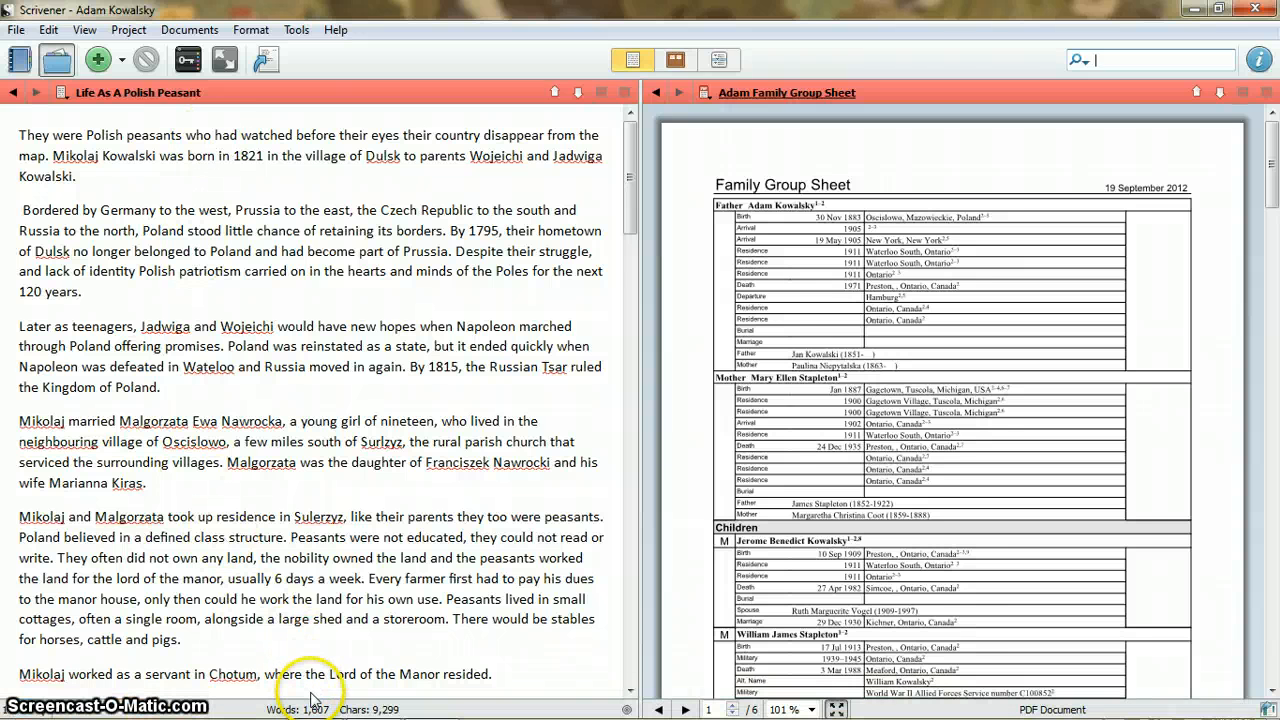
{"action": "mouse_move", "coordinate": [576, 672]}
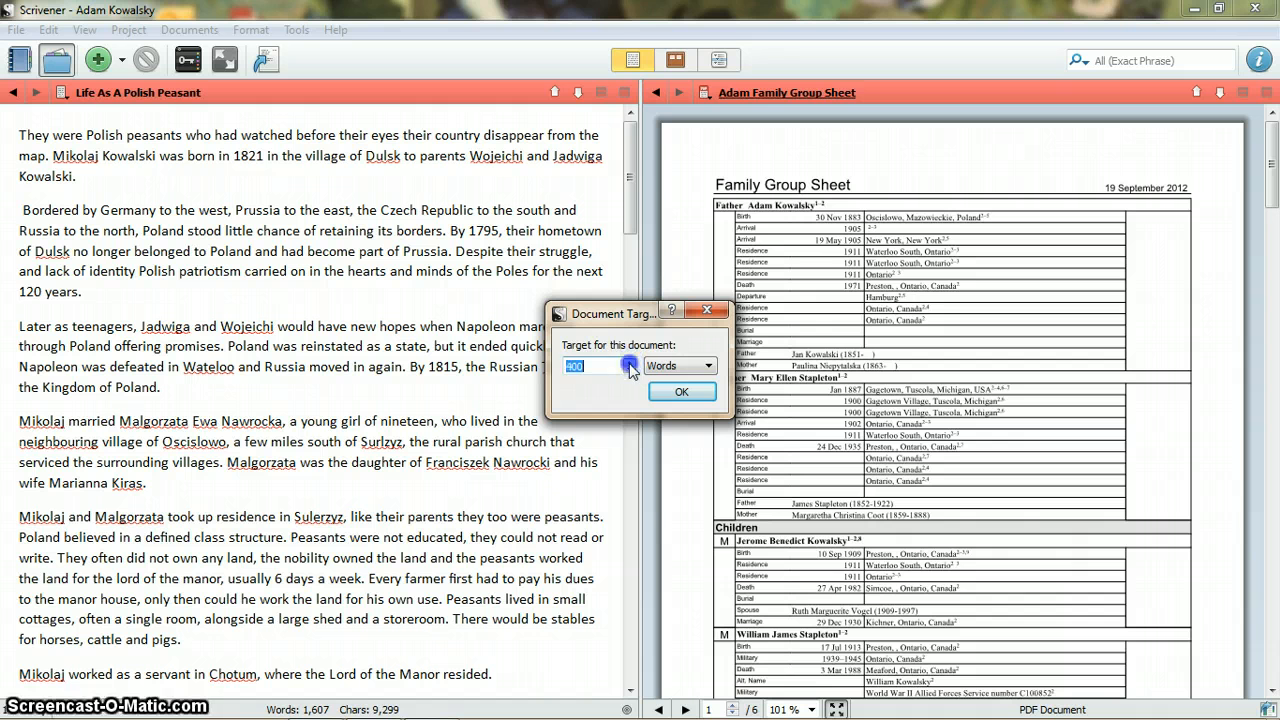
Set a 1,200-word document target for Life As A Polish Peasant and confirm it
{"action": "left_click", "coordinate": [628, 362]}
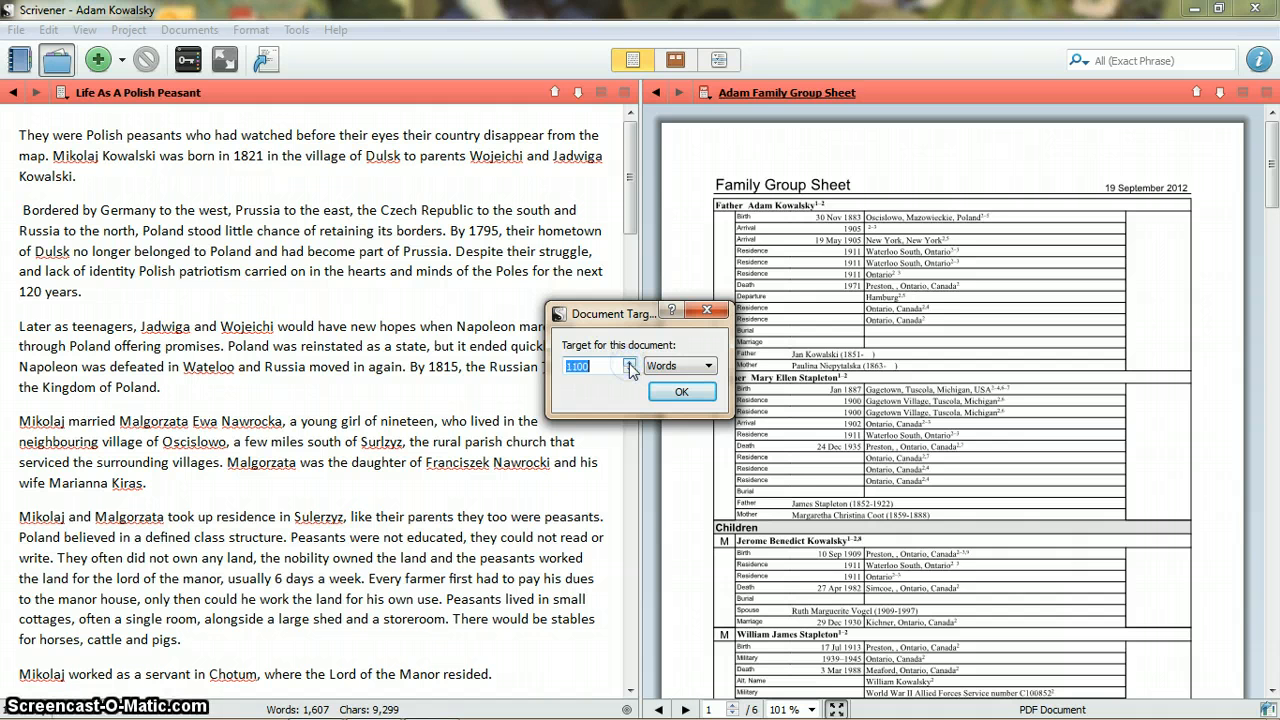
{"action": "left_click", "coordinate": [628, 360]}
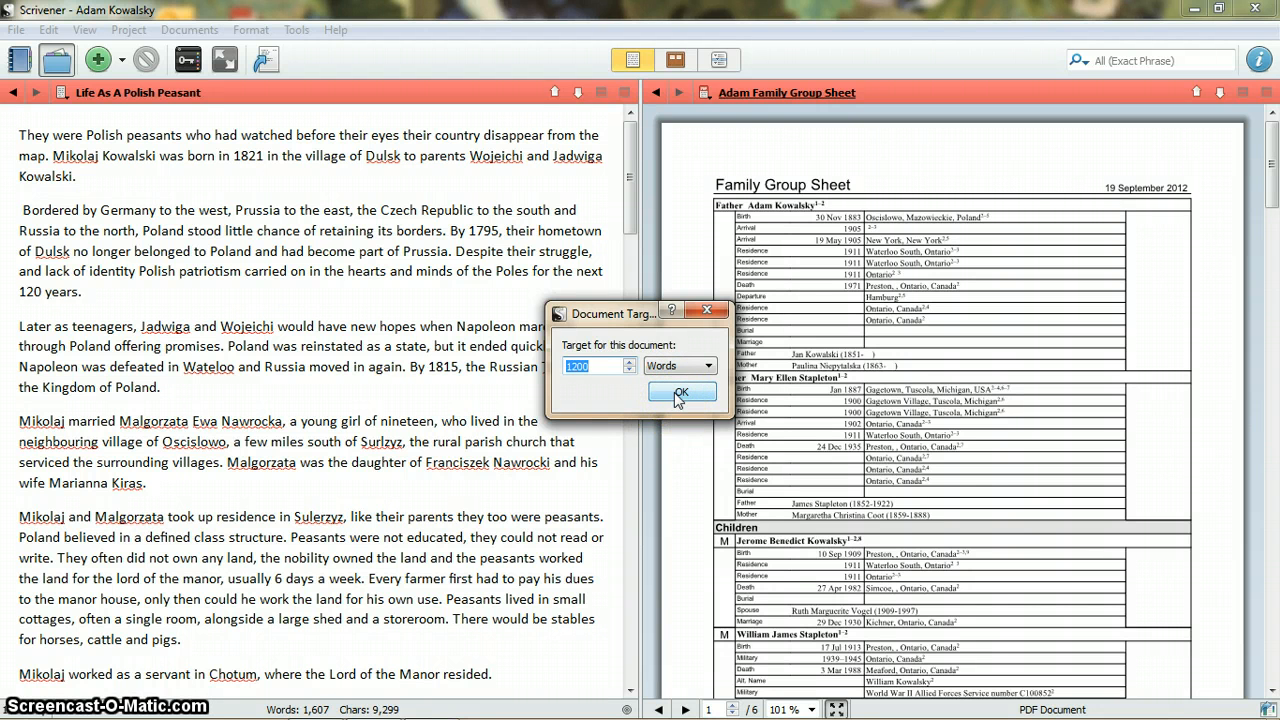
{"action": "left_click", "coordinate": [680, 390]}
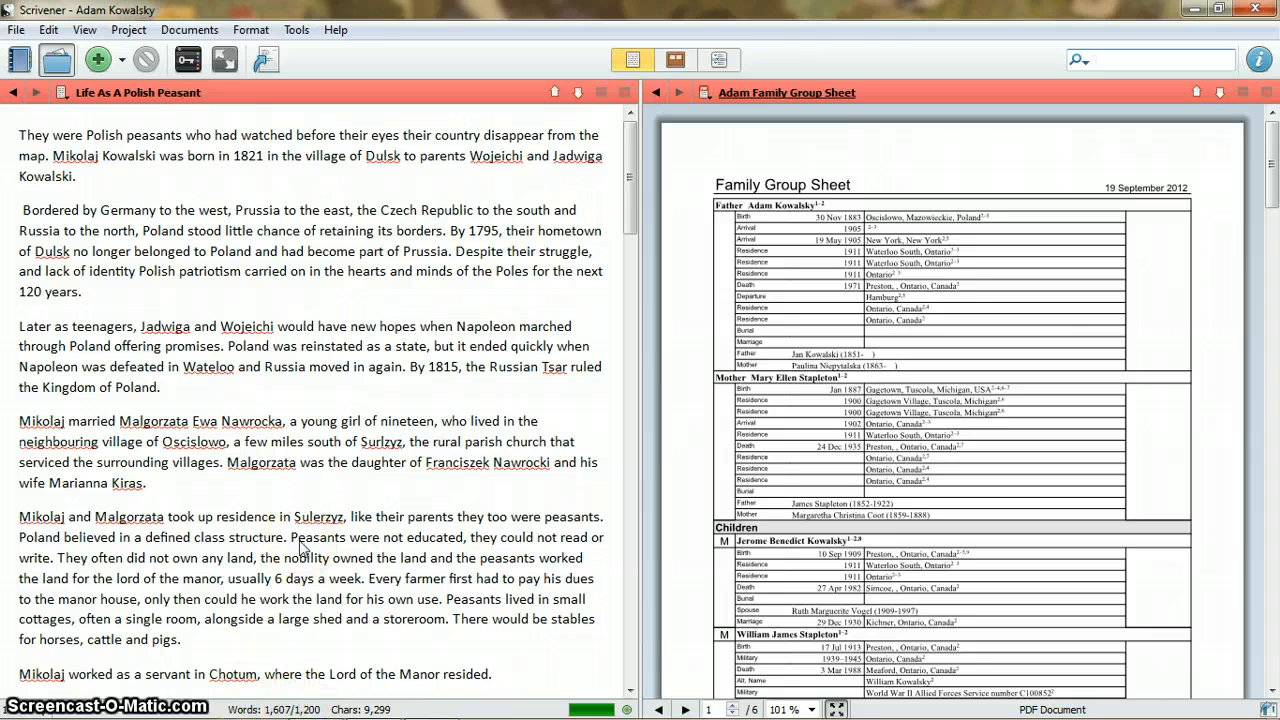
{"action": "left_click", "coordinate": [1150, 60]}
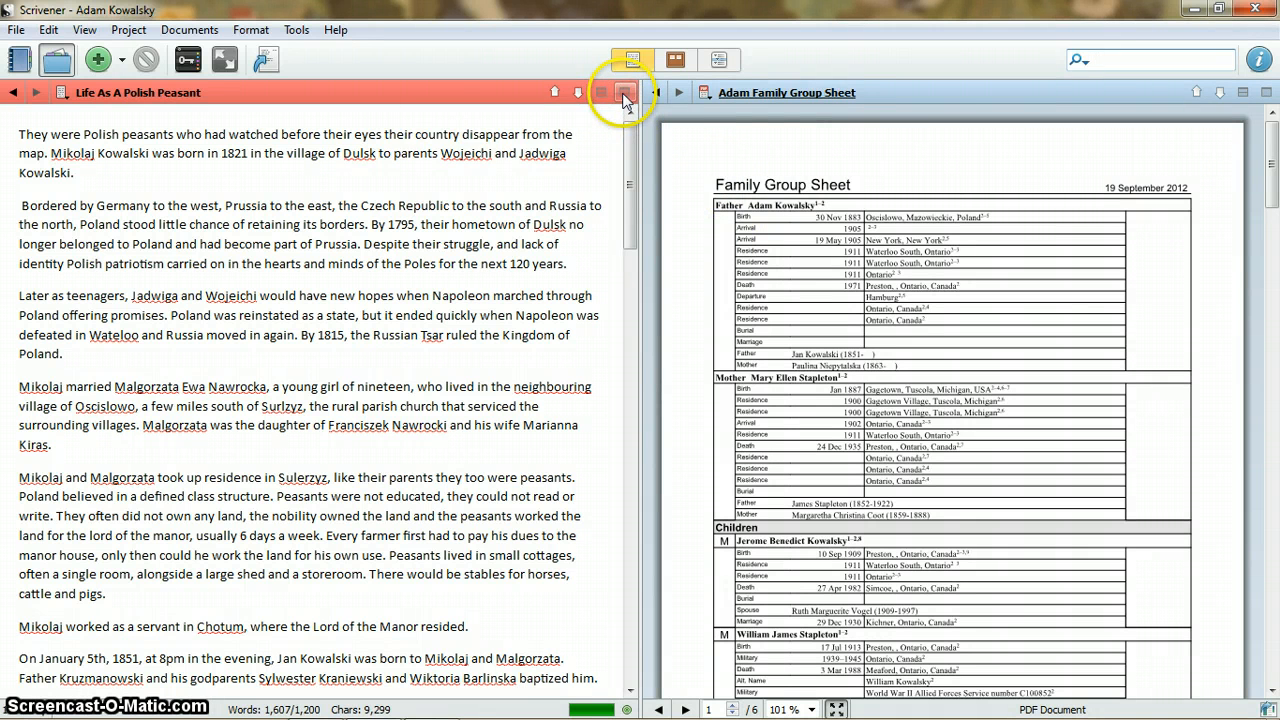
Switch the editor to No Split so only Life As A Polish Peasant fills the window
{"action": "left_click", "coordinate": [62, 92]}
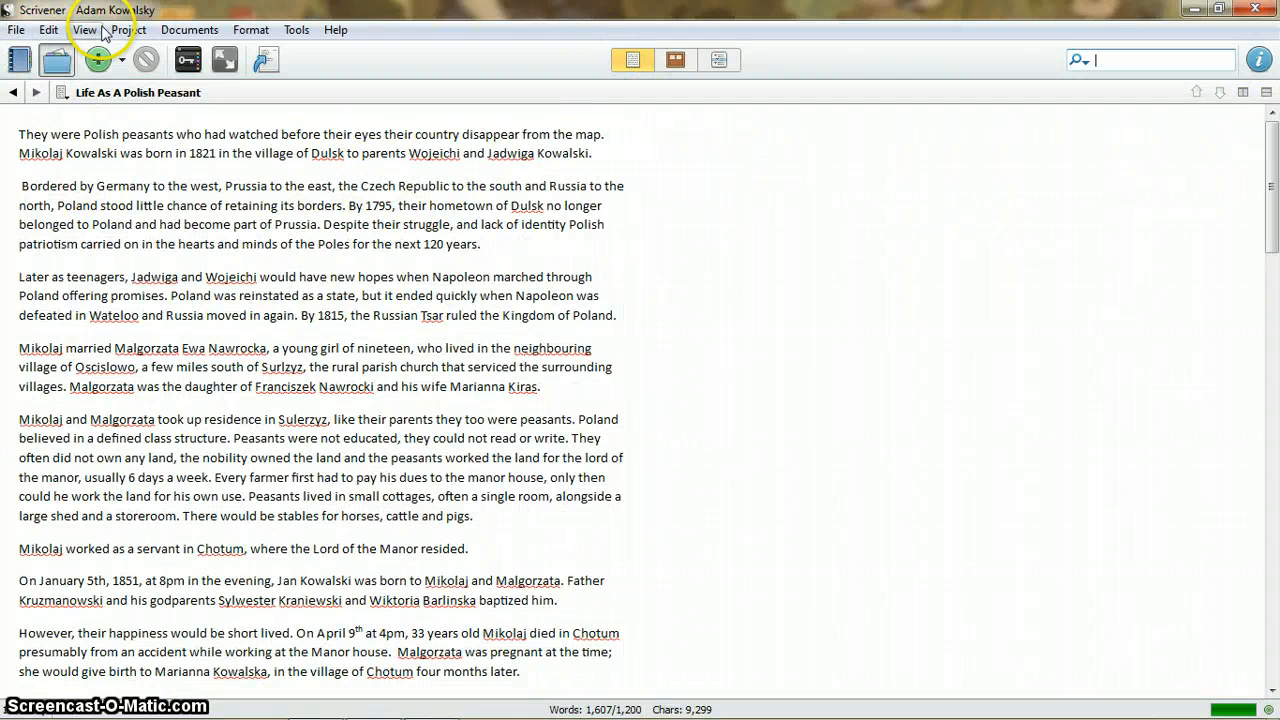
Show the Binder and the Inspector again via View > Layout around the chapter text
{"action": "left_click", "coordinate": [84, 30]}
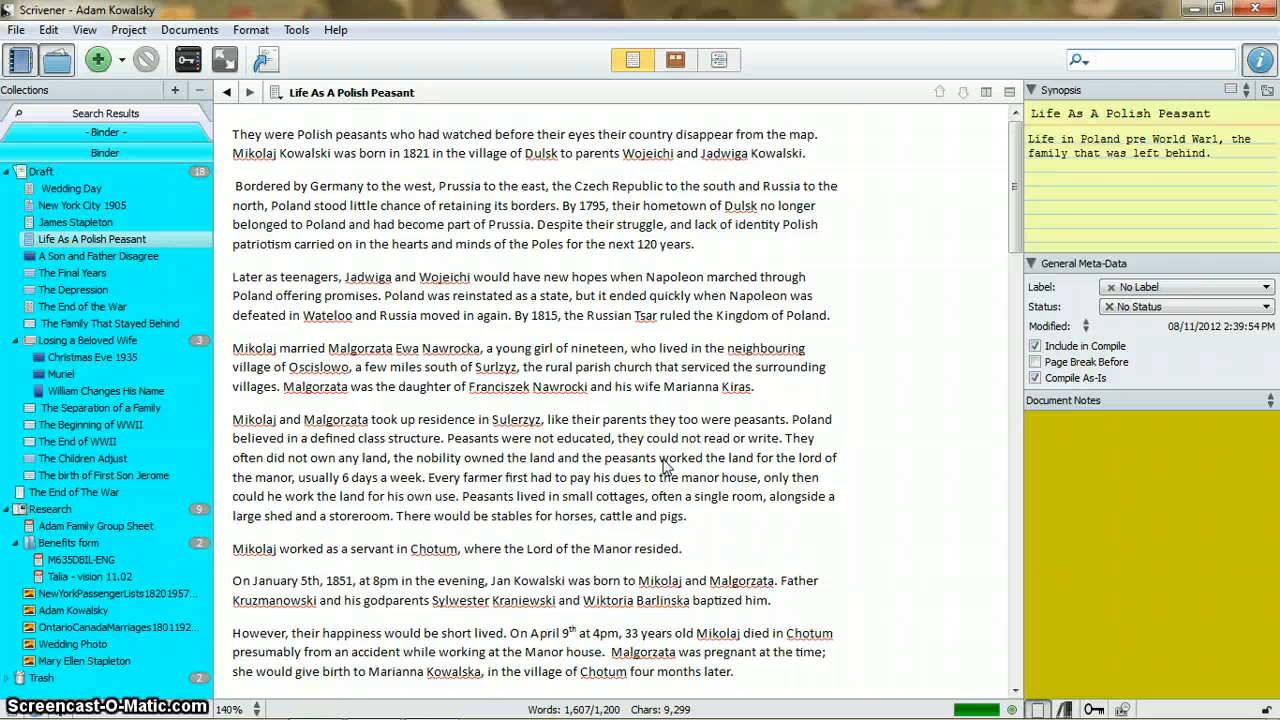
{"action": "left_click", "coordinate": [1150, 60]}
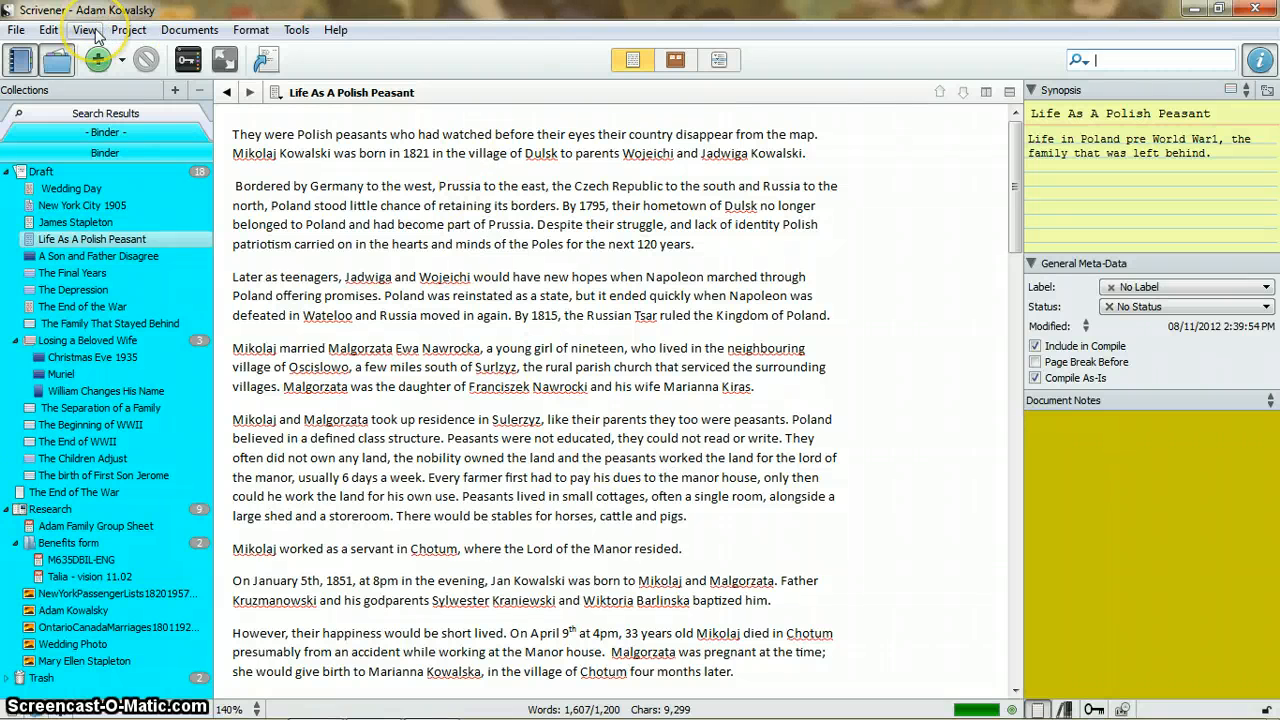
{"action": "left_click", "coordinate": [84, 30]}
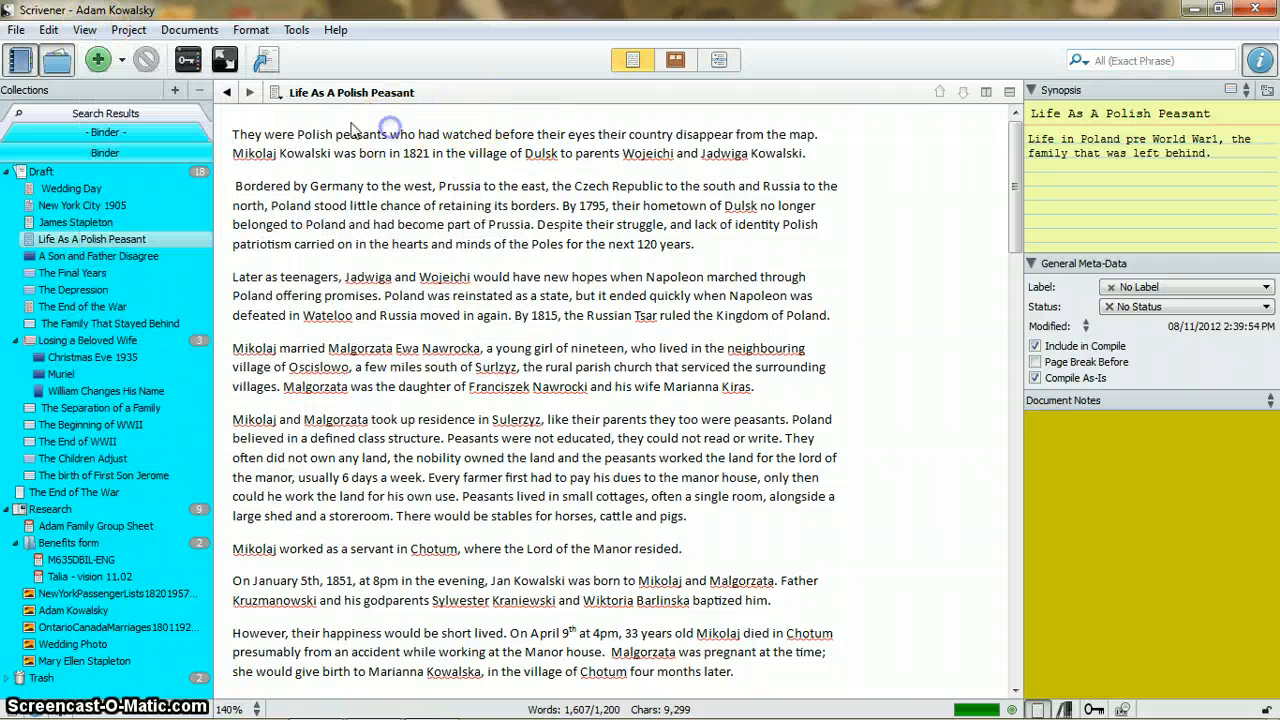
Enter full-screen composition mode and slide Background Fade until the project window is hidden
{"action": "left_click", "coordinate": [84, 30]}
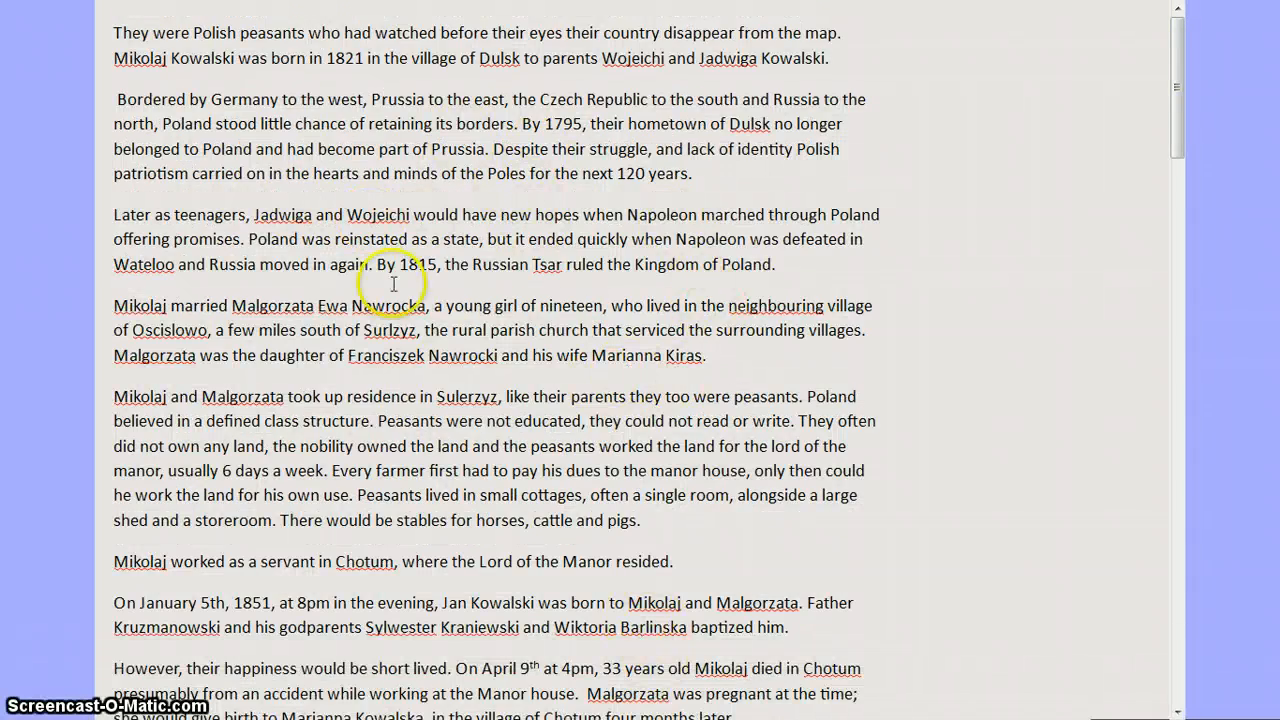
{"action": "mouse_move", "coordinate": [476, 326]}
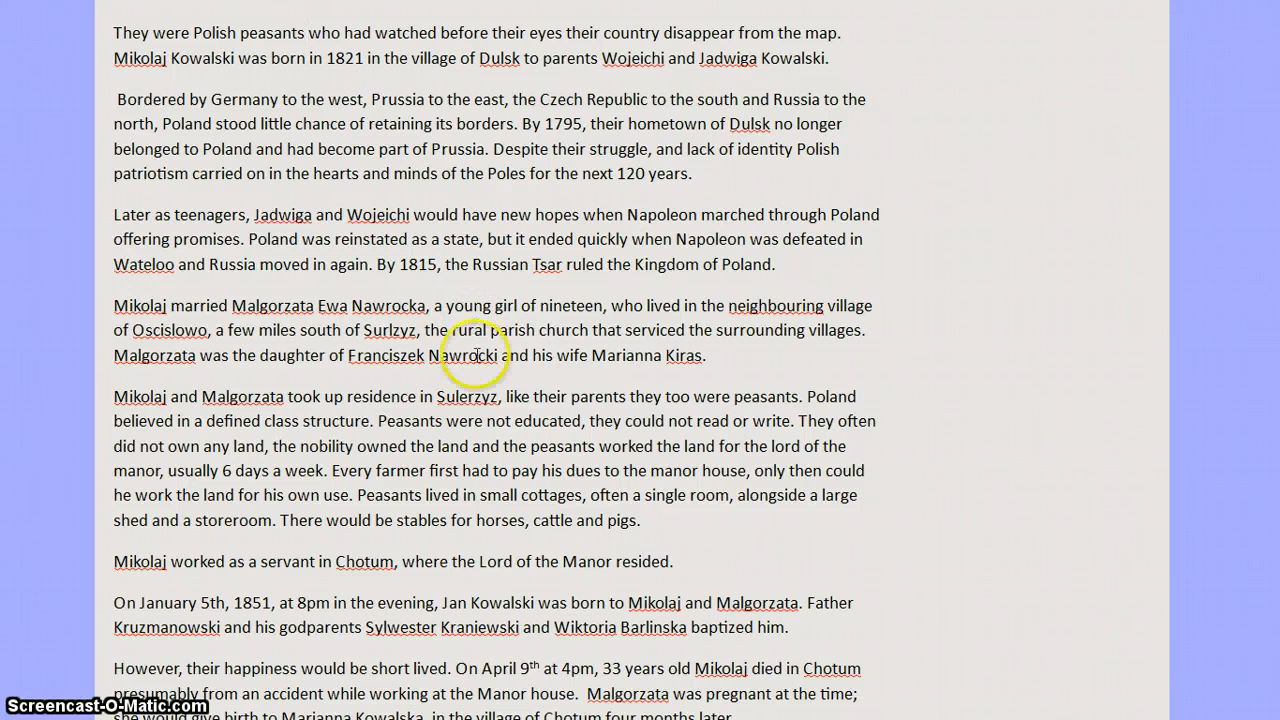
{"action": "scroll", "scroll_direction": "down", "scroll_amount": 3}
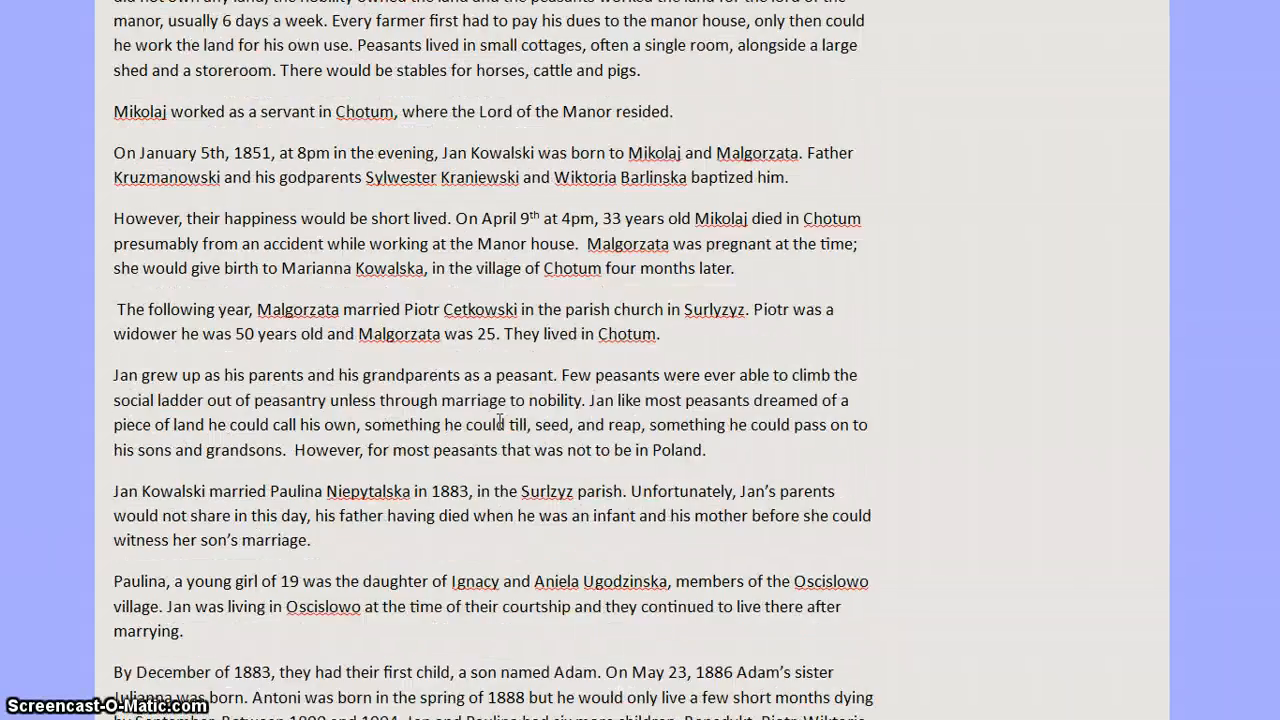
{"action": "scroll", "scroll_direction": "down", "scroll_amount": 3}
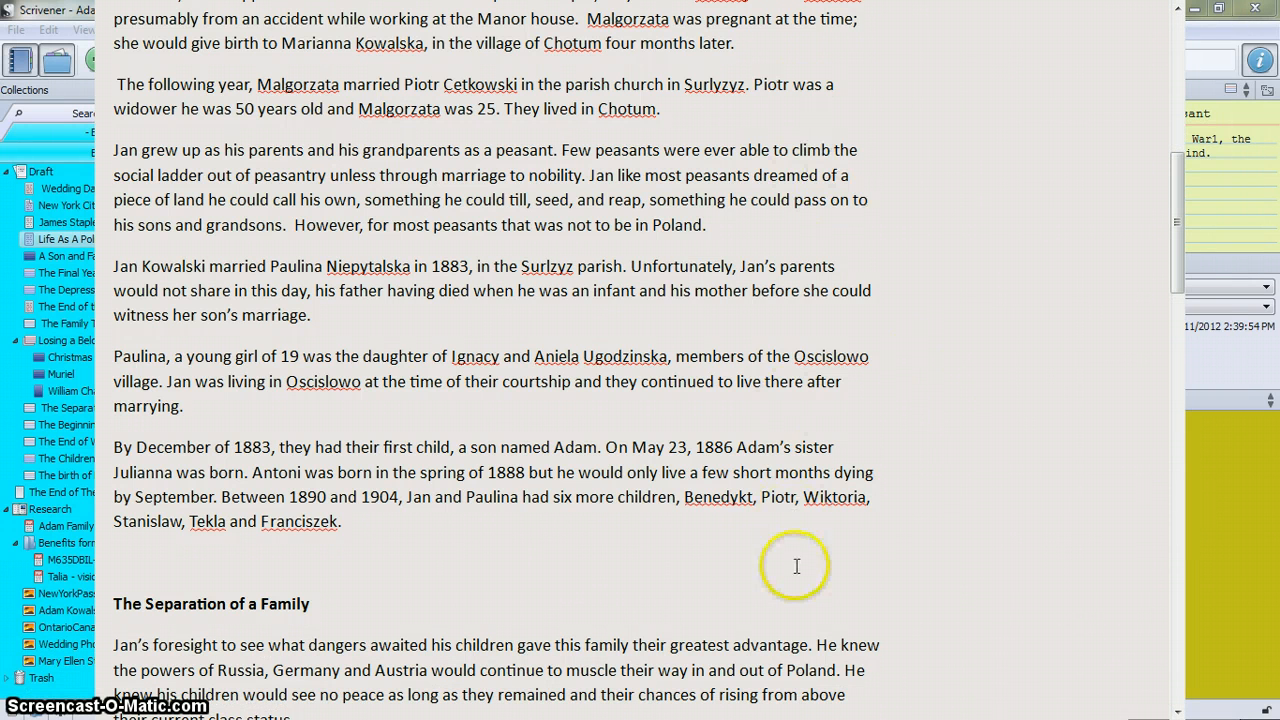
{"action": "mouse_move", "coordinate": [788, 562]}
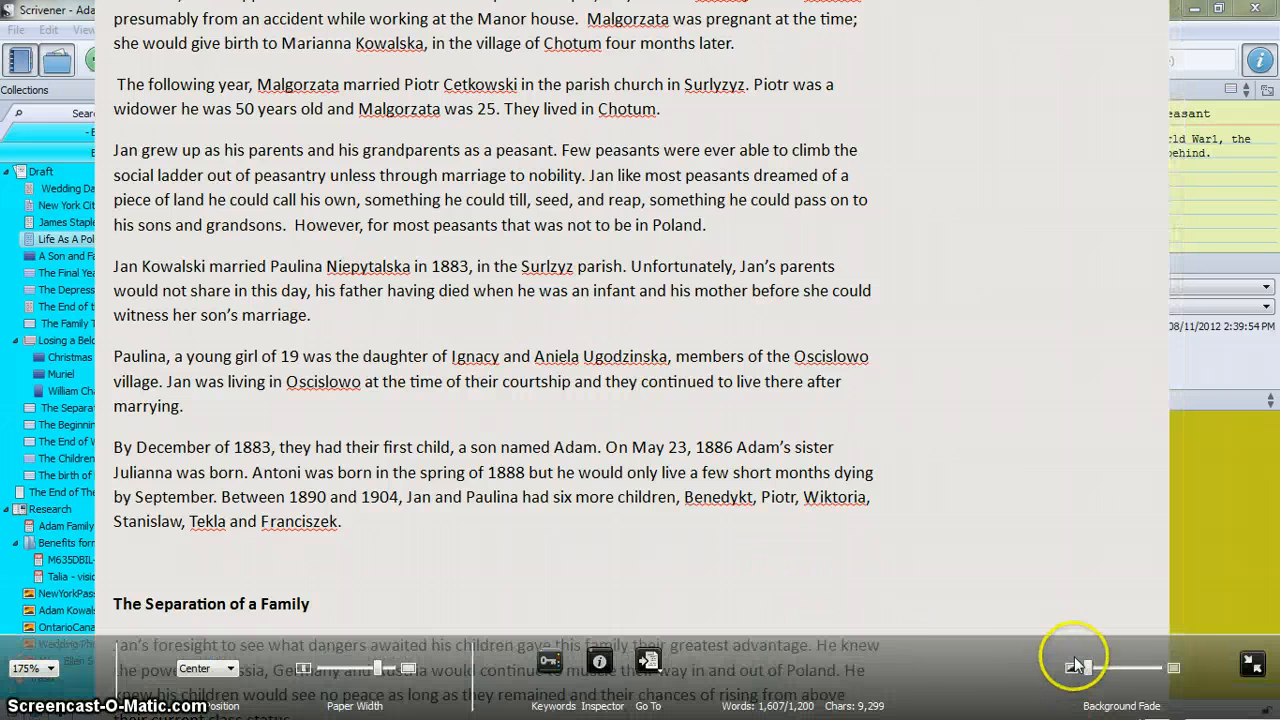
{"action": "left_click_drag", "start_coordinate": [1076, 668], "coordinate": [1160, 668]}
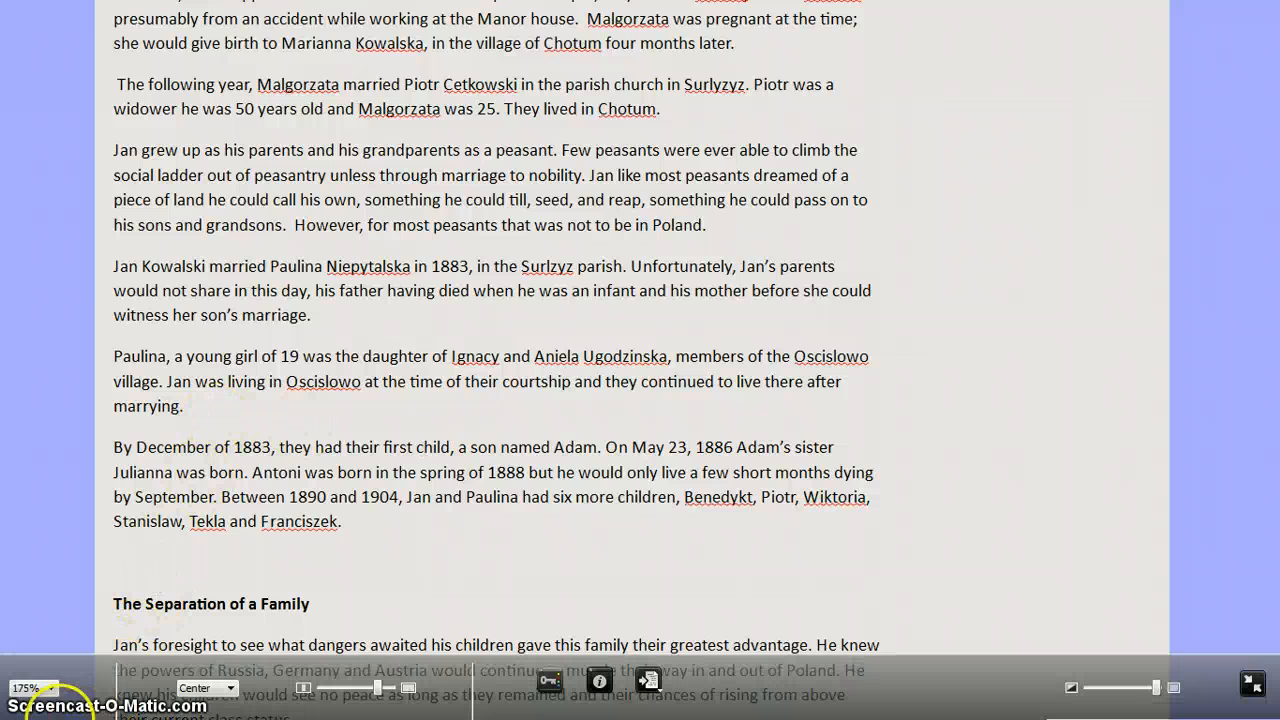
Zoom the full-screen text to 145%, keep Center alignment, widen the paper and show the keywords
{"action": "left_click", "coordinate": [30, 688]}
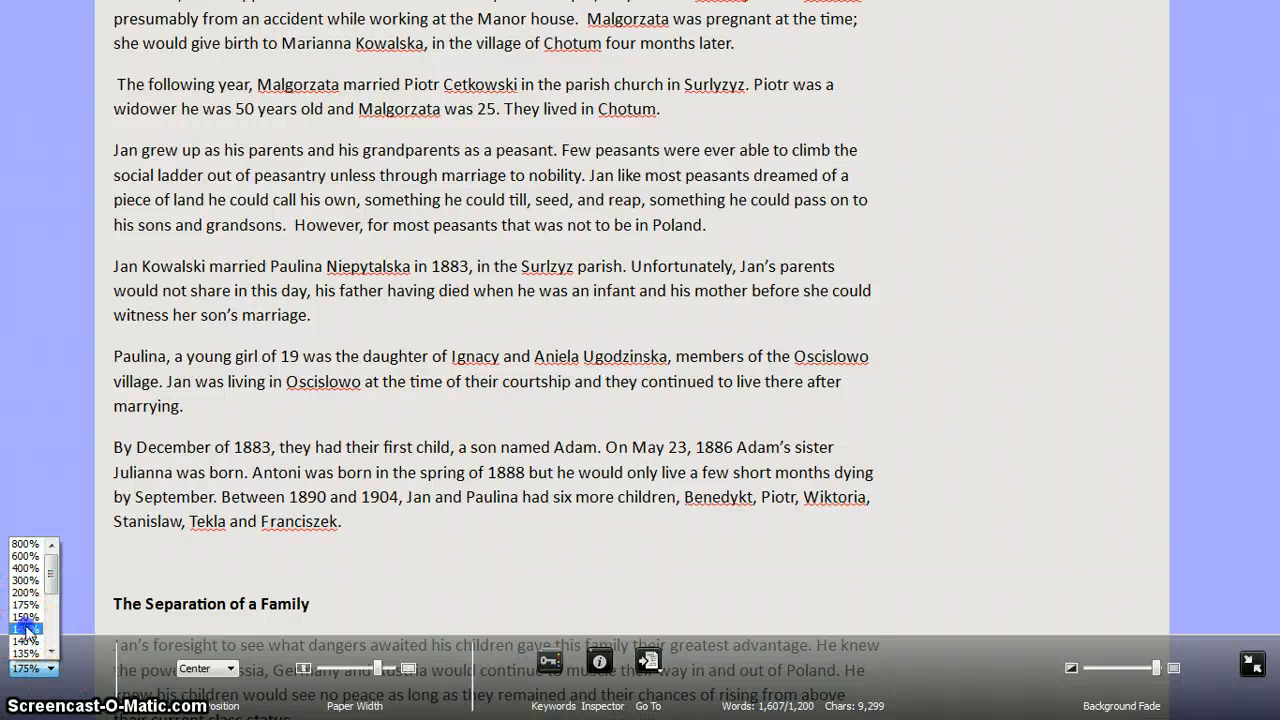
{"action": "scroll", "scroll_direction": "down", "scroll_amount": 3}
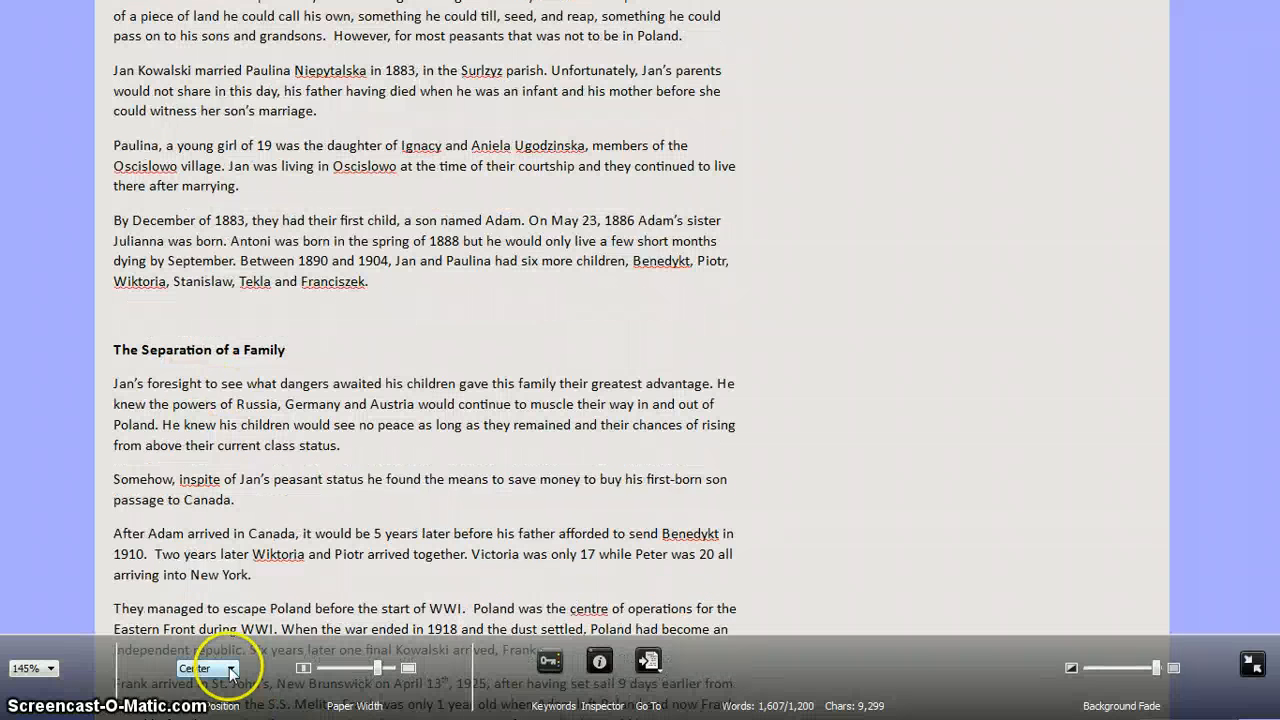
{"action": "left_click", "coordinate": [232, 668]}
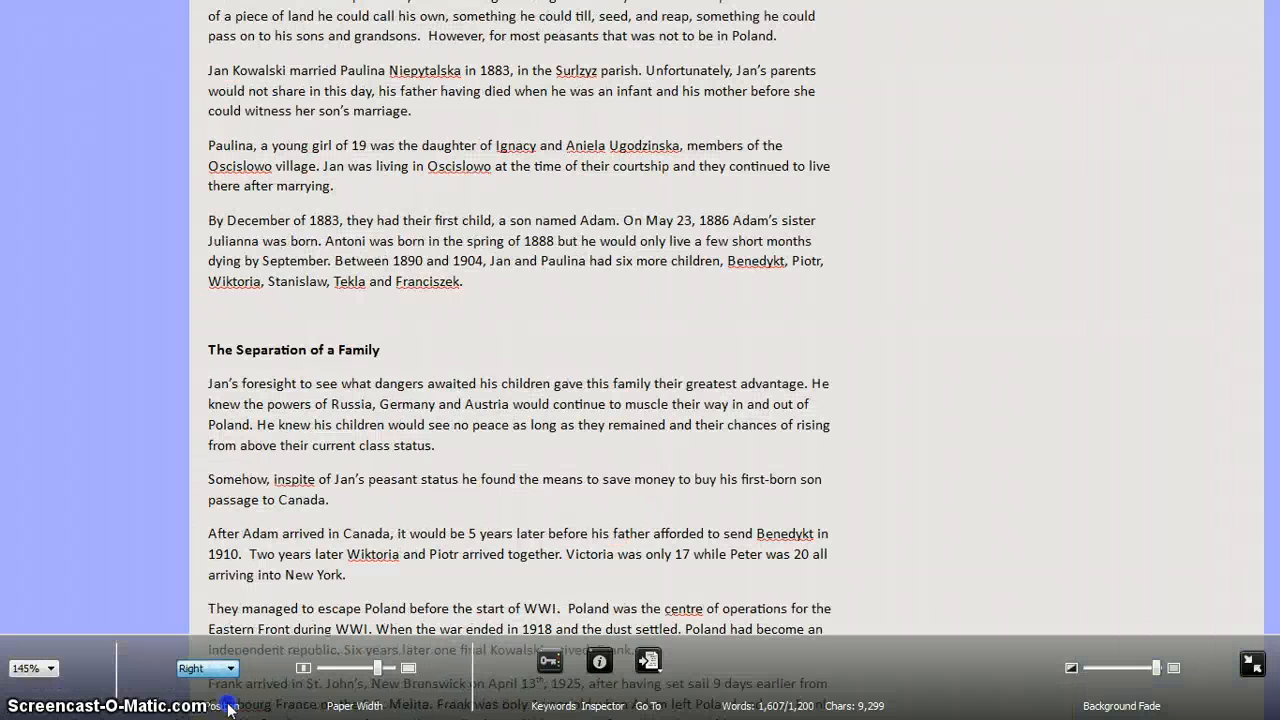
{"action": "left_click", "coordinate": [200, 668]}
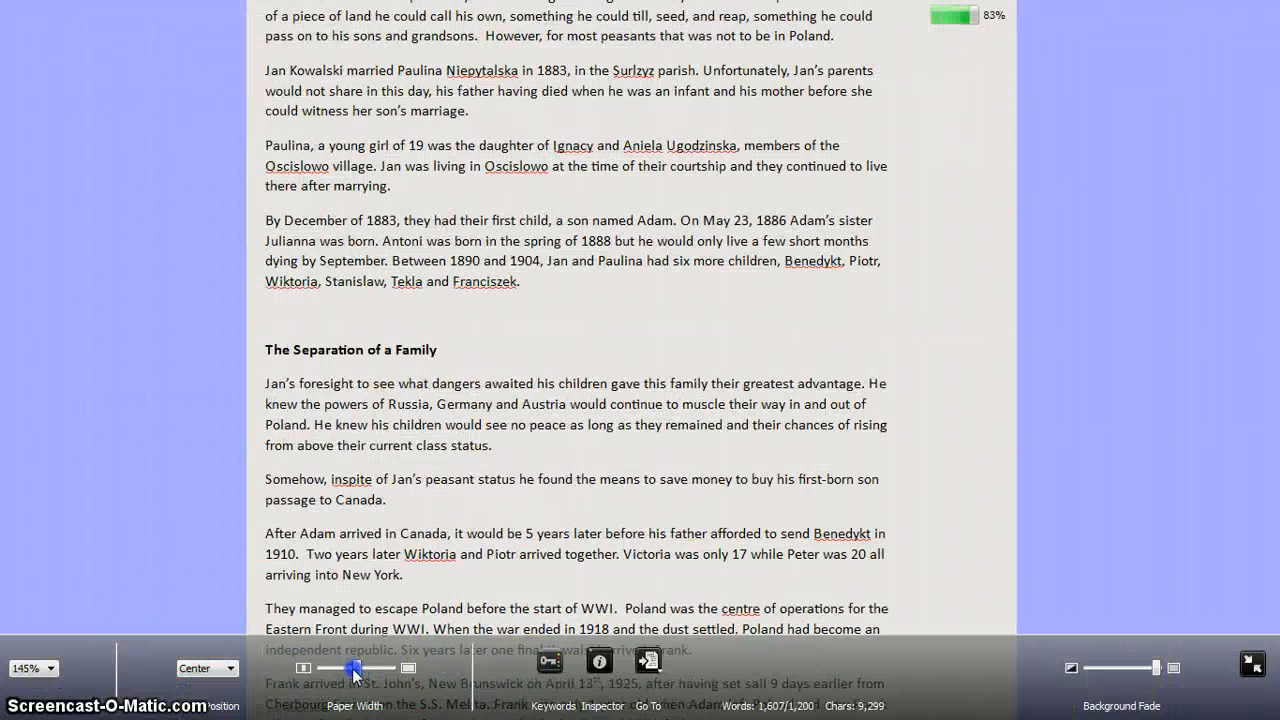
{"action": "left_click_drag", "start_coordinate": [352, 668], "coordinate": [368, 668]}
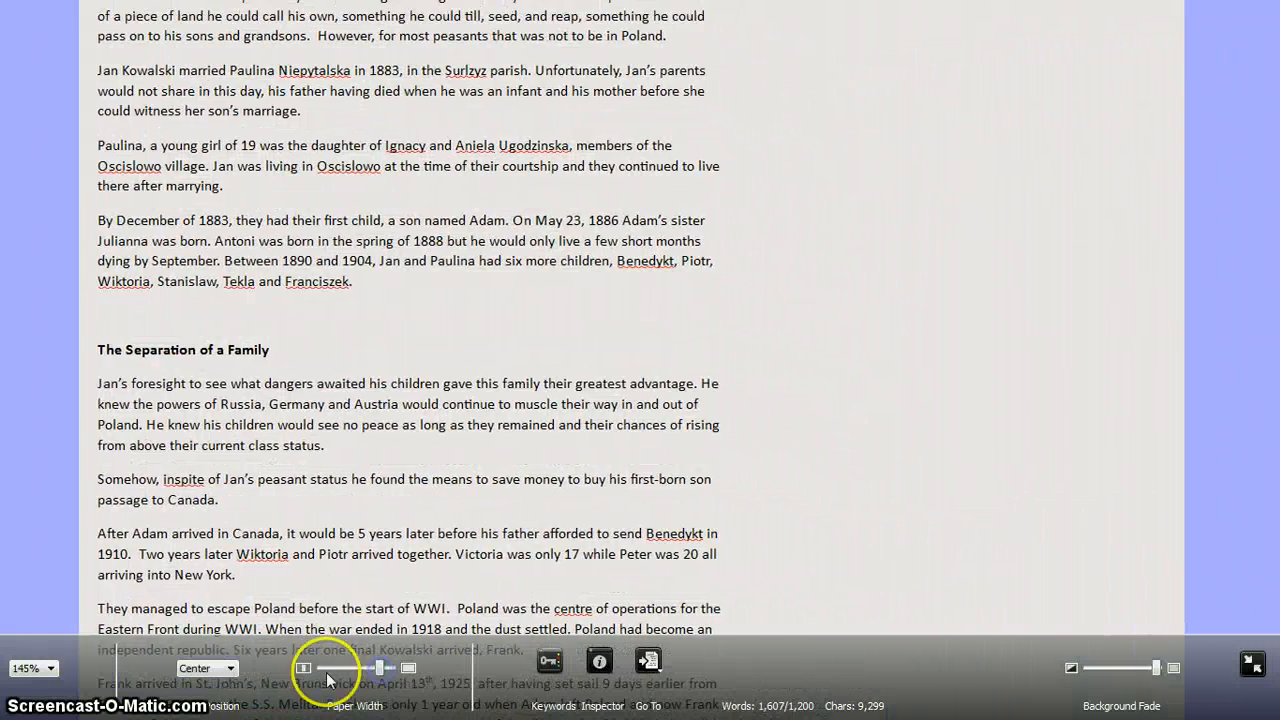
{"action": "left_click", "coordinate": [548, 660]}
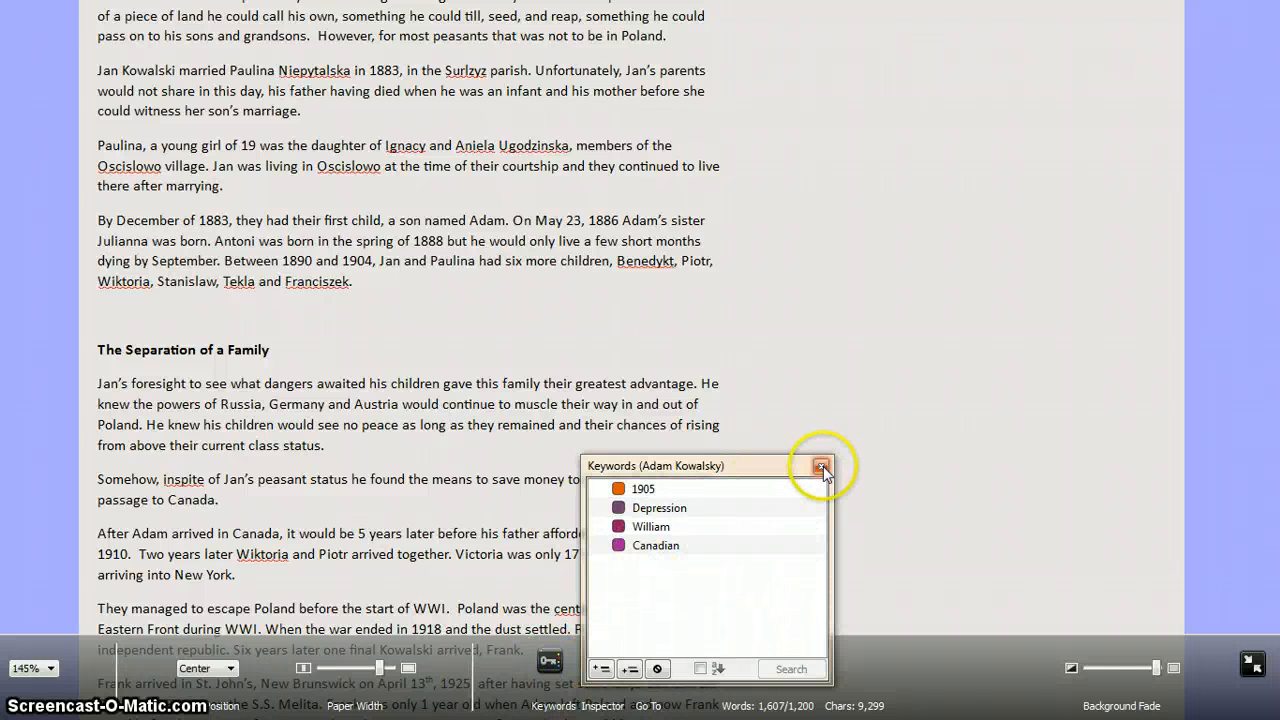
Close the Keywords HUD and browse the floating inspector's Notes and References for the chapter
{"action": "left_click", "coordinate": [820, 466]}
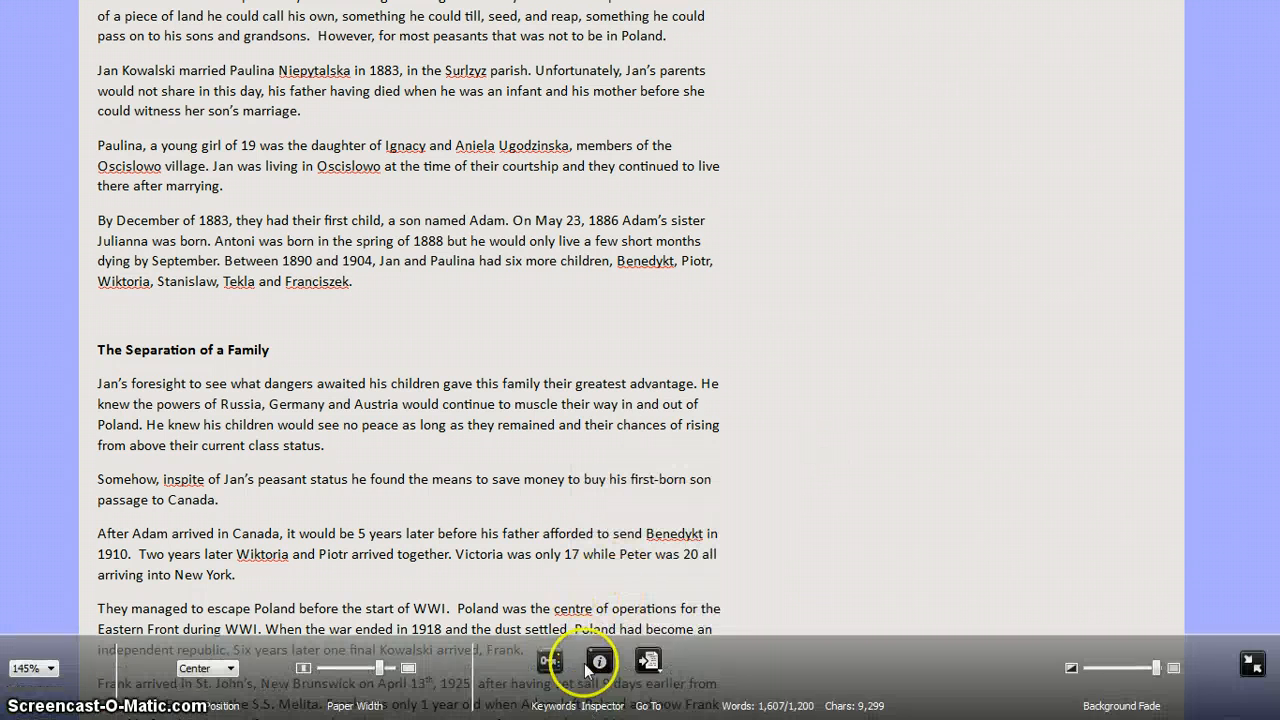
{"action": "left_click", "coordinate": [598, 660]}
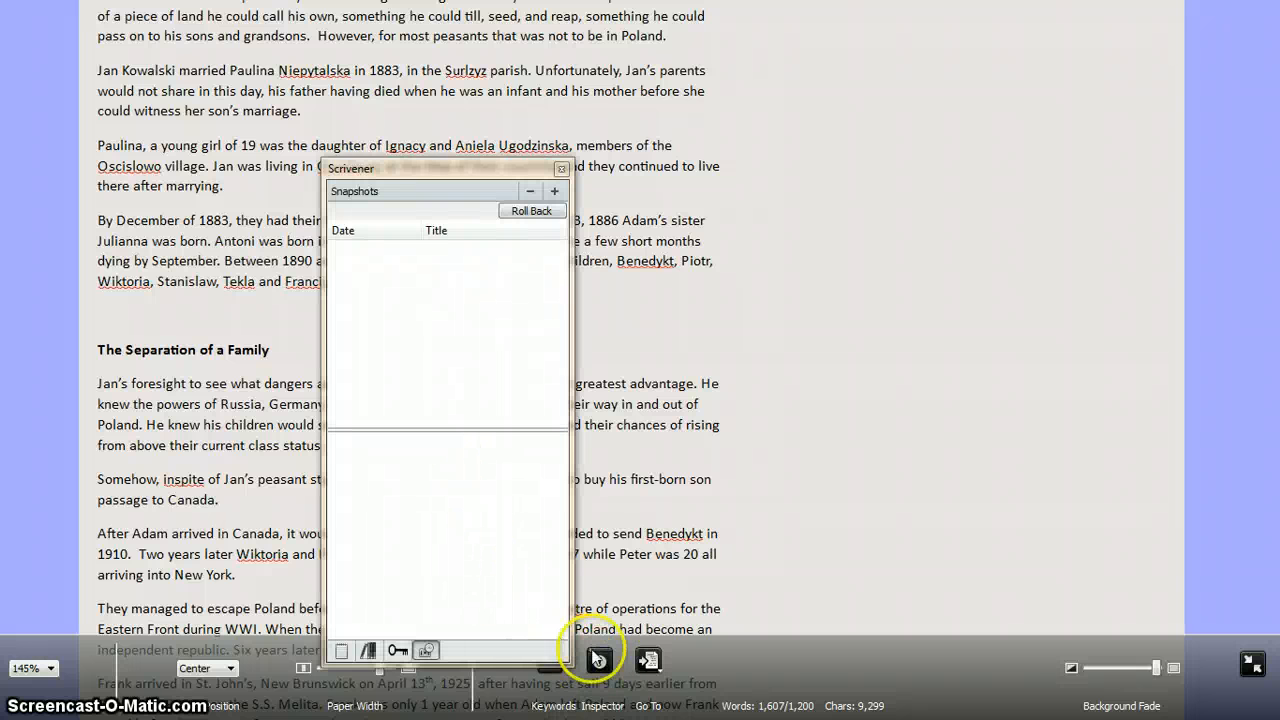
{"action": "left_click", "coordinate": [340, 650]}
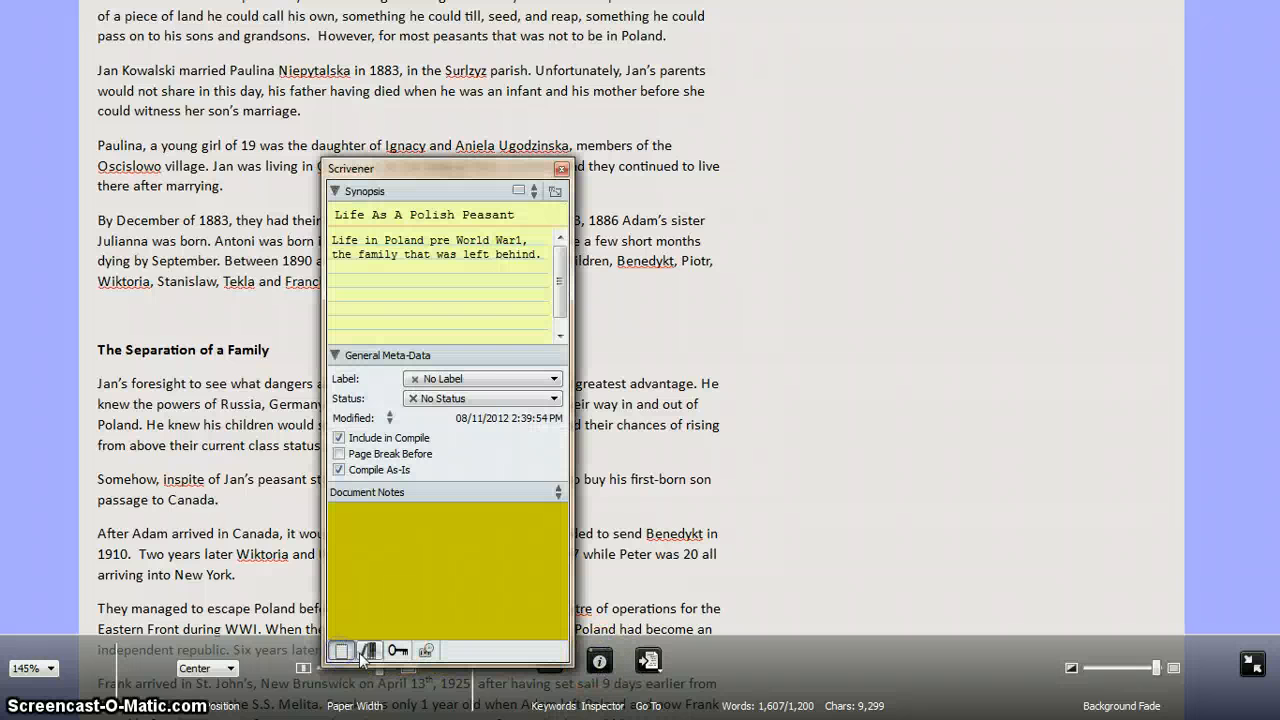
{"action": "left_click", "coordinate": [398, 650]}
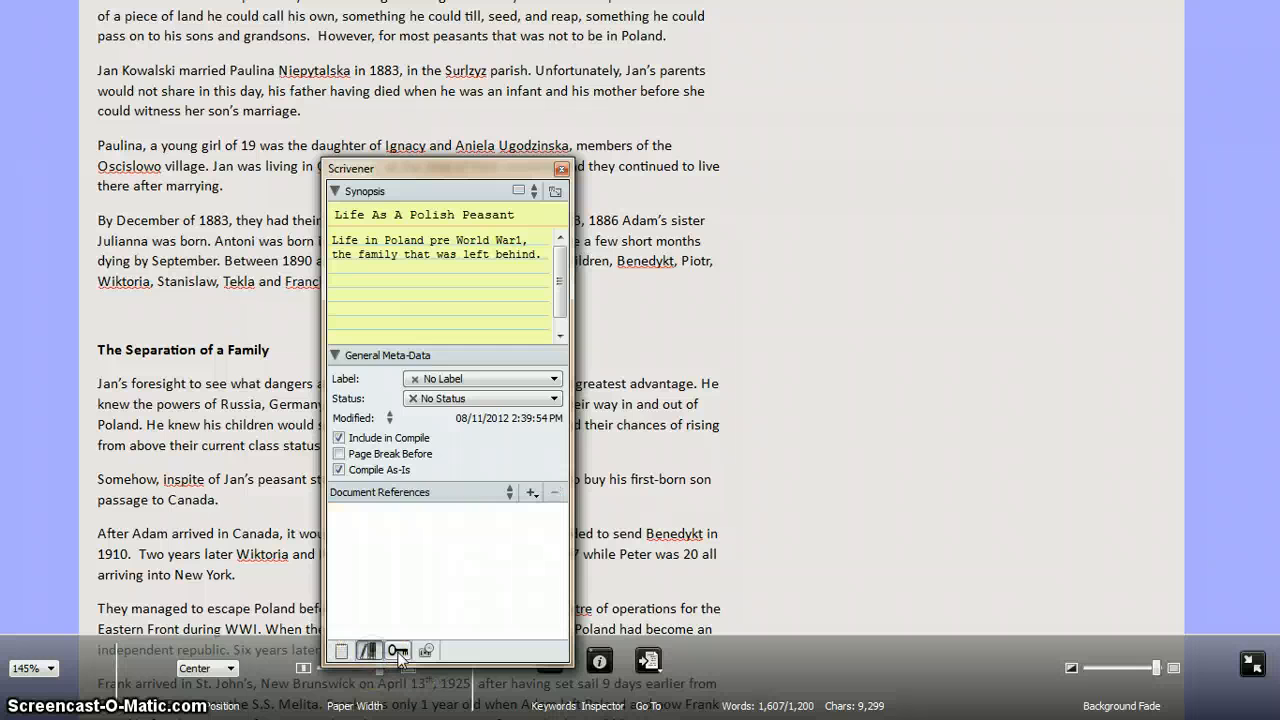
{"action": "left_click", "coordinate": [398, 652]}
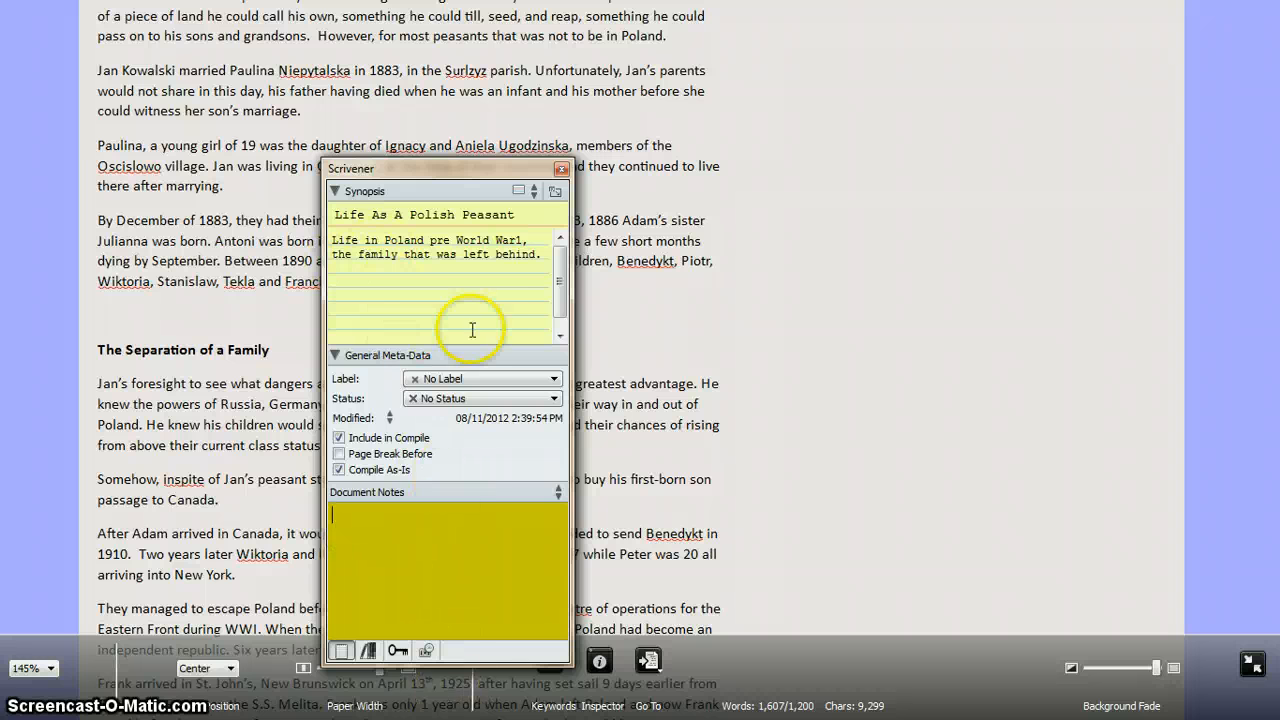
{"action": "left_click", "coordinate": [556, 168]}
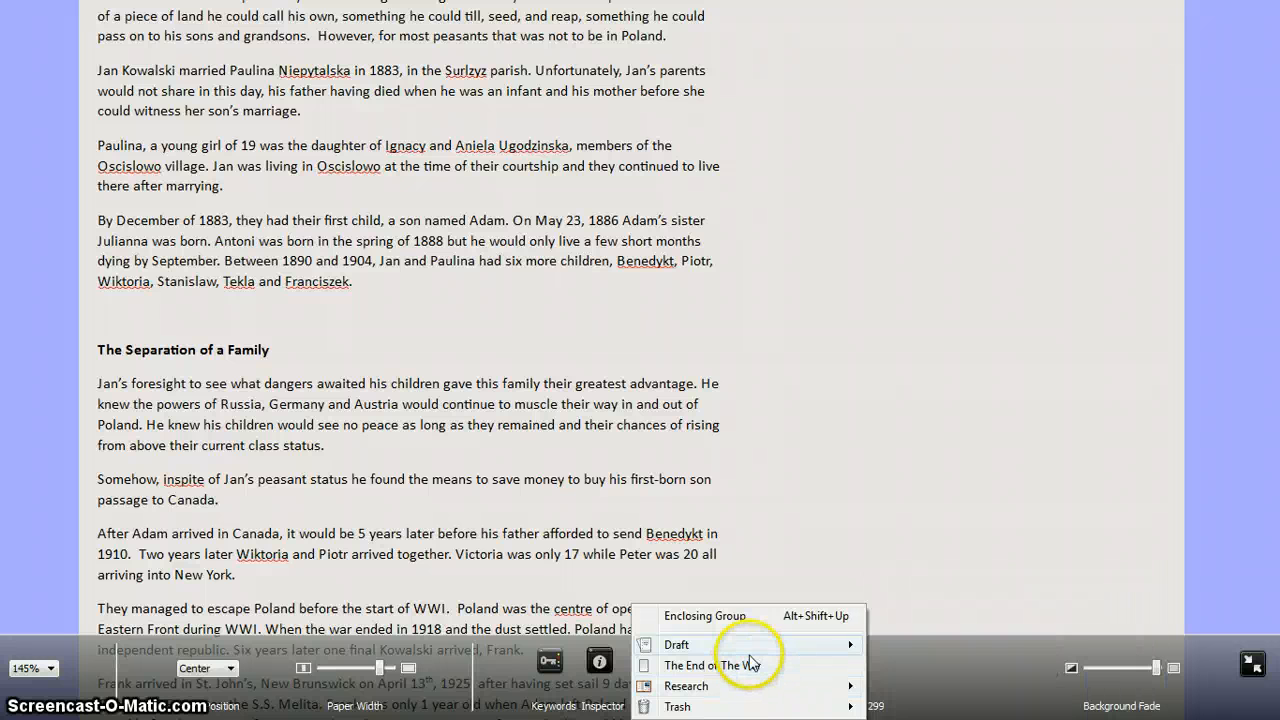
{"action": "mouse_move", "coordinate": [712, 664]}
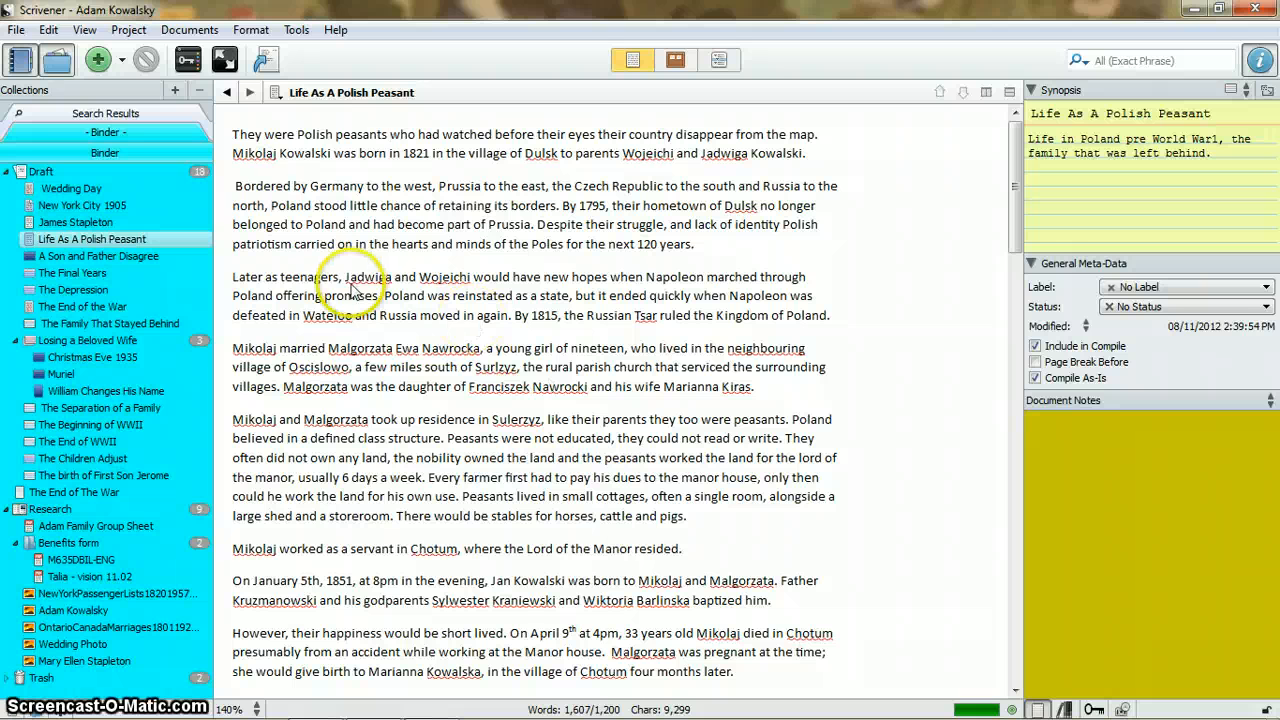
{"action": "mouse_move", "coordinate": [724, 252]}
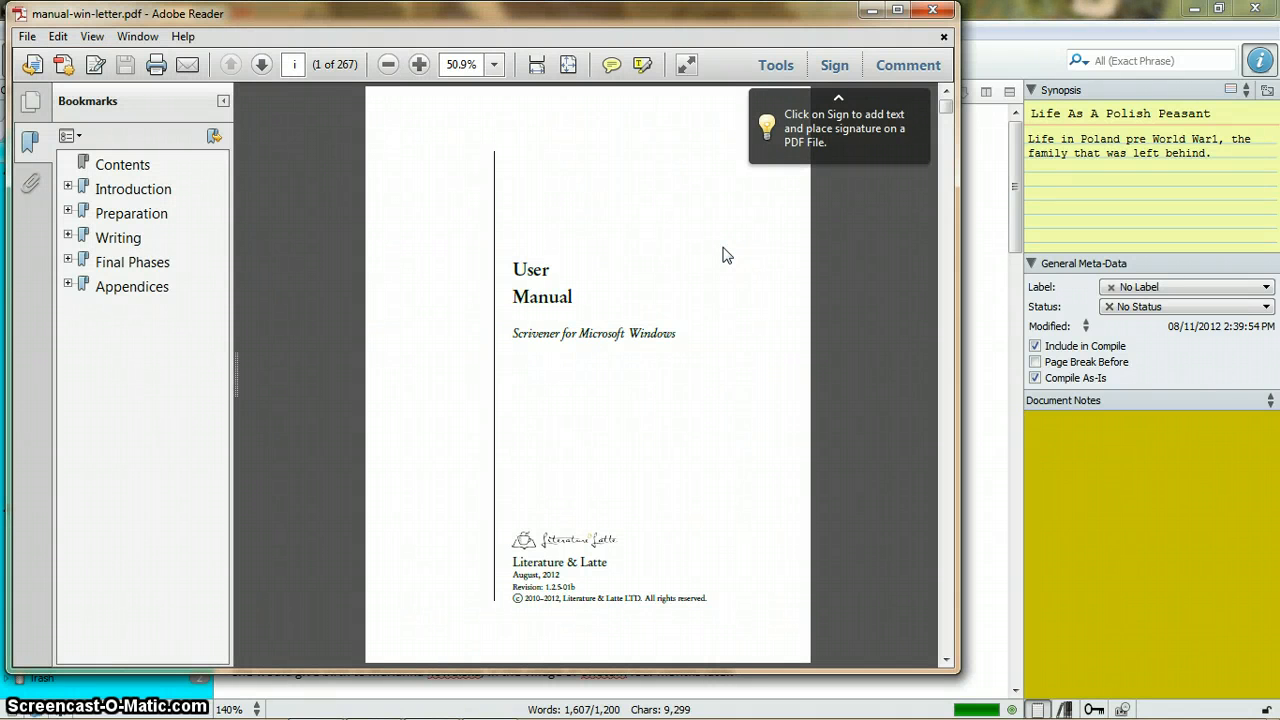
Jump to How the Binder is Organised under Preparation > Setting Up the Binder, then close Adobe Reader
{"action": "left_click", "coordinate": [68, 212]}
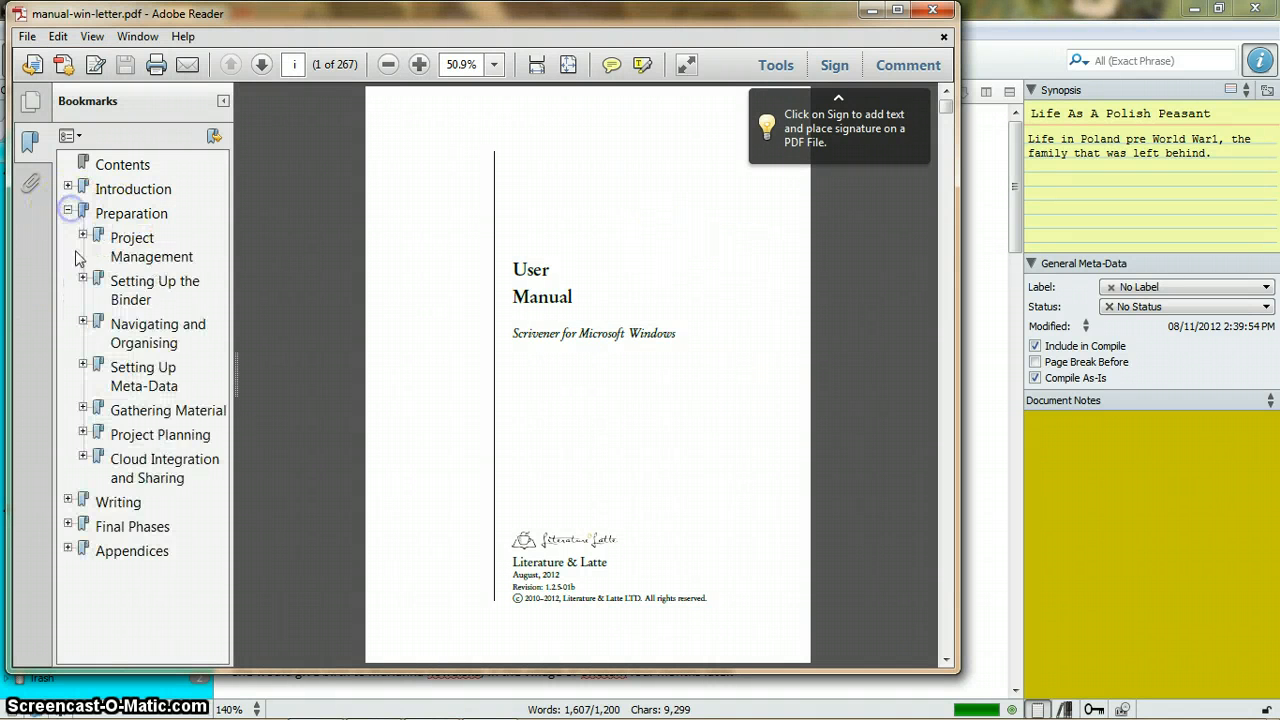
{"action": "left_click", "coordinate": [84, 280]}
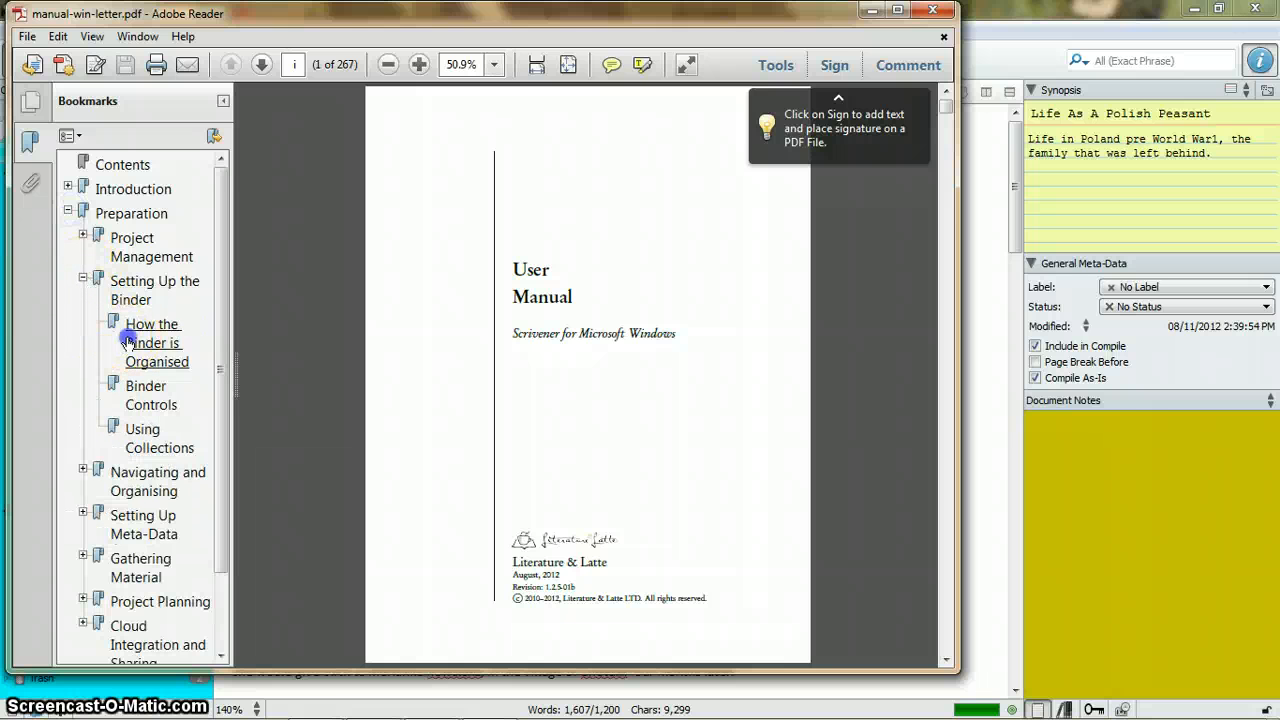
{"action": "left_click", "coordinate": [156, 342]}
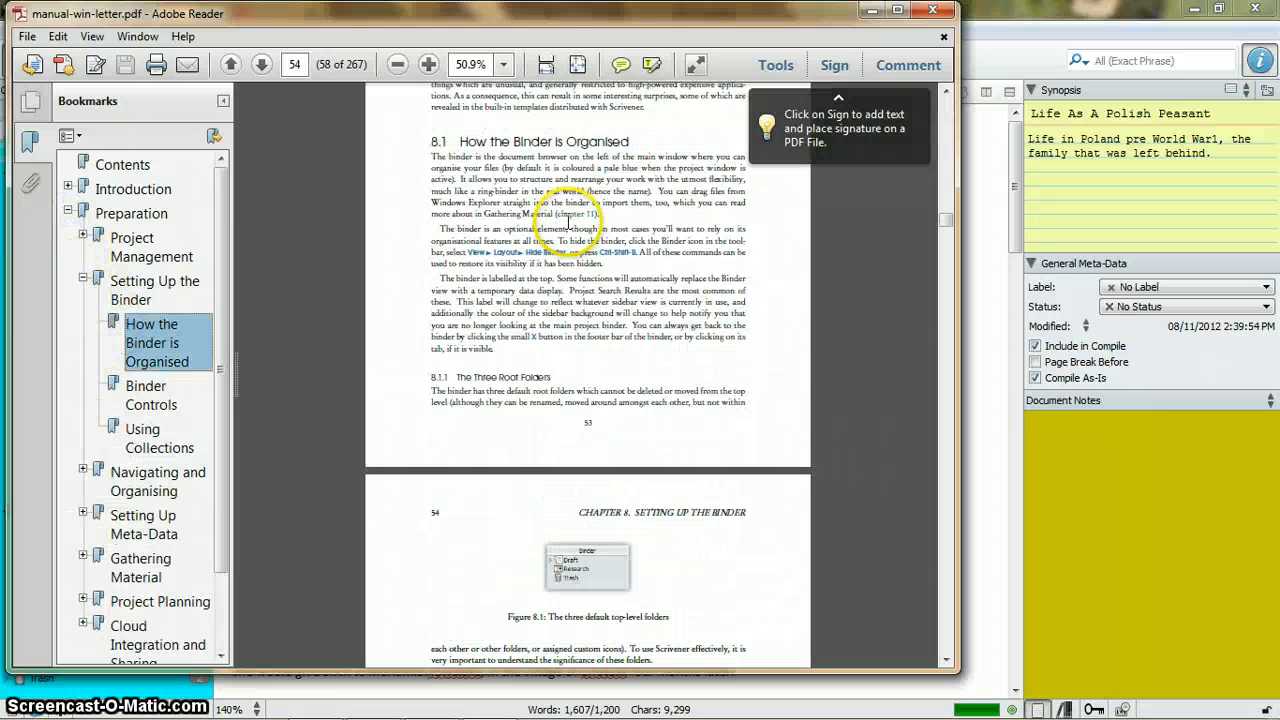
{"action": "left_click", "coordinate": [230, 64]}
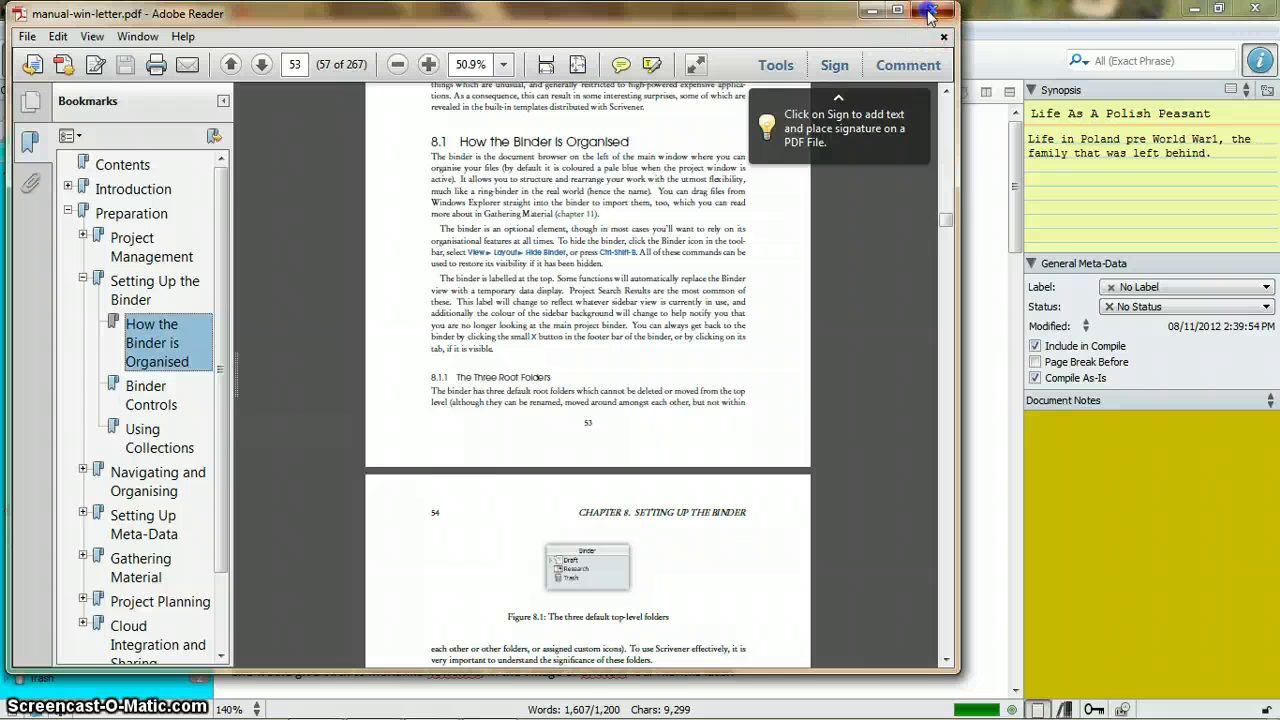
{"action": "left_click", "coordinate": [928, 12]}
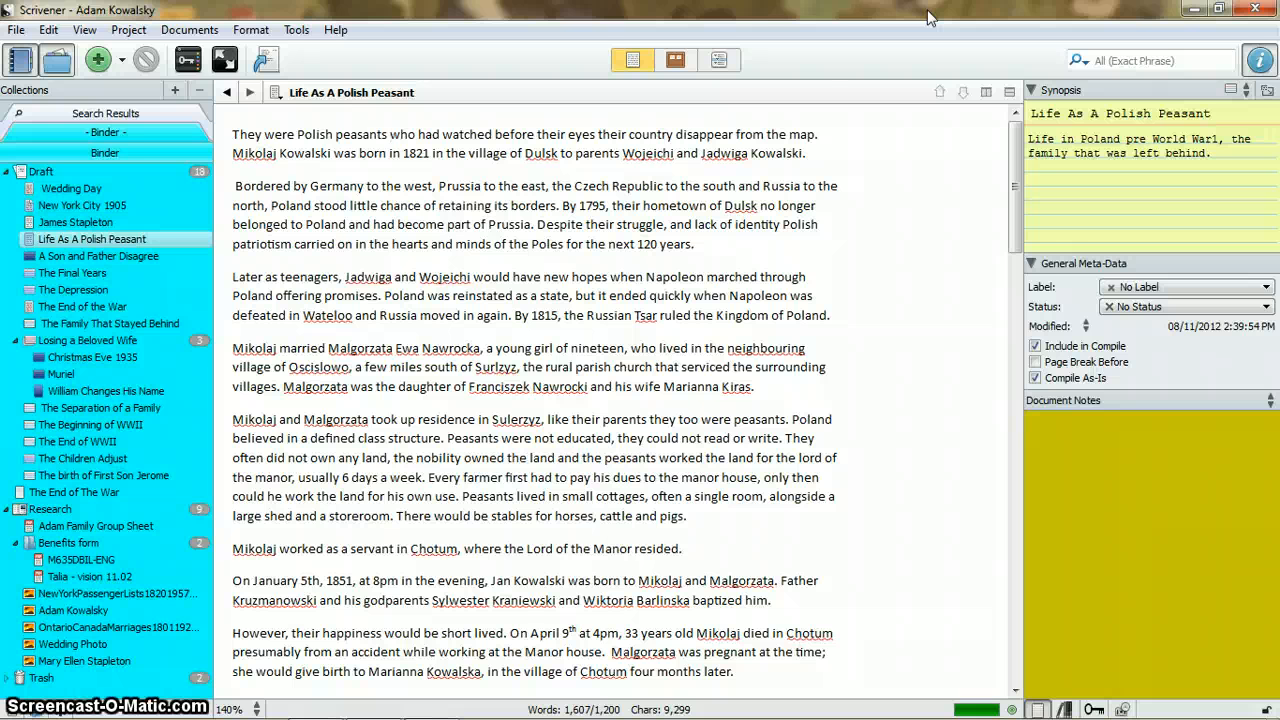
{"action": "left_click", "coordinate": [388, 132]}
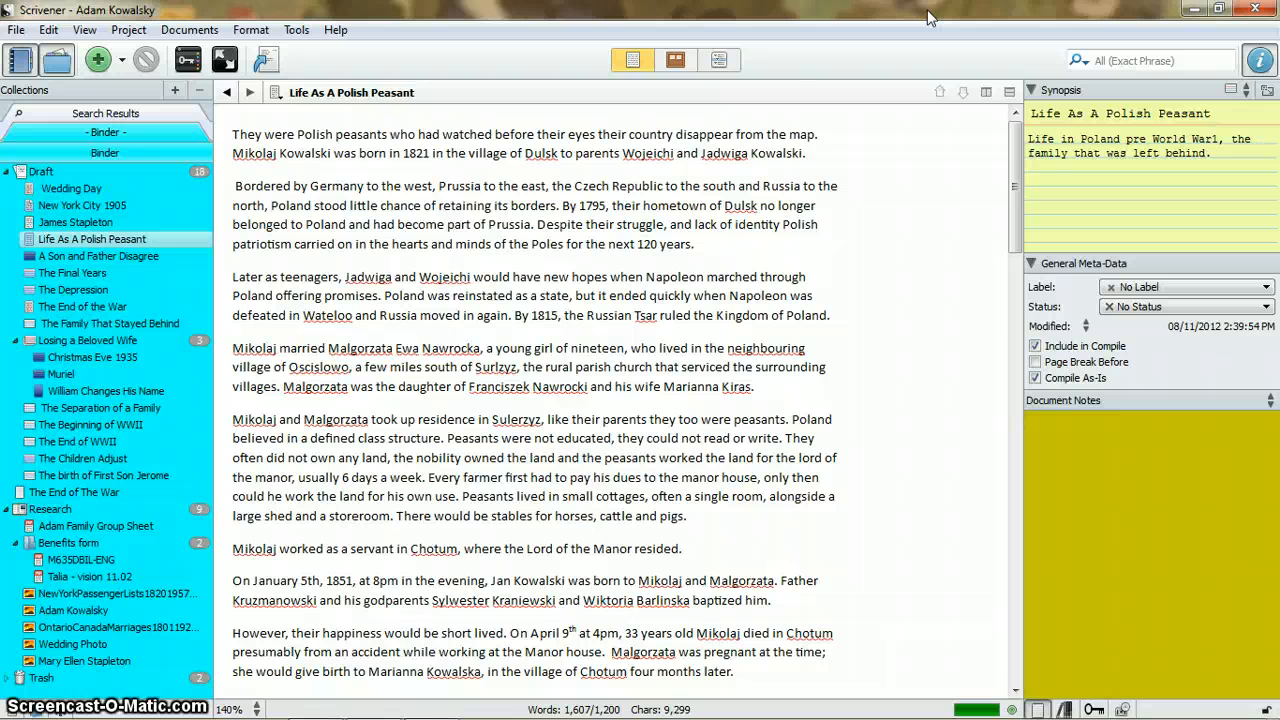
{"action": "left_click", "coordinate": [390, 134]}
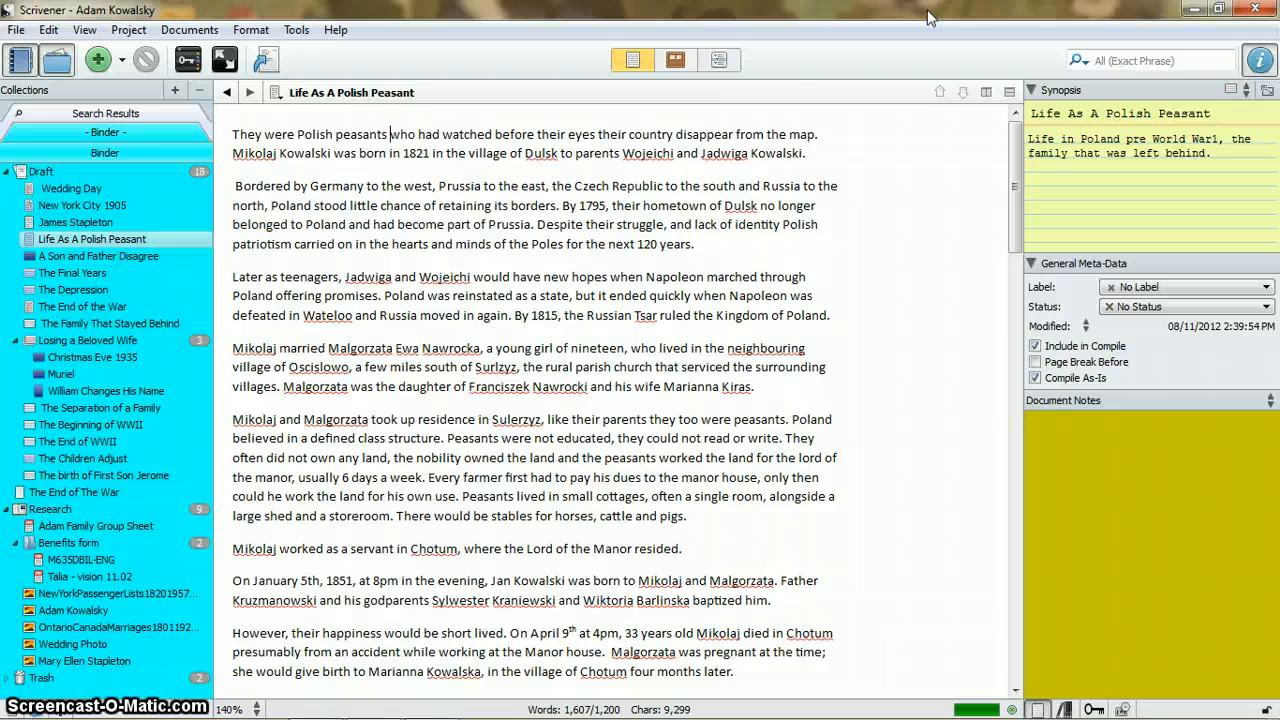